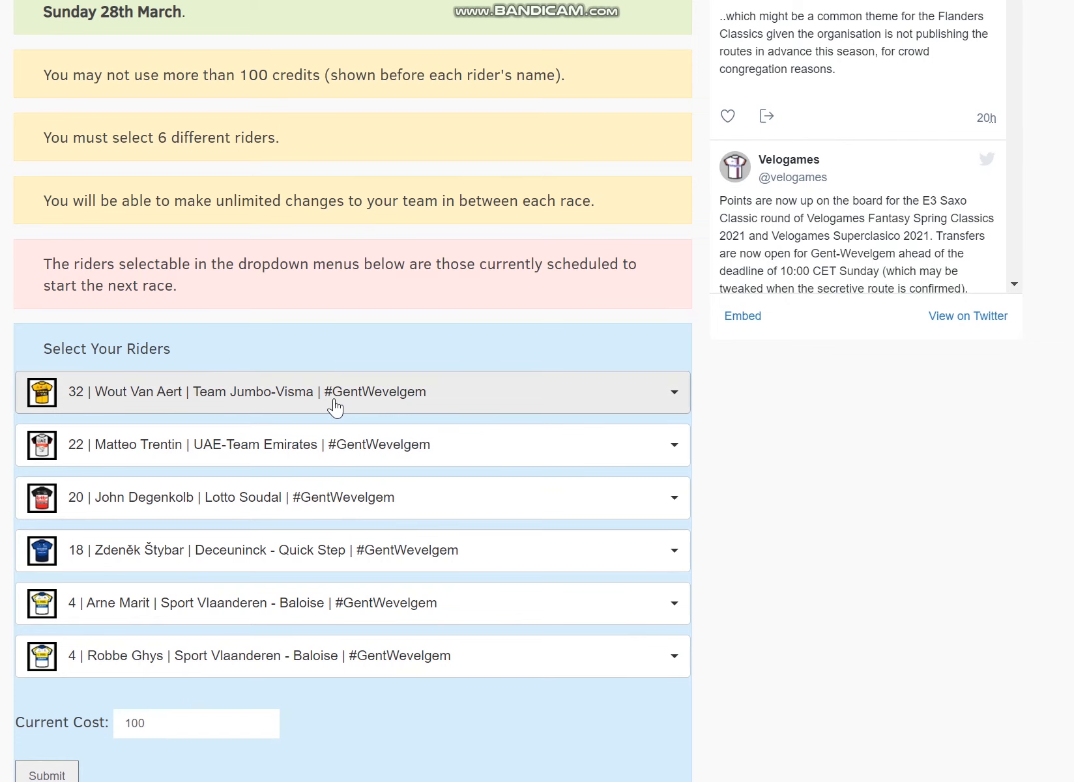
mouse_move(336, 406)
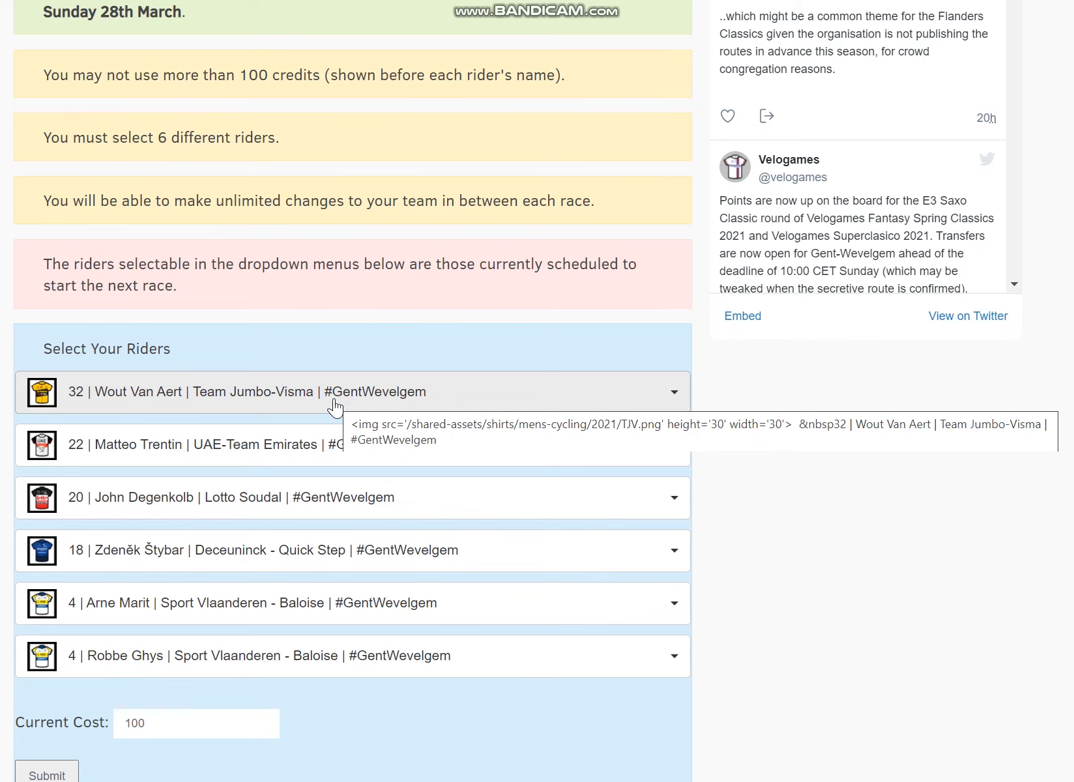
mouse_move(515, 390)
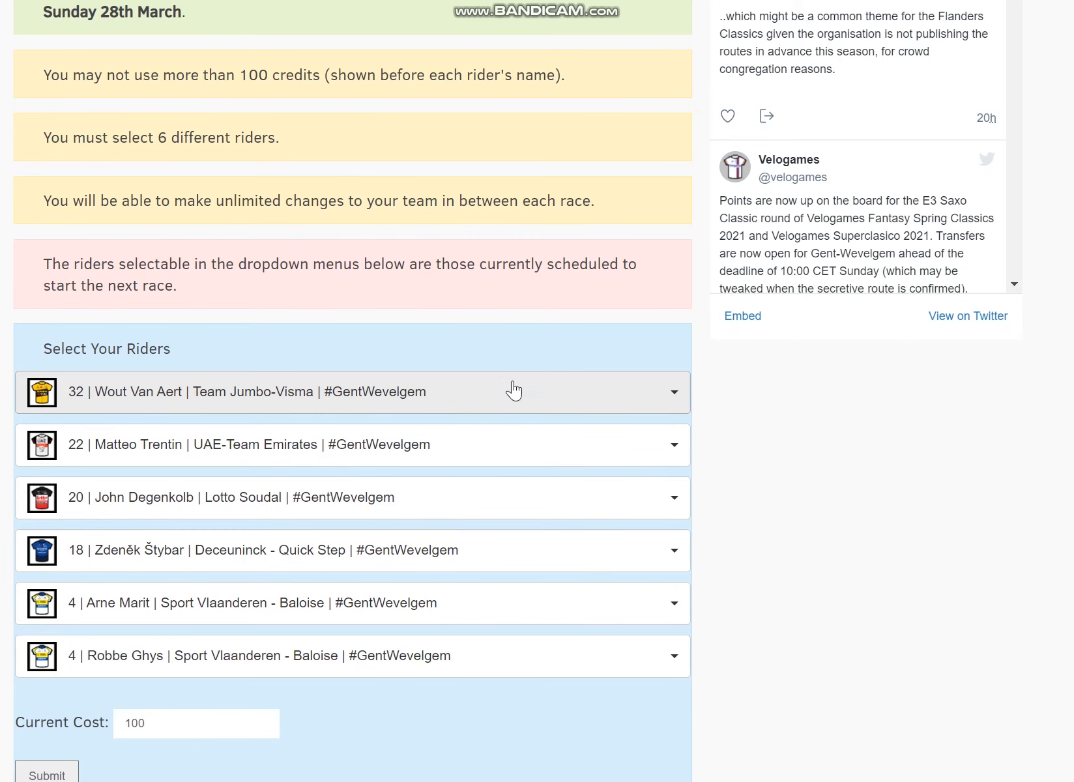
mouse_move(473, 410)
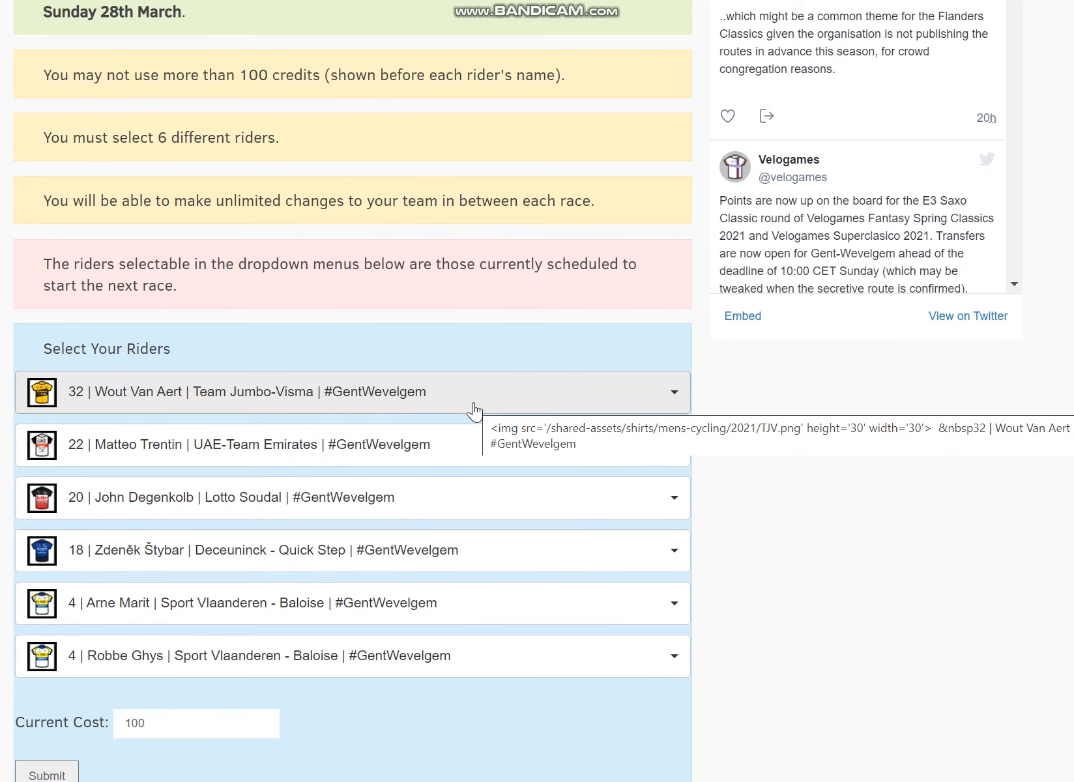
mouse_move(466, 401)
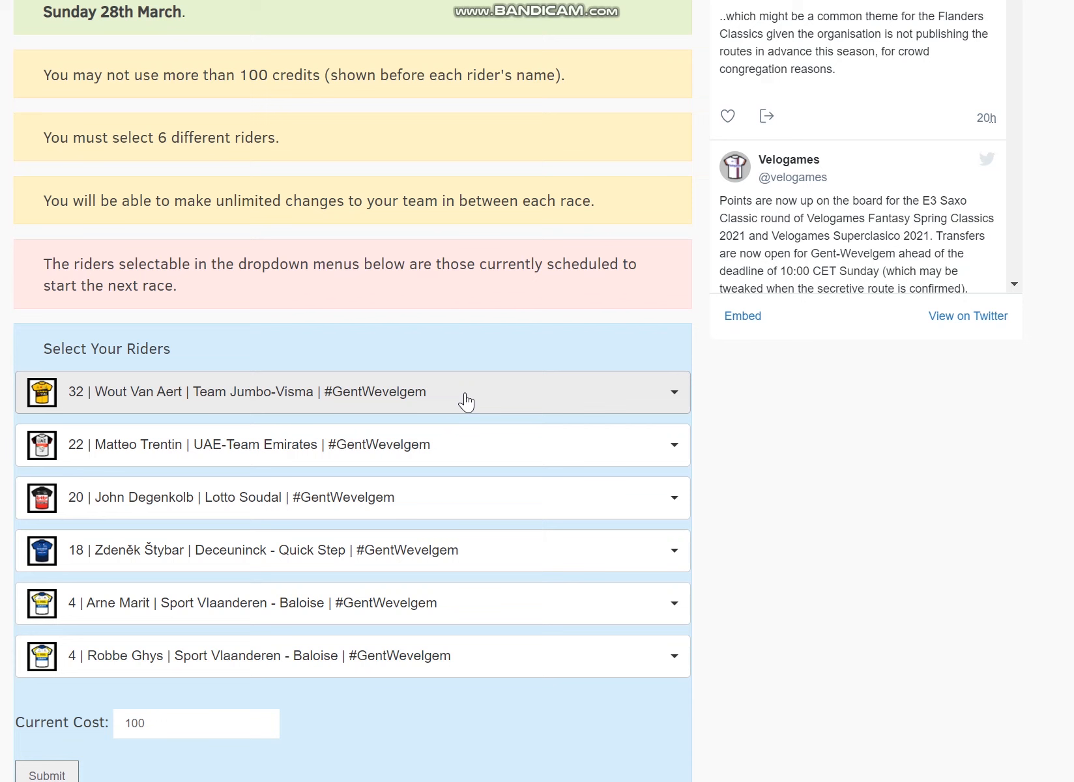
mouse_move(466, 400)
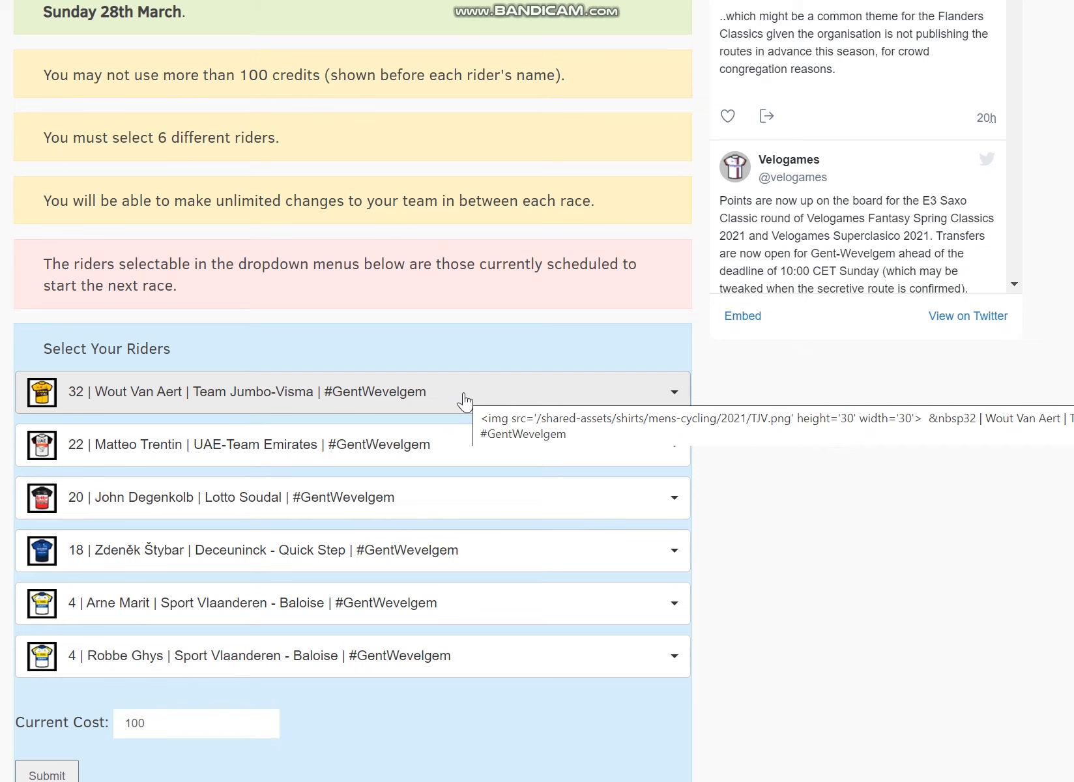
mouse_move(515, 446)
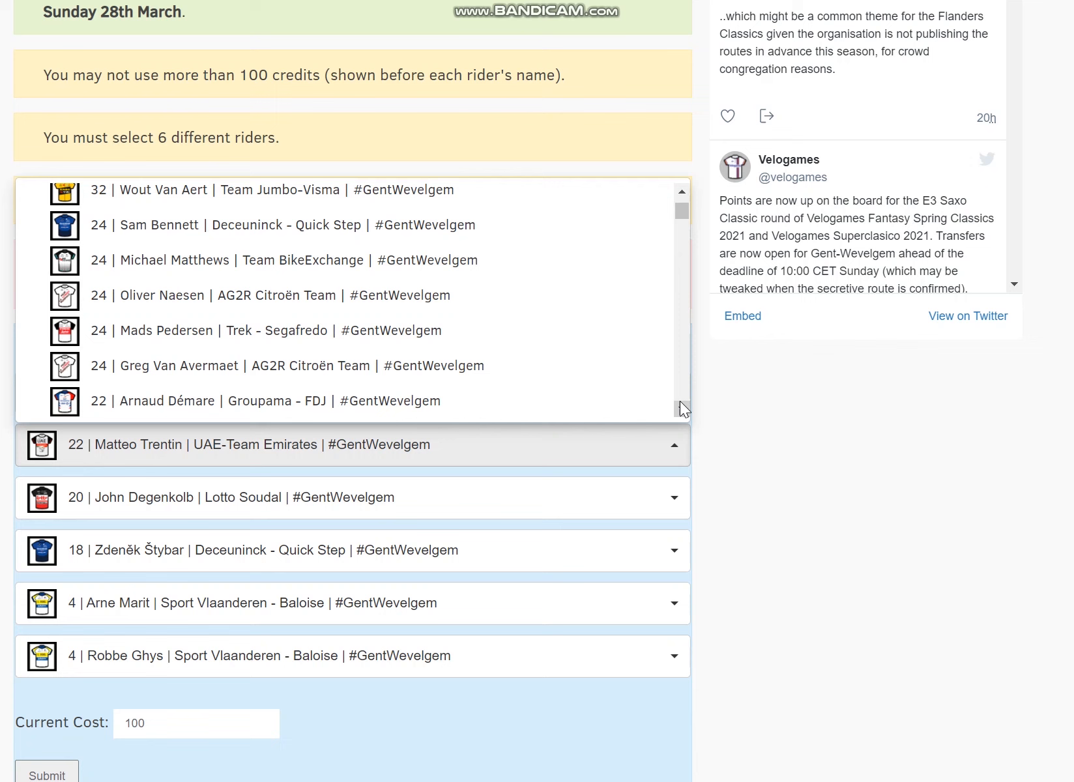
Browse the alternatives for Matteo Trentin's slot without changing the lineup.
scroll("down", 3)
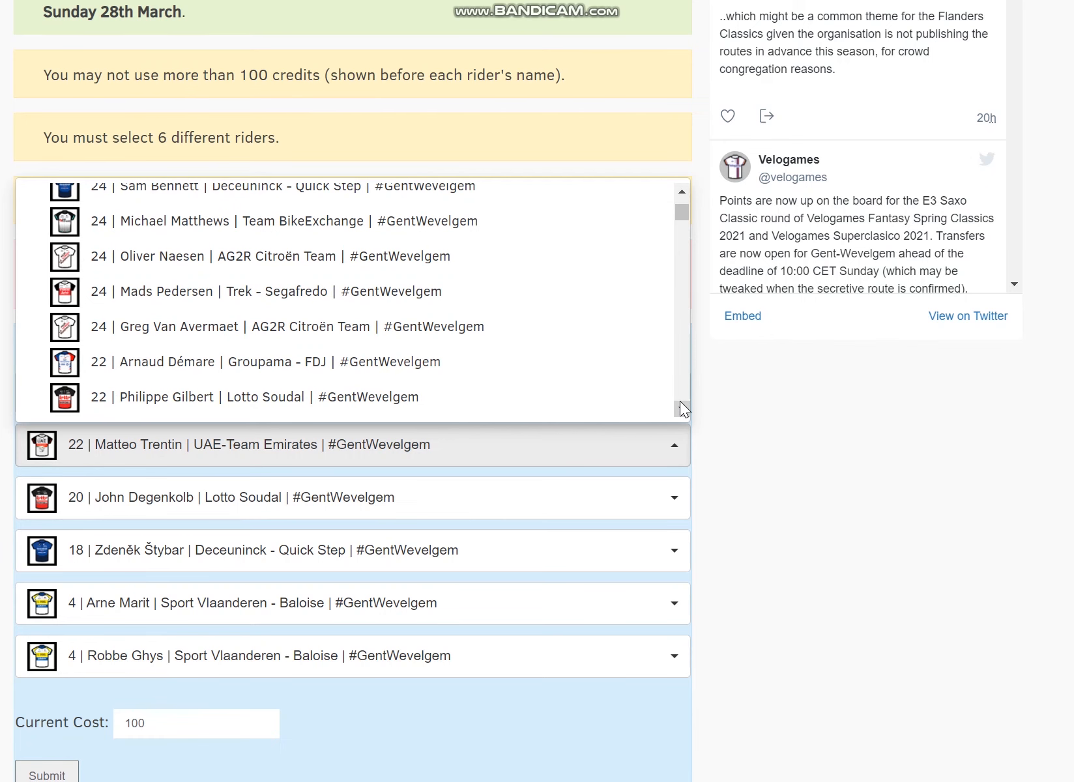
left_click(681, 193)
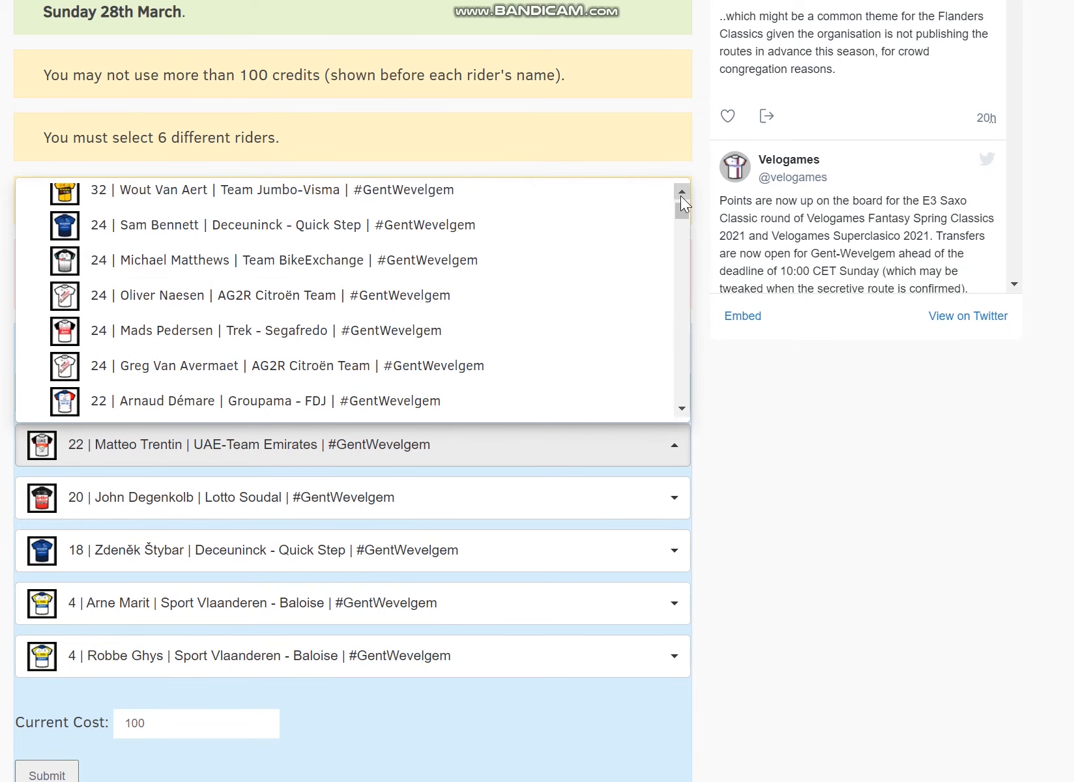
mouse_move(532, 248)
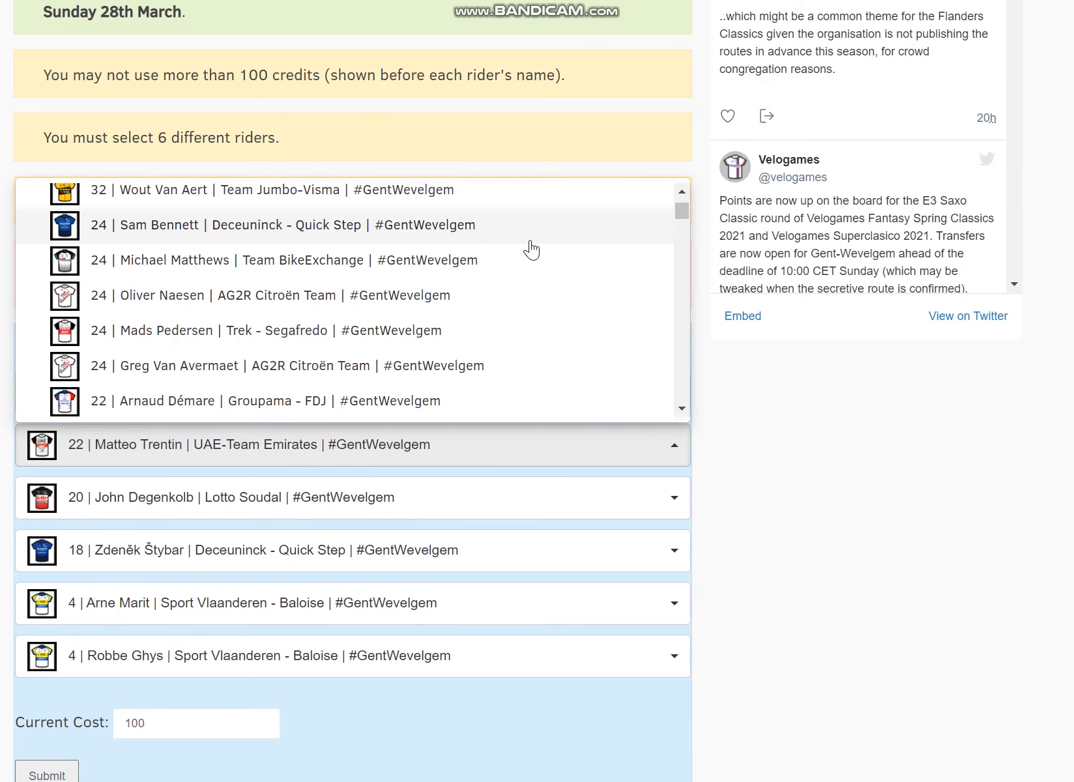
mouse_move(574, 397)
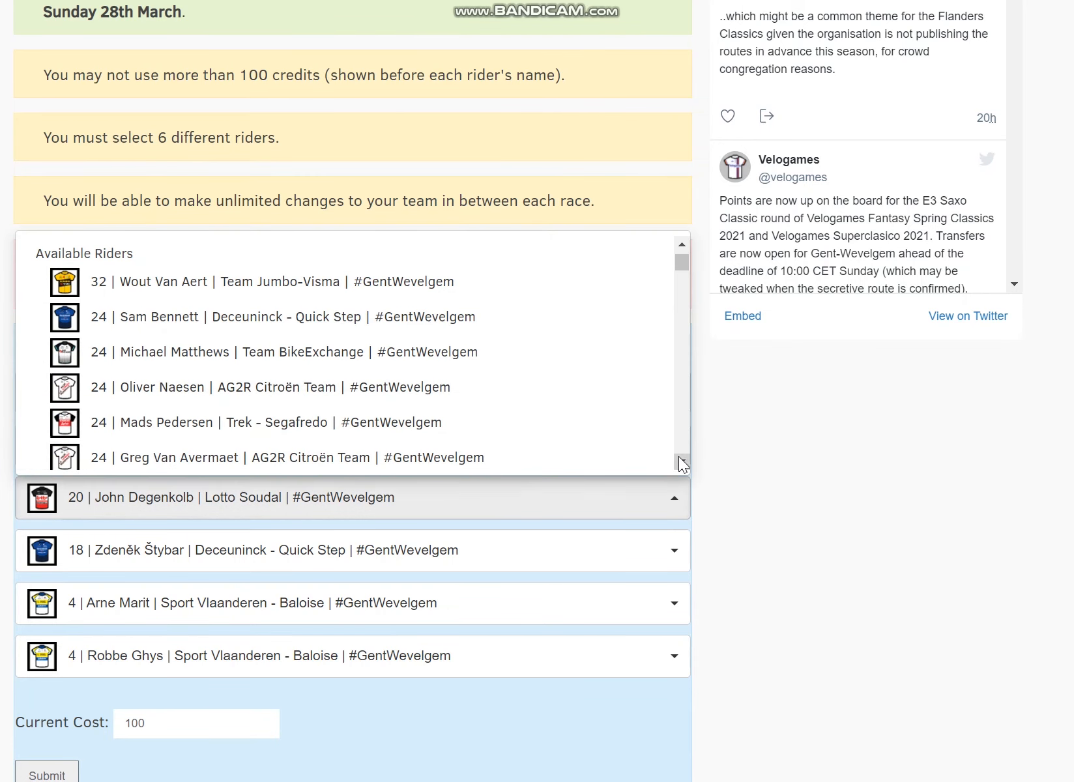
Browse Degenkolb's alternatives, keep him, and show the rider choices for Zdeněk Štybar's slot.
scroll("down", 3)
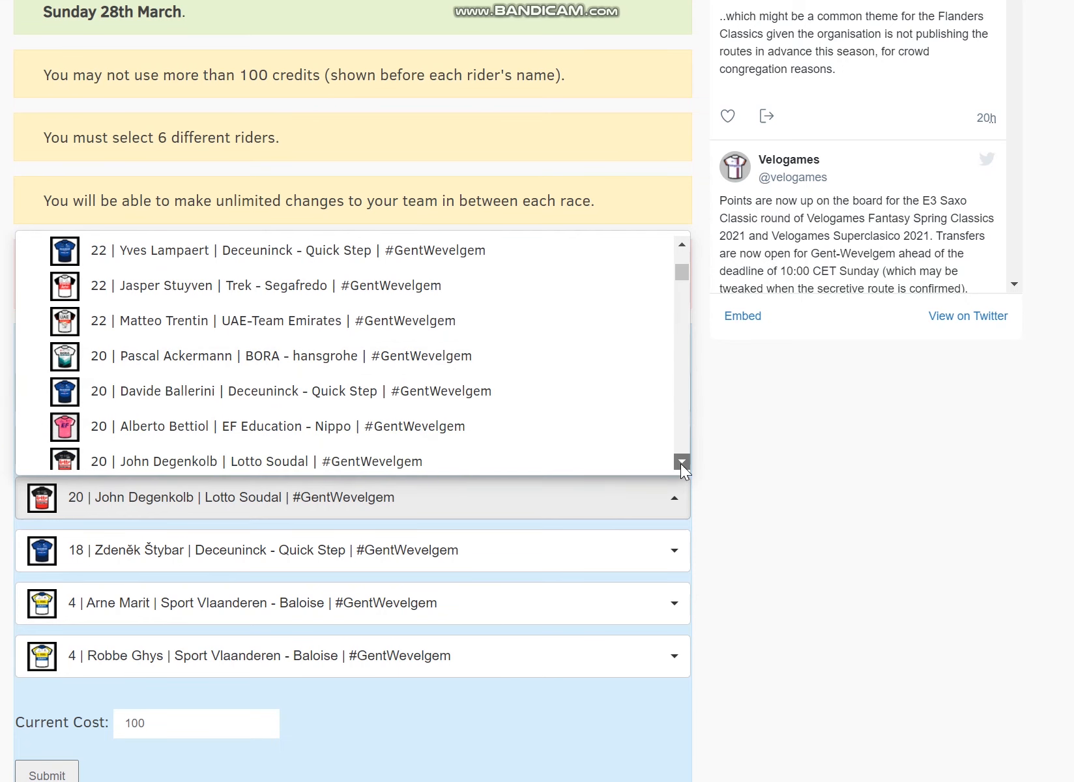
left_click(681, 462)
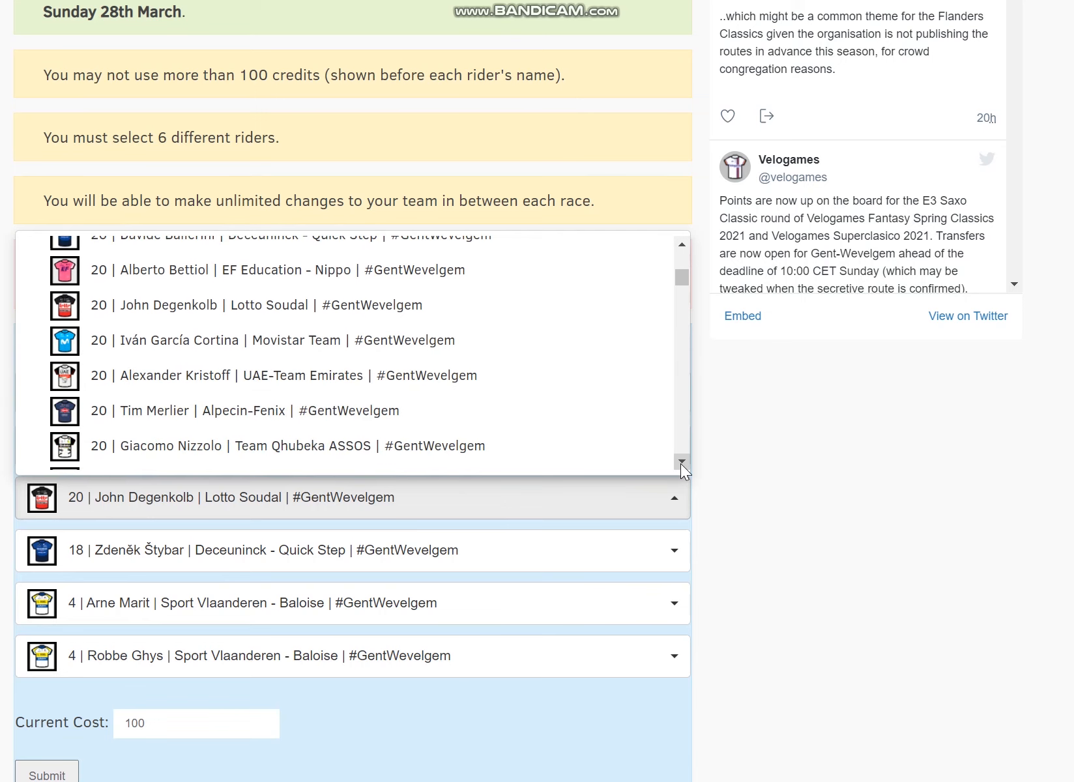
mouse_move(596, 313)
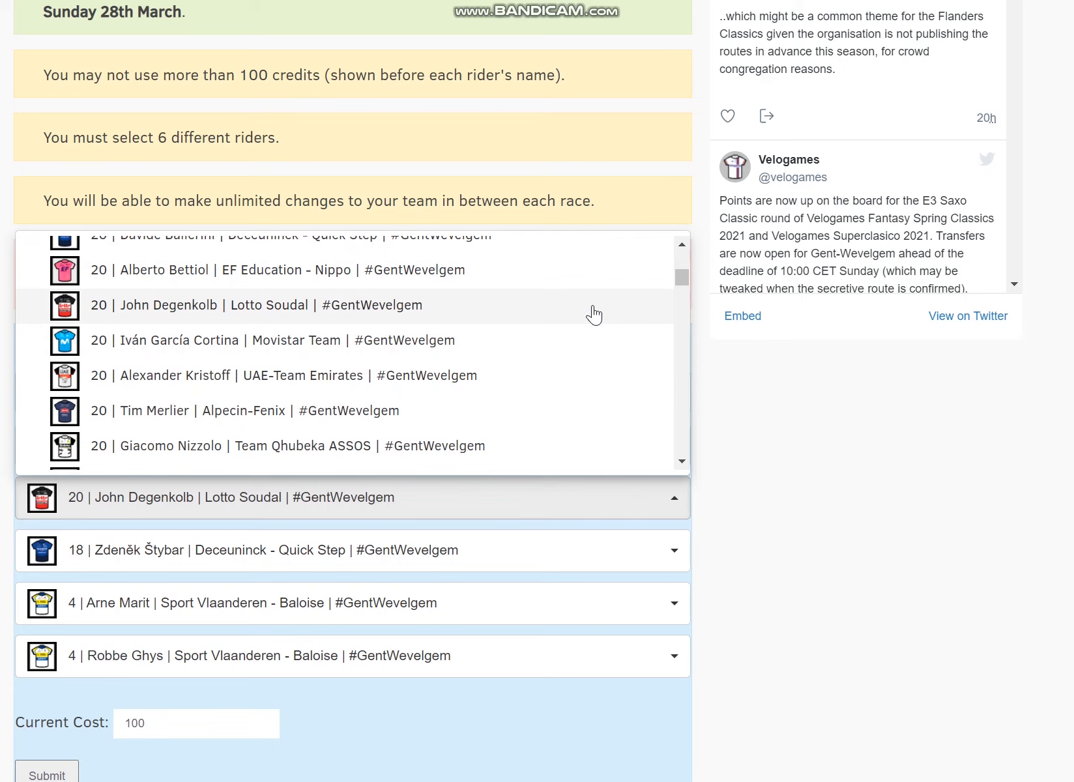
mouse_move(630, 435)
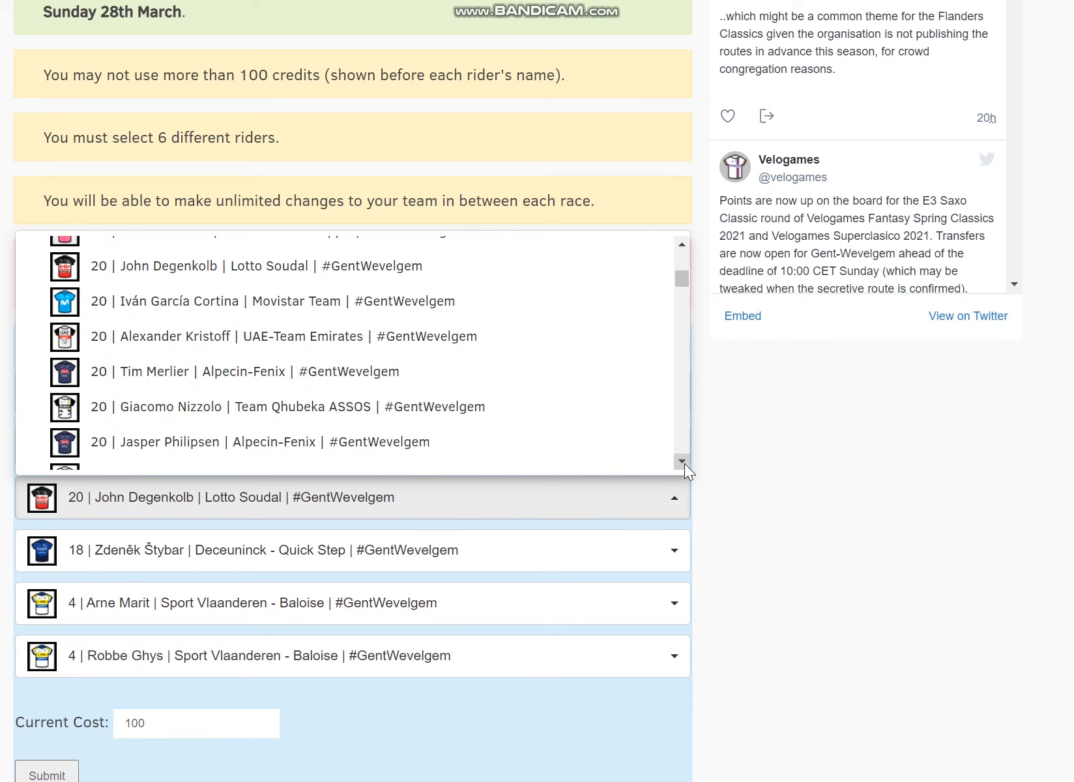
mouse_move(622, 422)
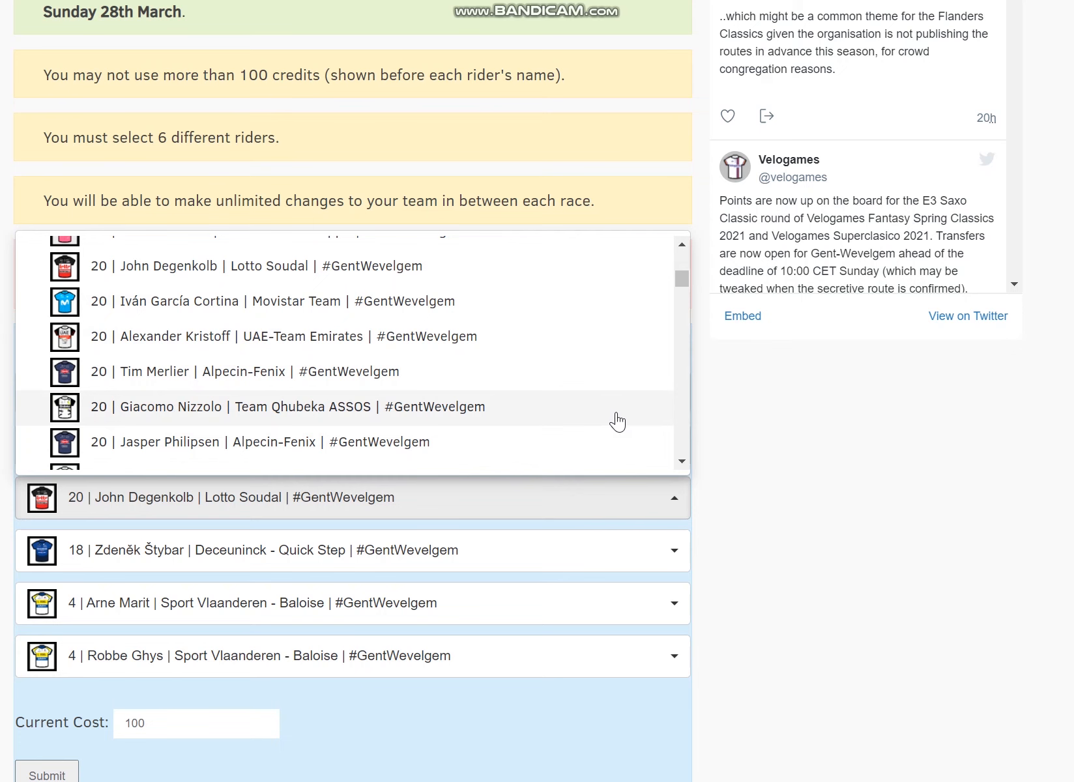
mouse_move(515, 386)
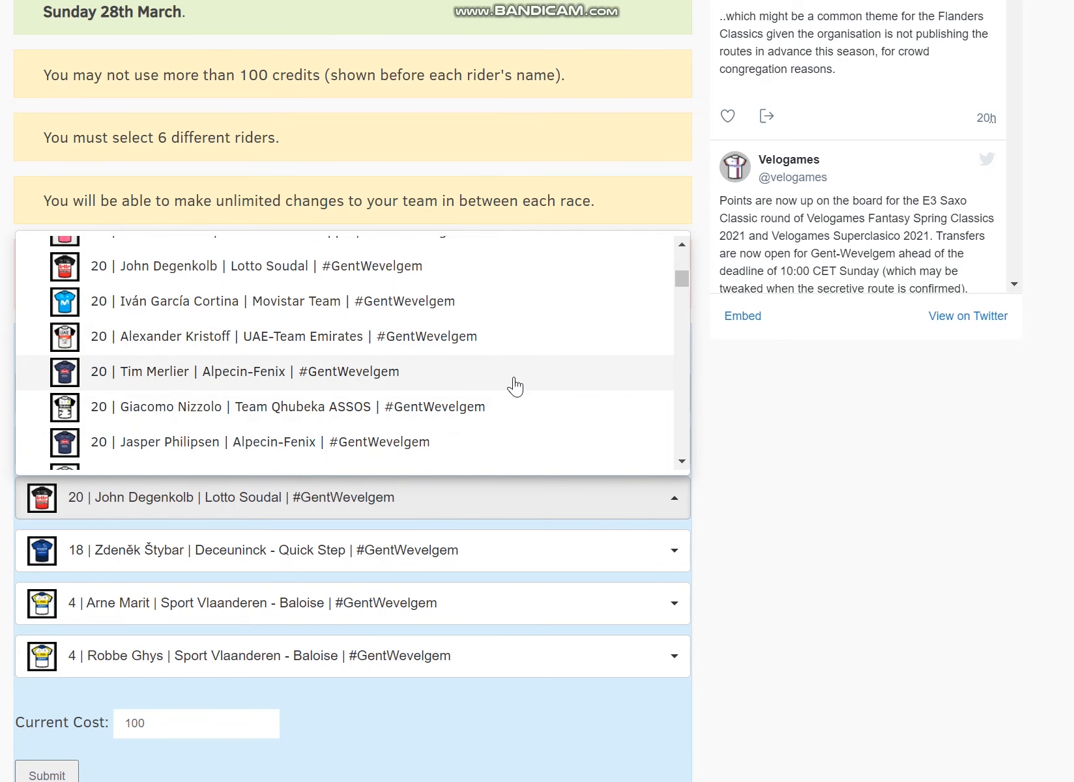
mouse_move(497, 443)
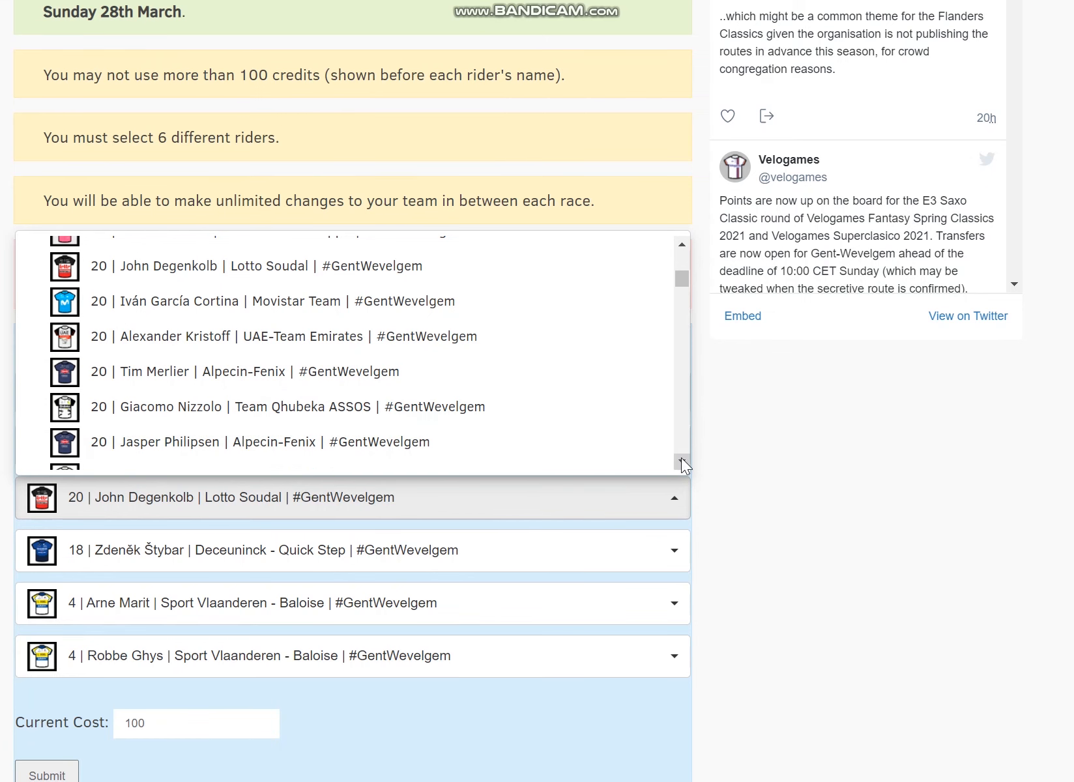
scroll("down", 3)
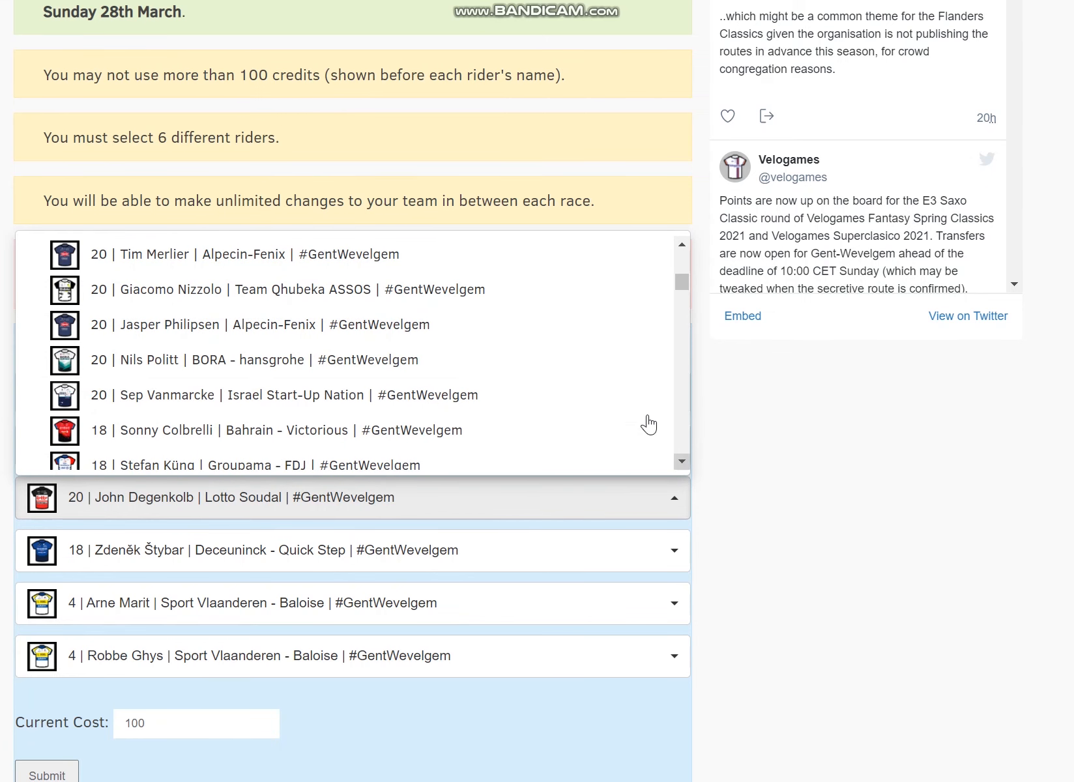
mouse_move(588, 395)
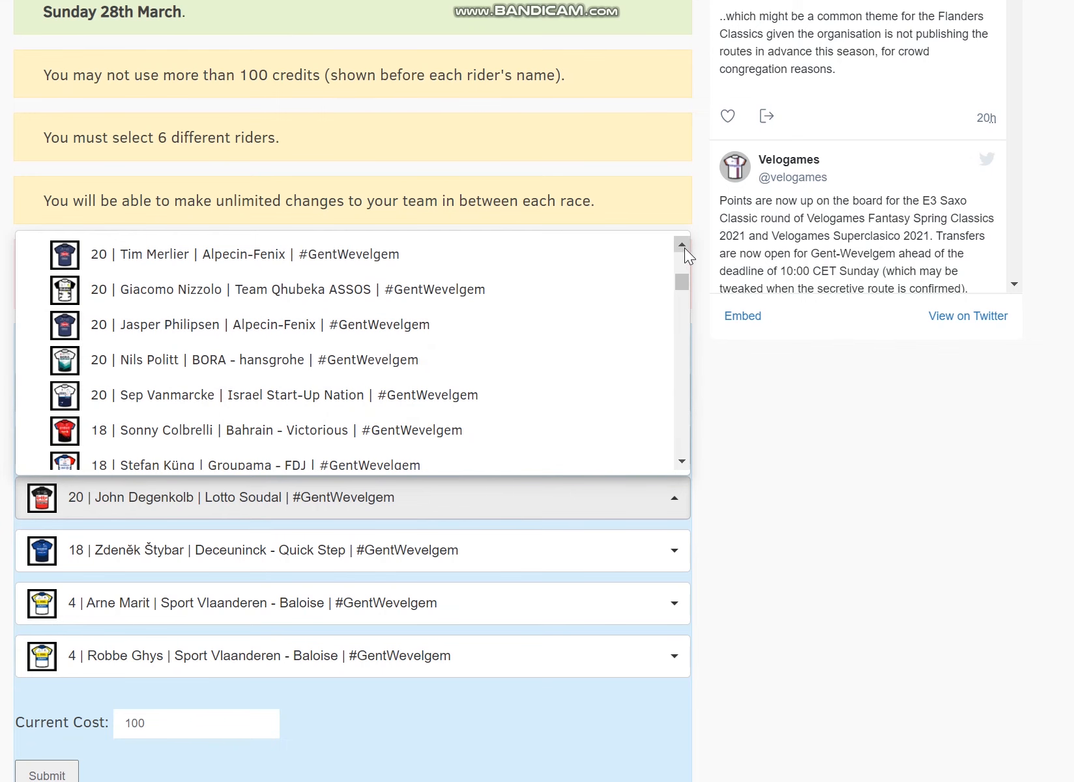
left_click(681, 247)
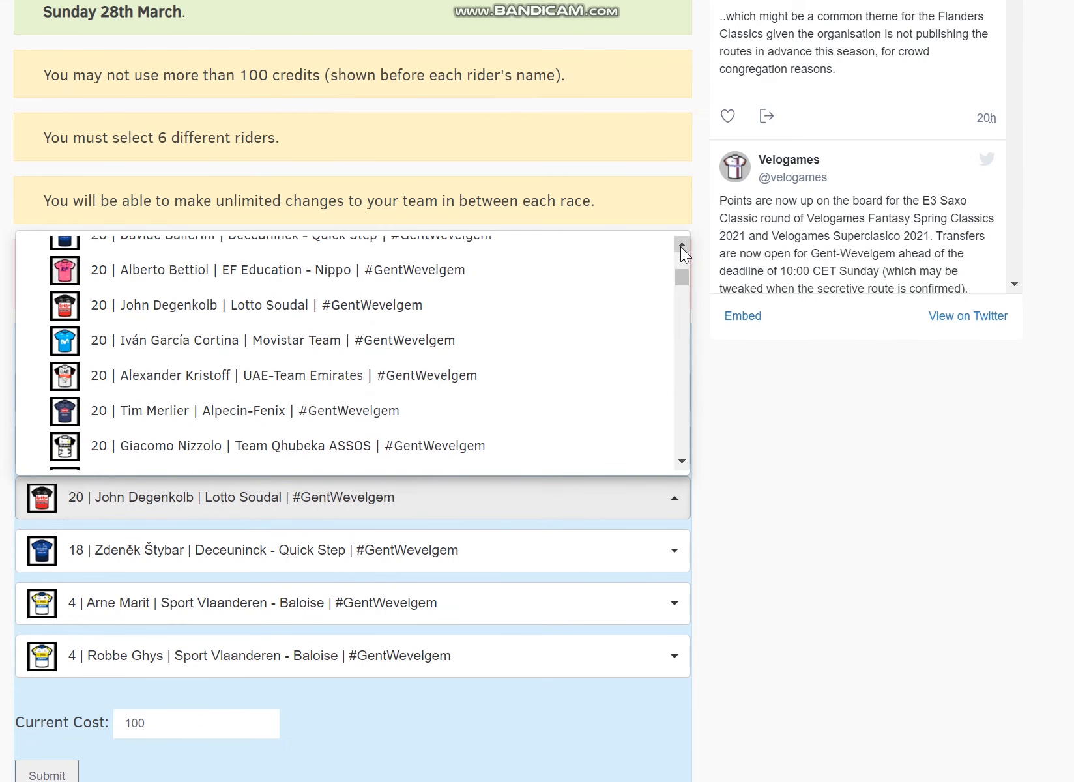
mouse_move(602, 461)
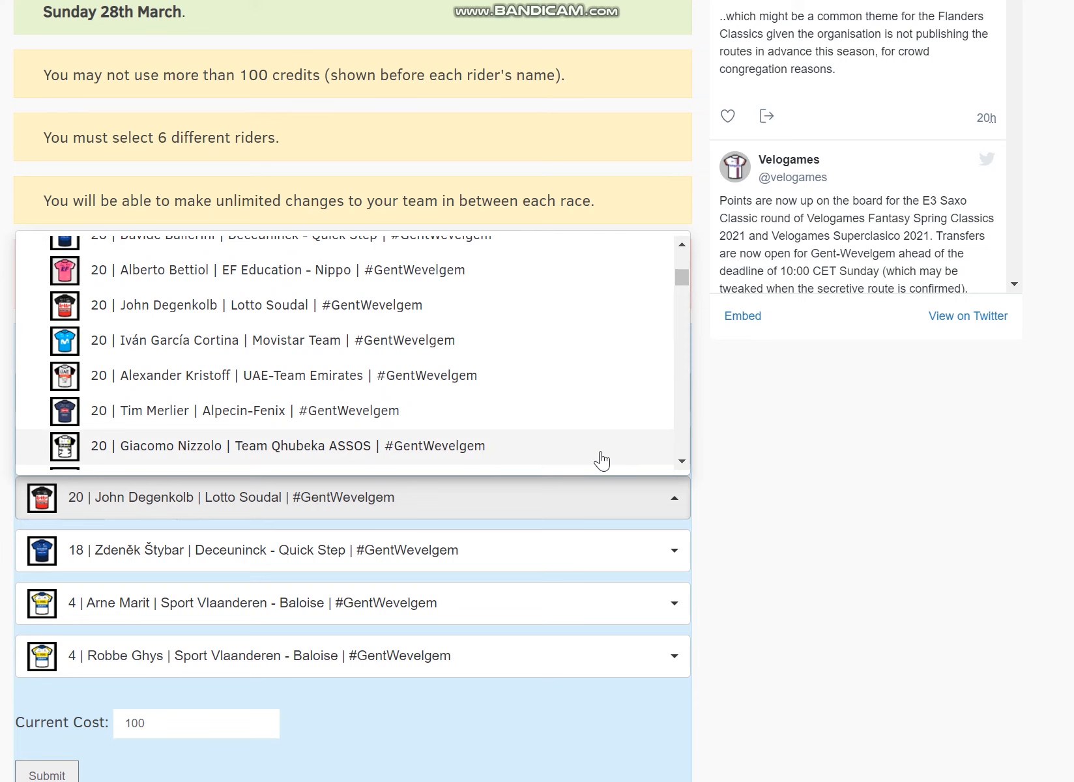
left_click(288, 446)
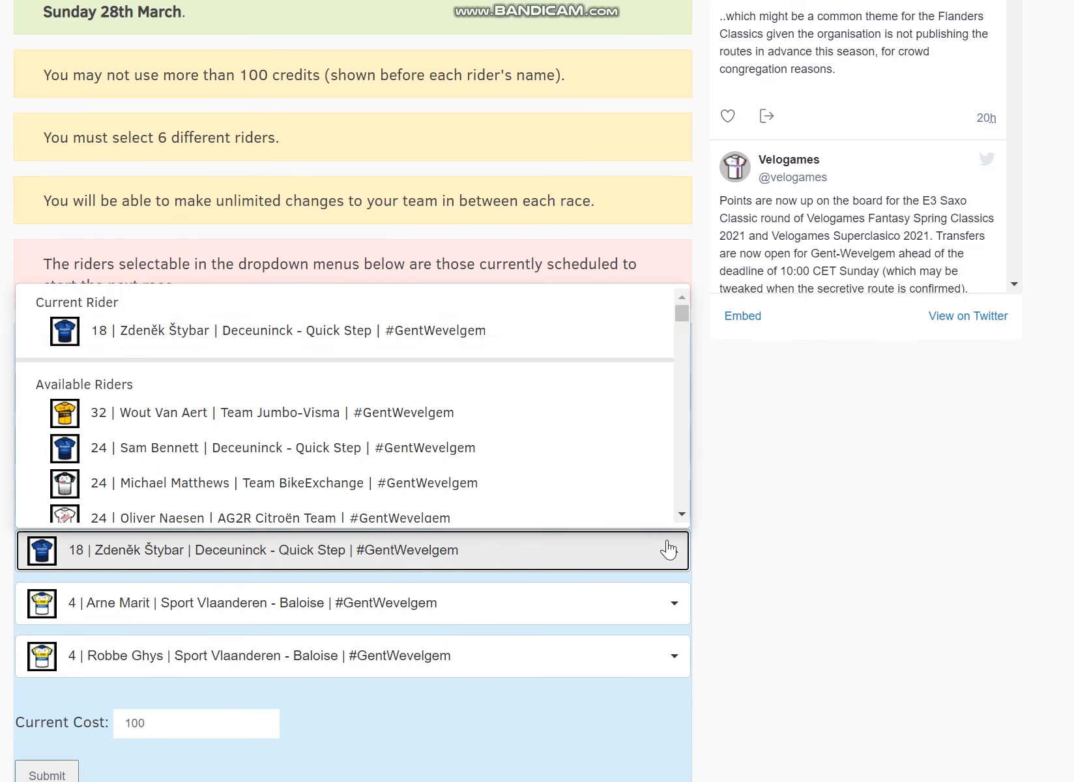
Select 14 | Cees Bol | Team DSM as the fourth rider, lowering the cost to 96 credits.
scroll("down", 3)
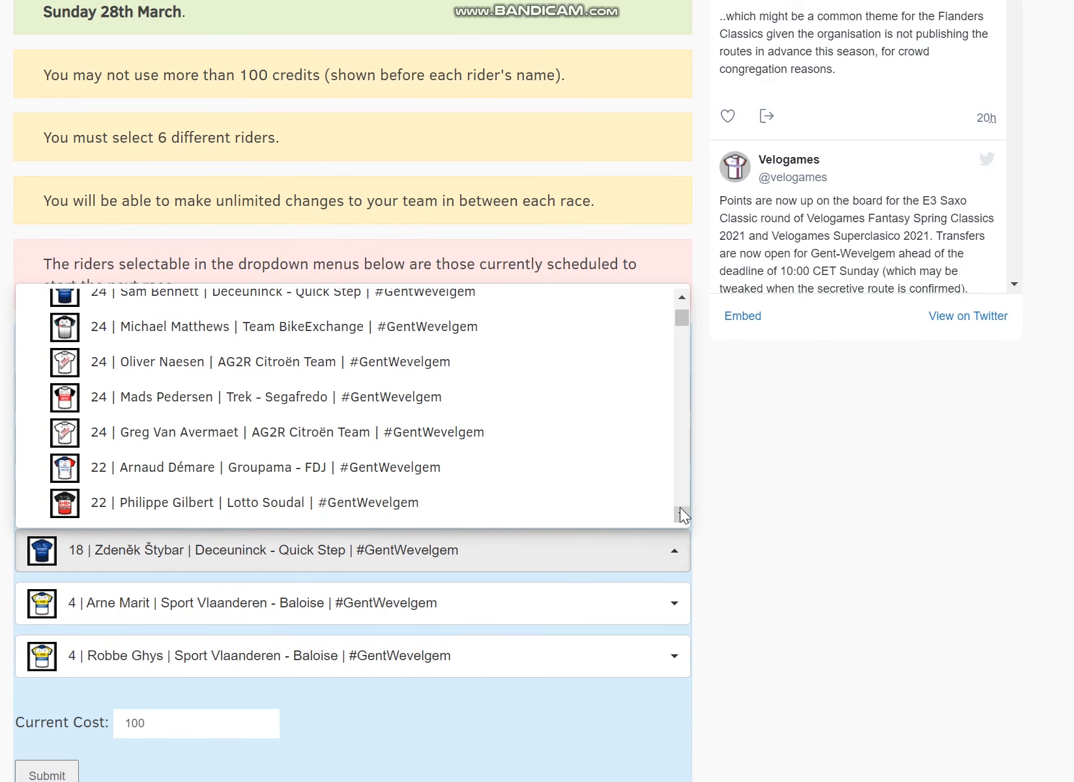
scroll("down", 3)
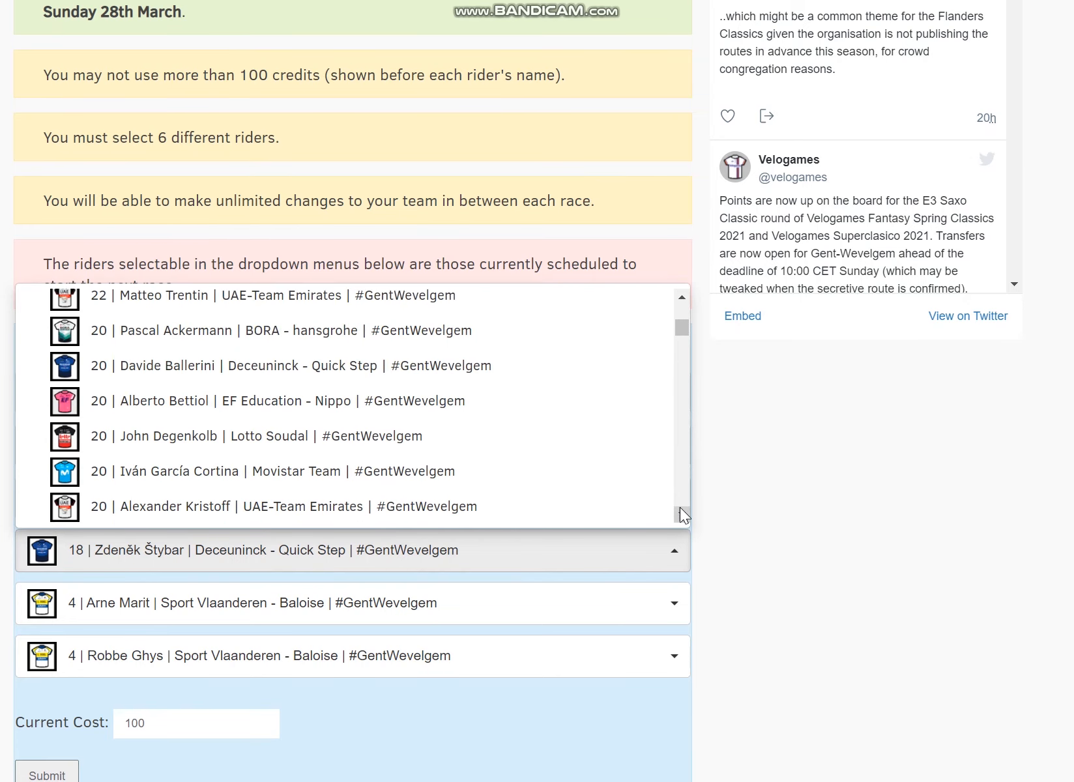
scroll("down", 3)
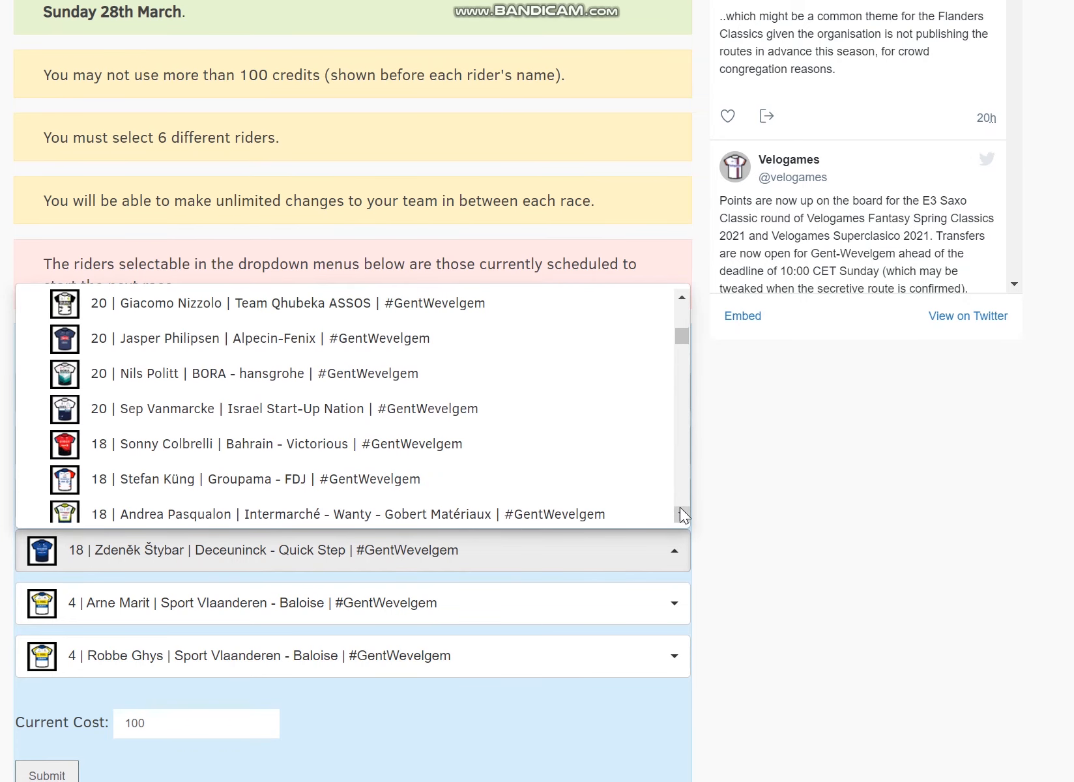
scroll("down", 3)
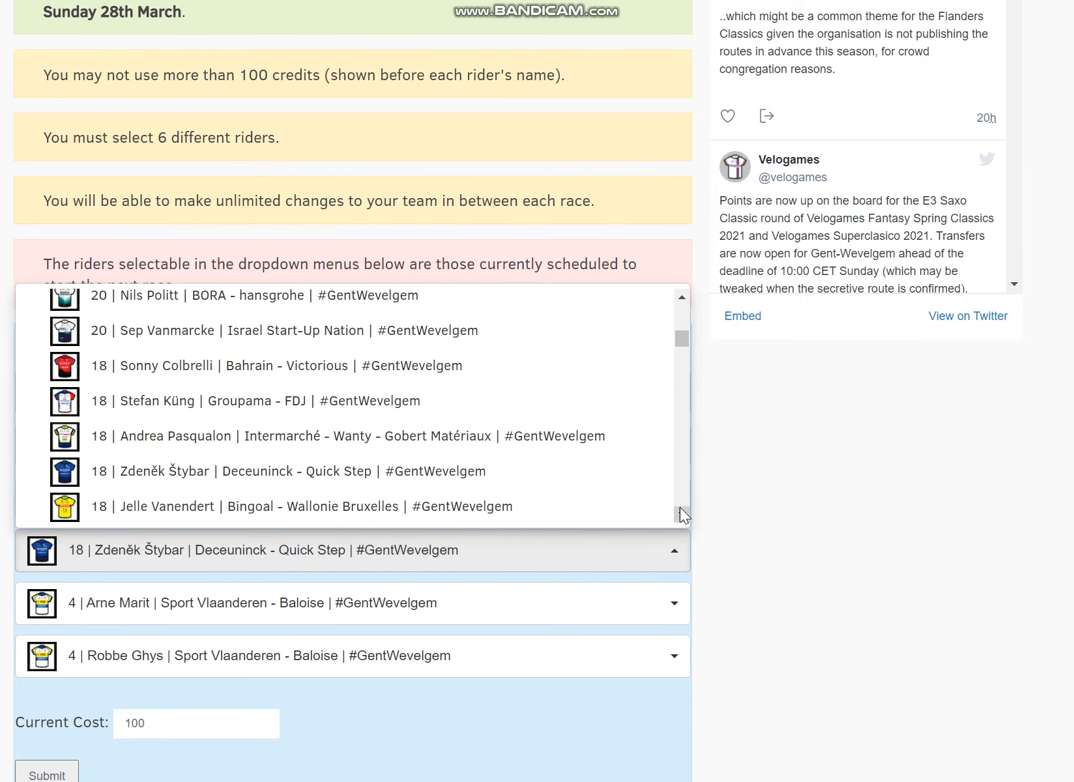
scroll("down", 3)
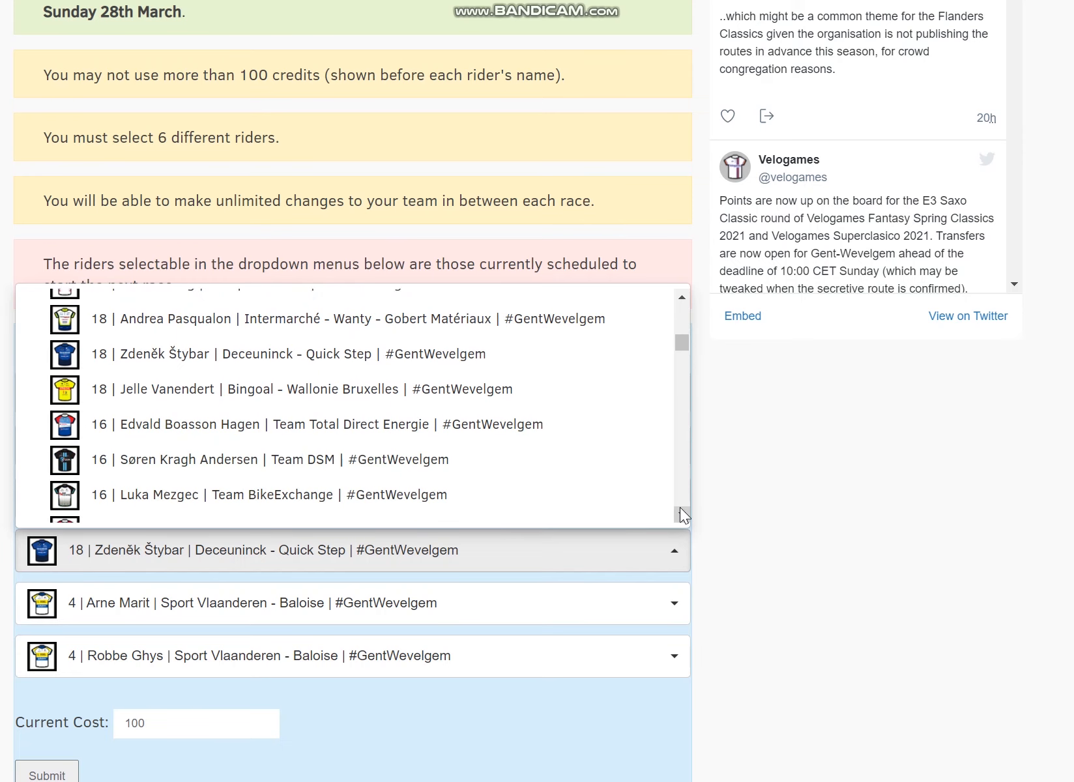
scroll("down", 3)
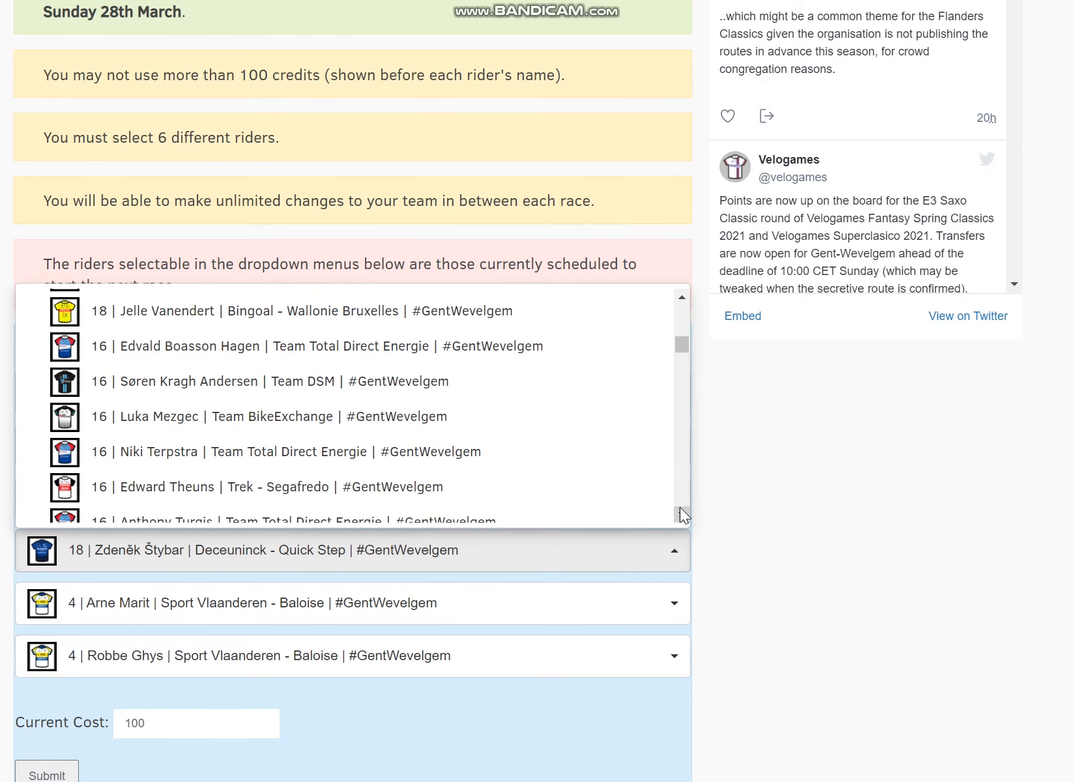
scroll("down", 3)
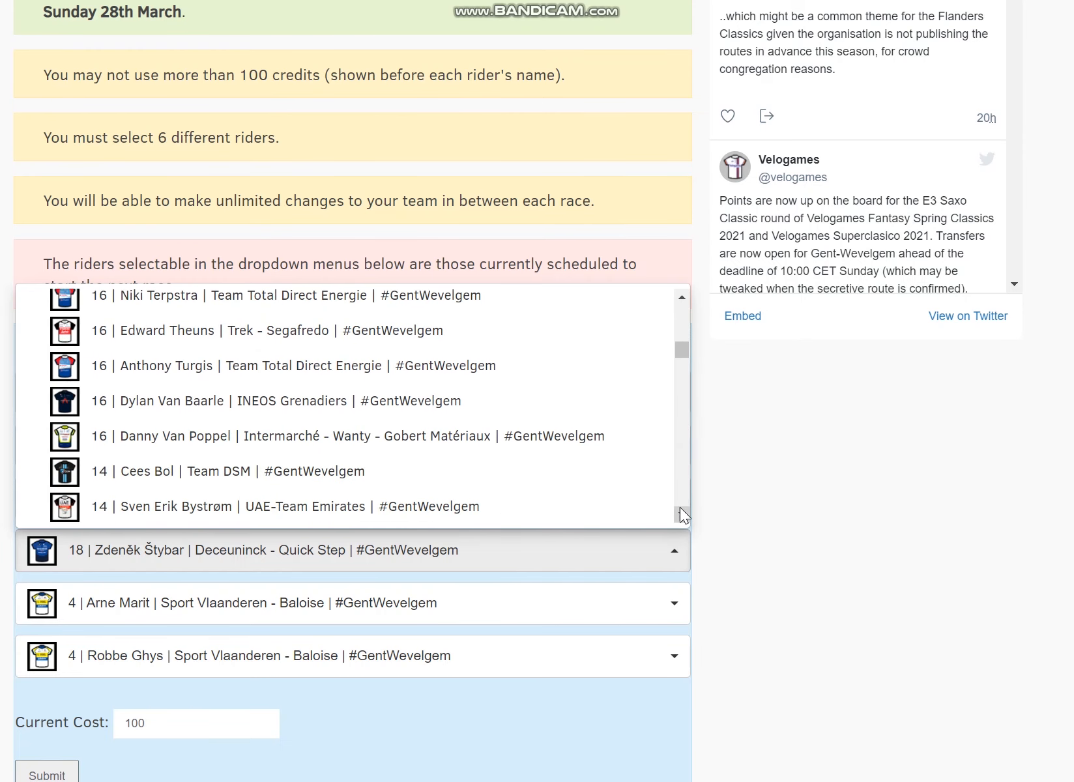
scroll("down", 3)
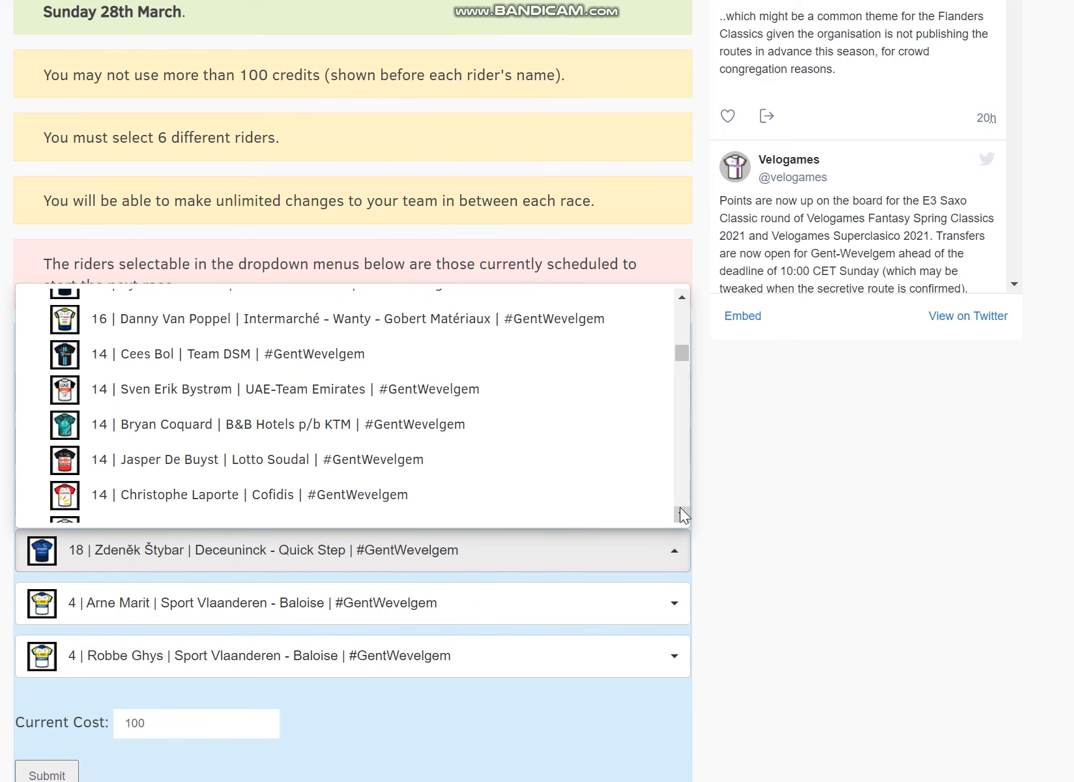
mouse_move(661, 425)
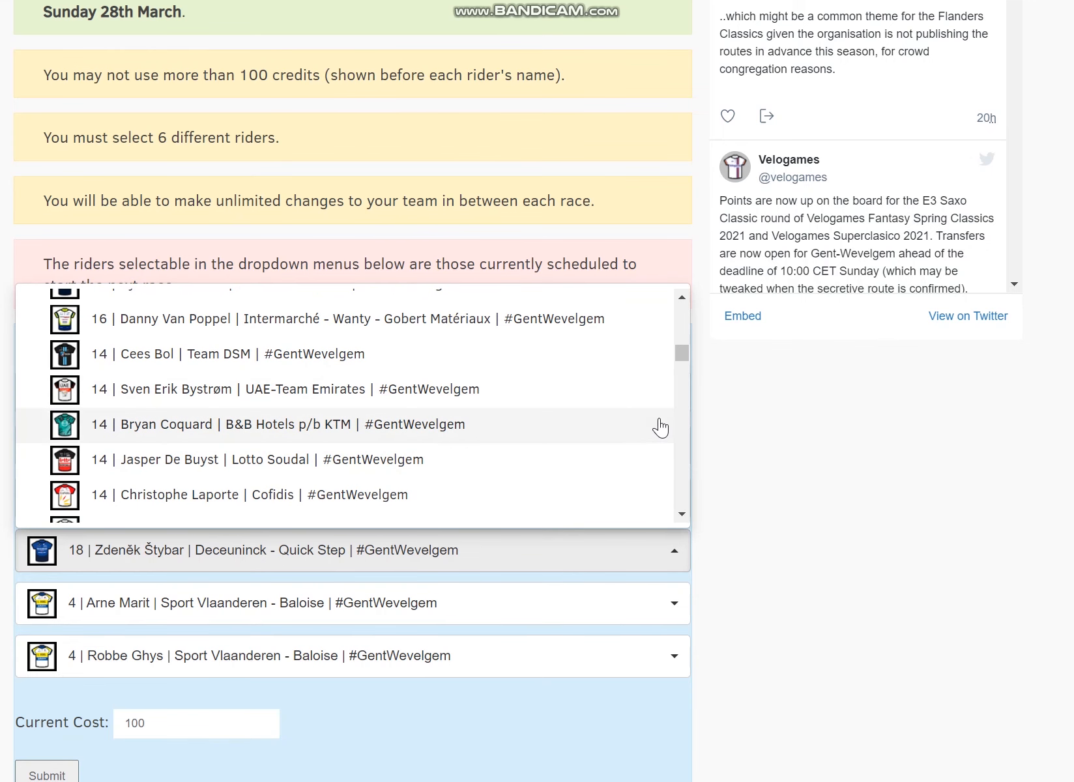
left_click(680, 515)
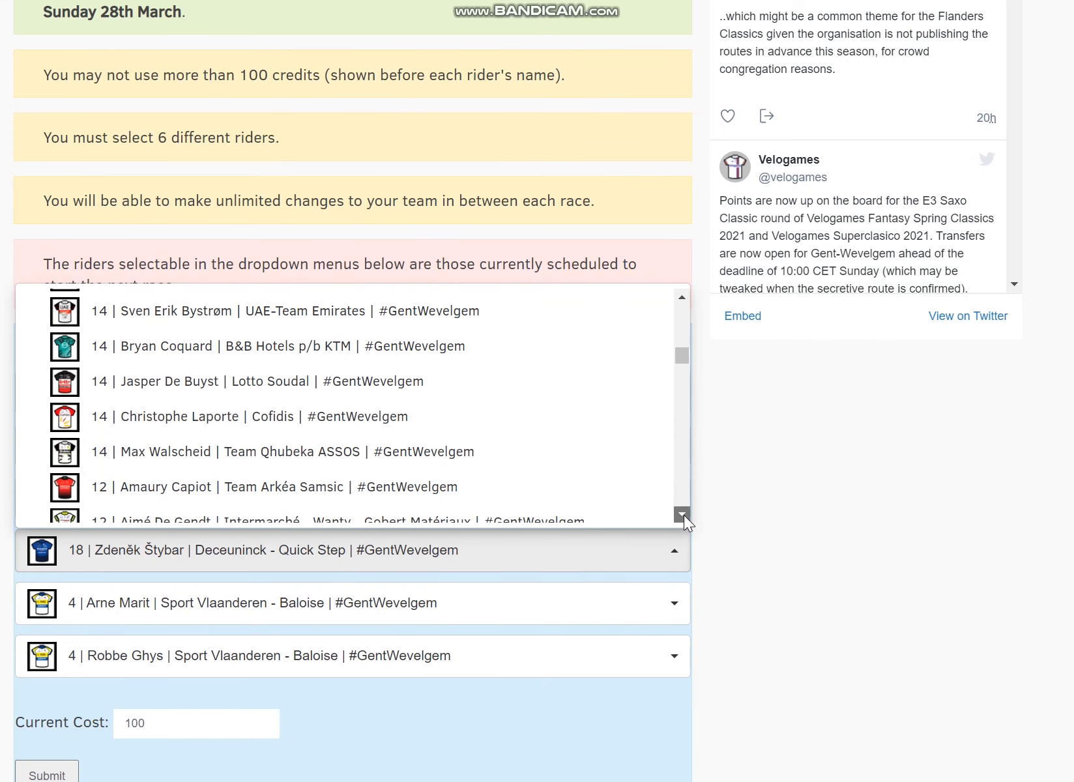
left_click(681, 514)
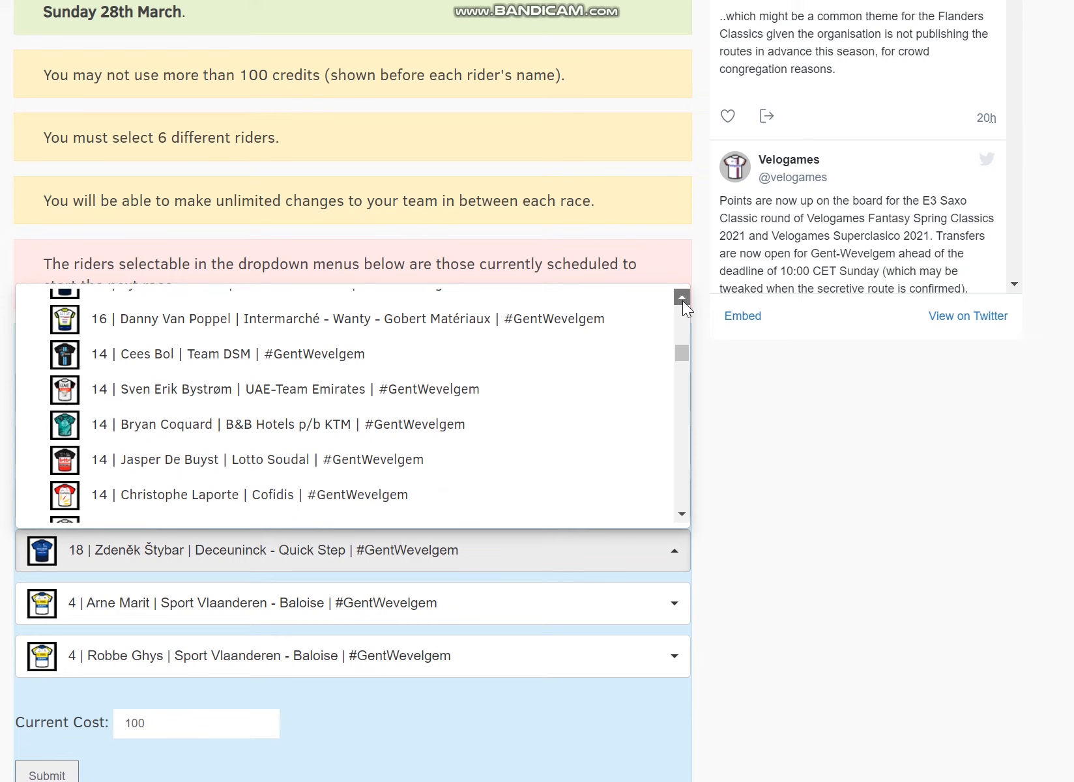
left_click(203, 353)
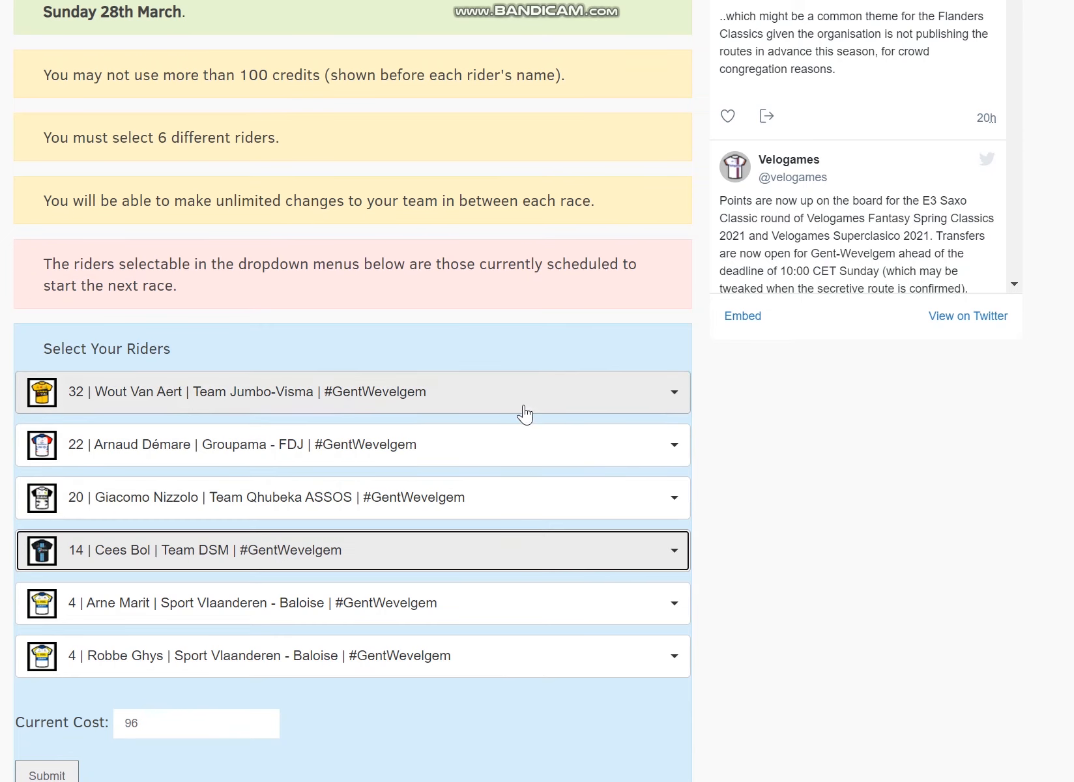
mouse_move(581, 621)
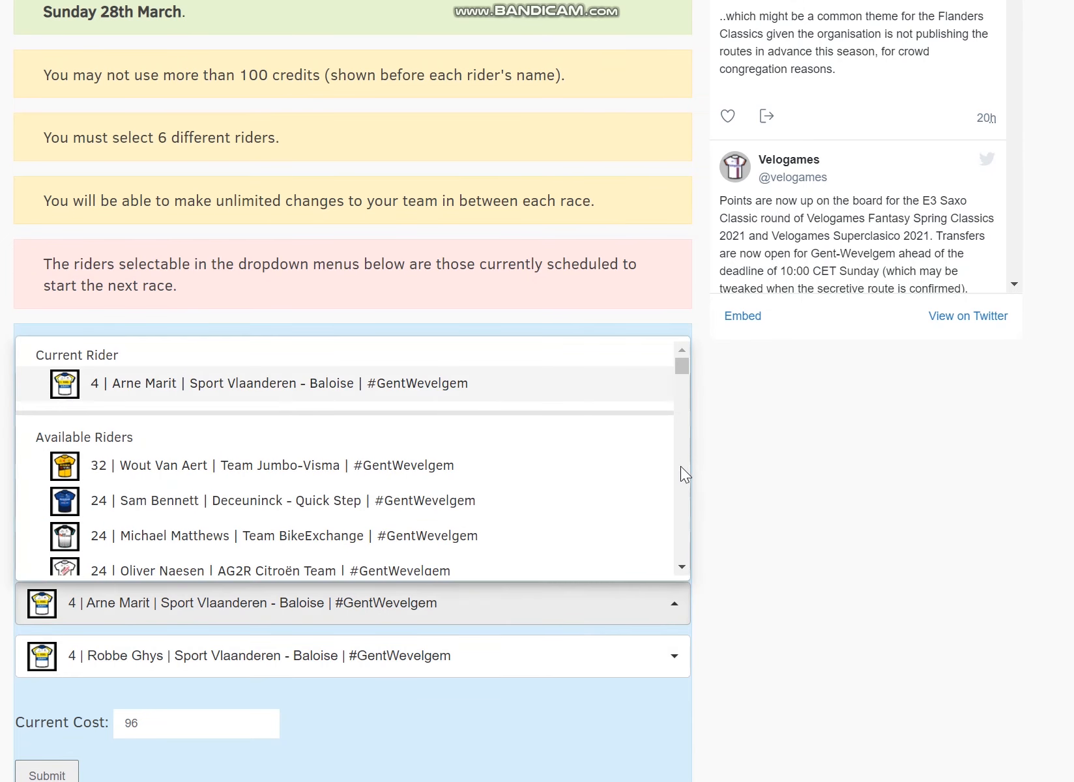
Make Timothy Dupont the fifth rider and Quinn Simmons the sixth, reaching exactly 100 credits.
scroll("down", 3)
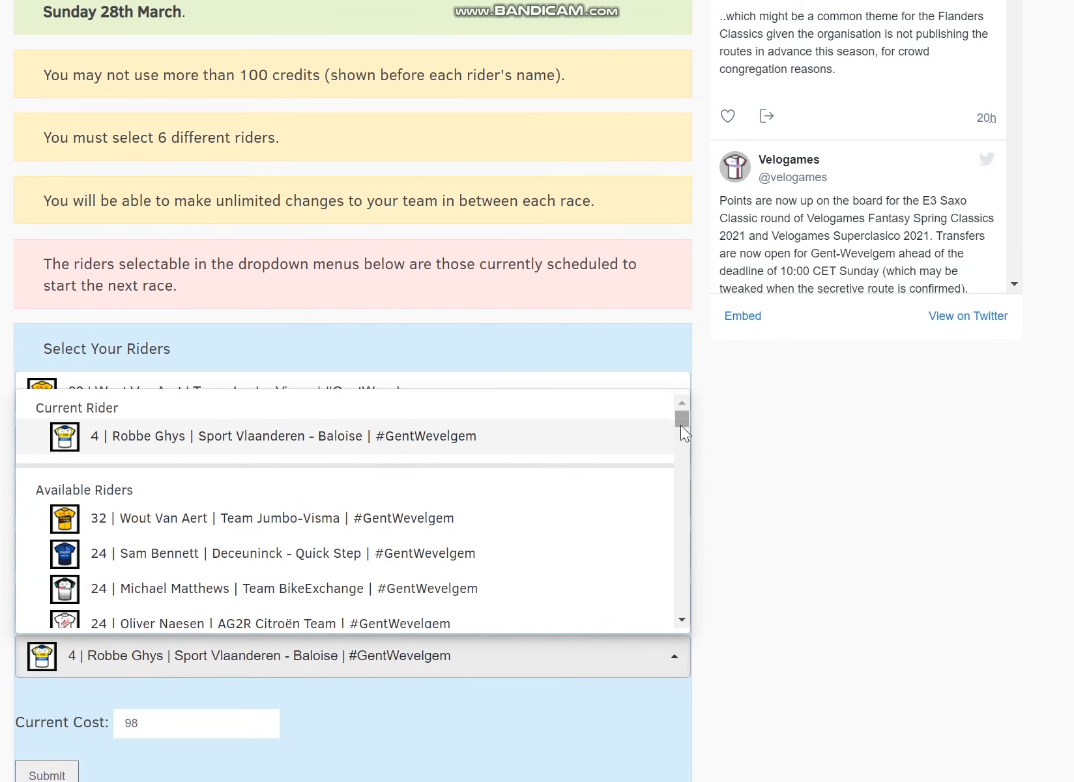
scroll("down", 3)
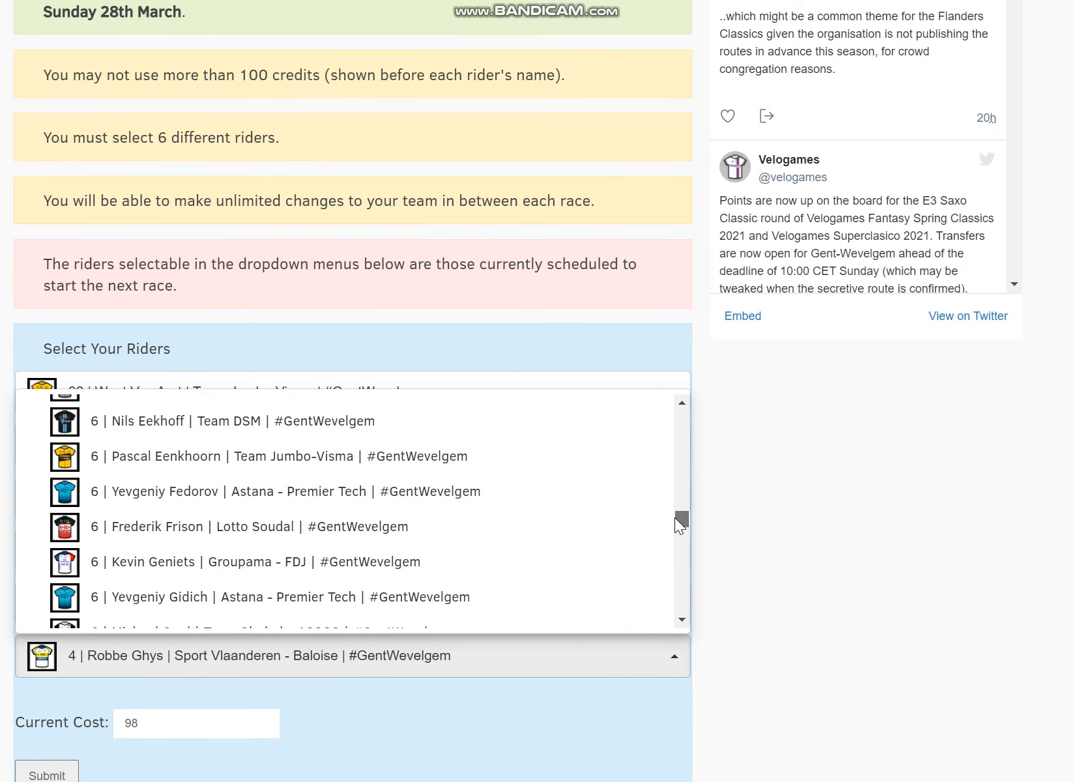
scroll("up", 3)
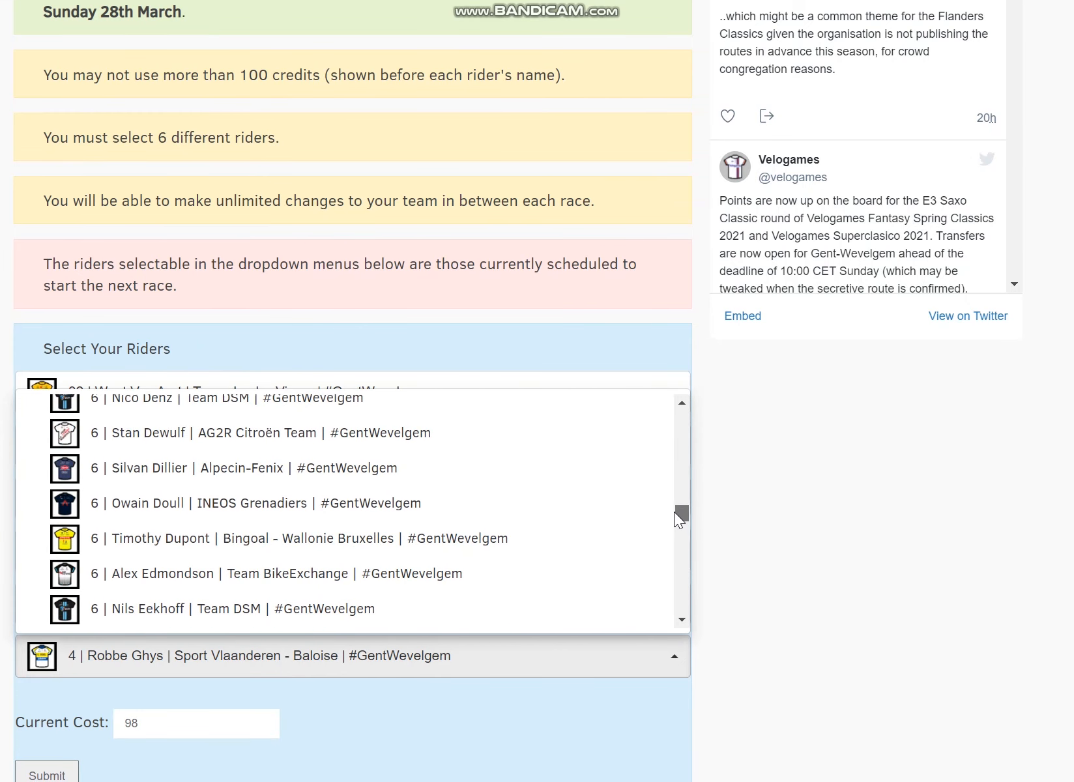
scroll("up", 3)
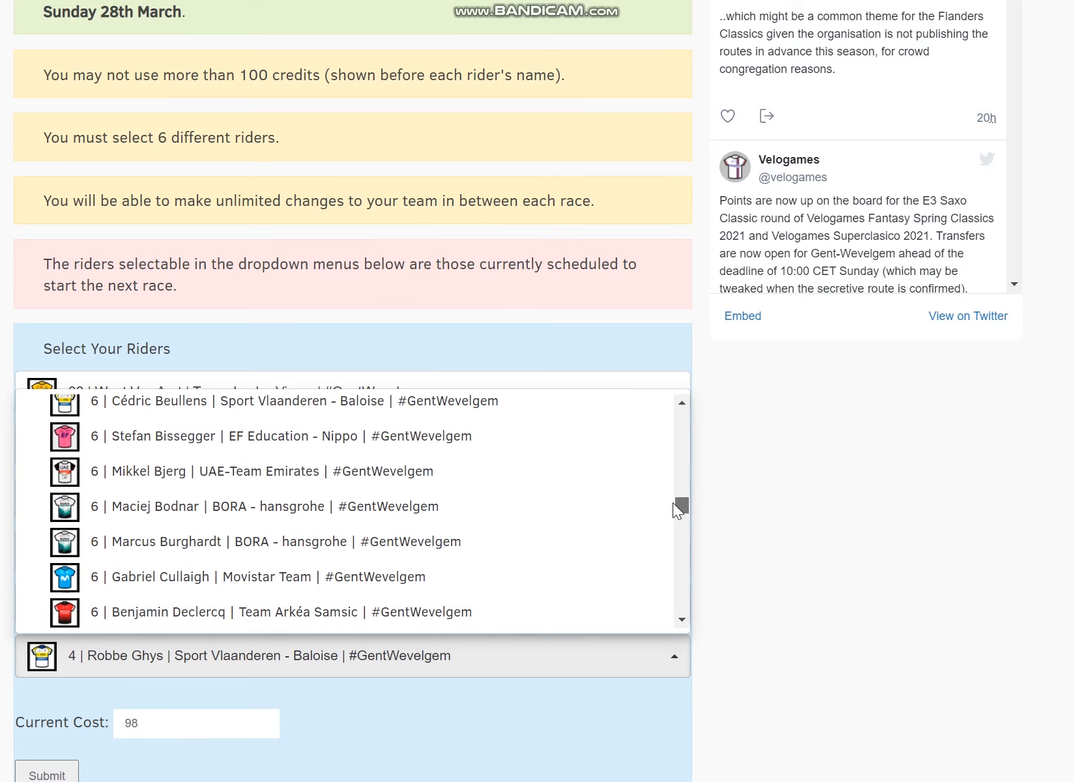
scroll("up", 3)
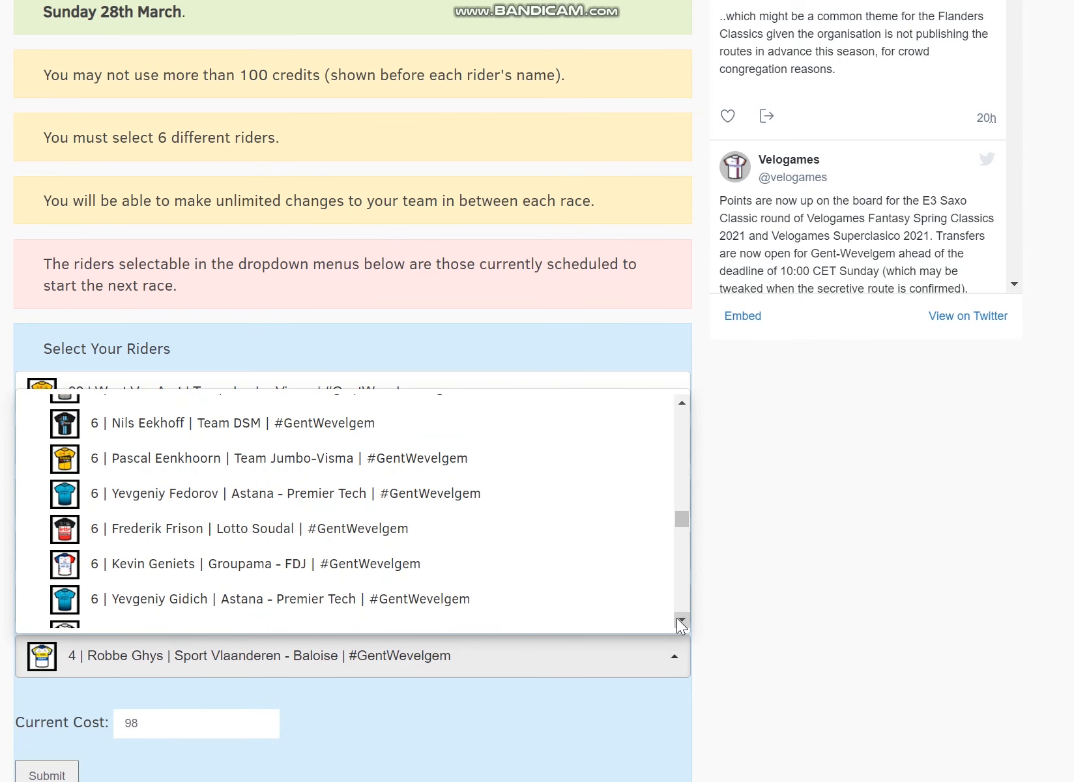
scroll("down", 3)
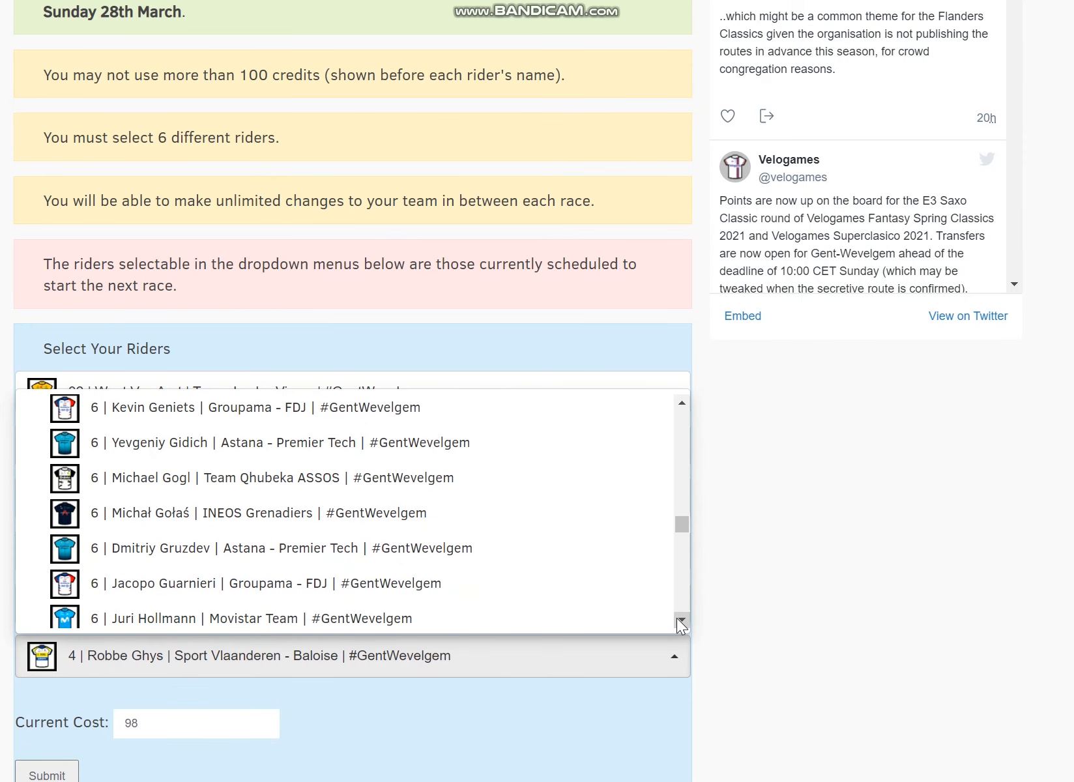
left_click(680, 624)
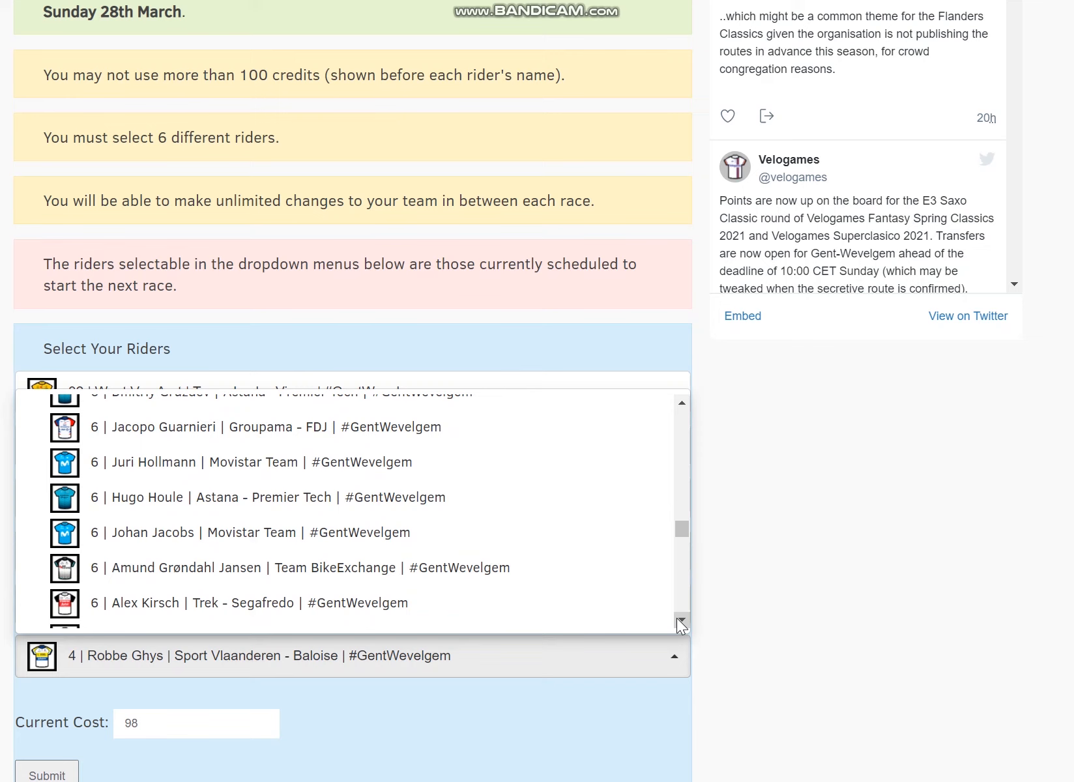
scroll("down", 3)
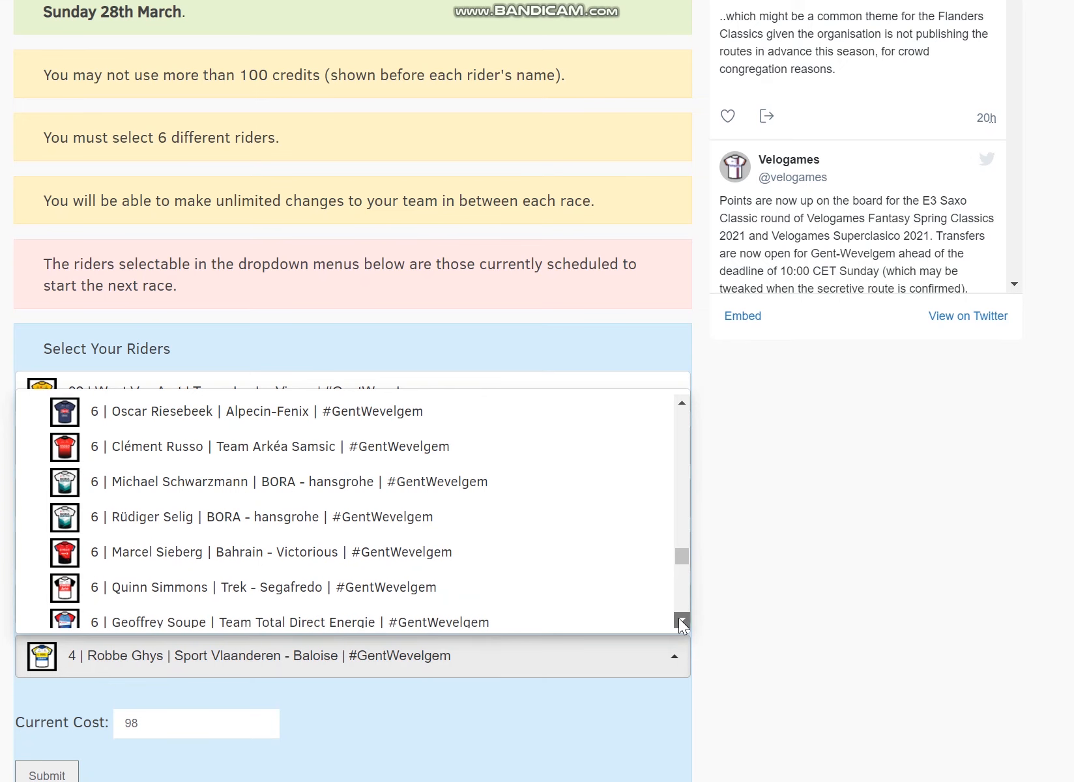
left_click(274, 587)
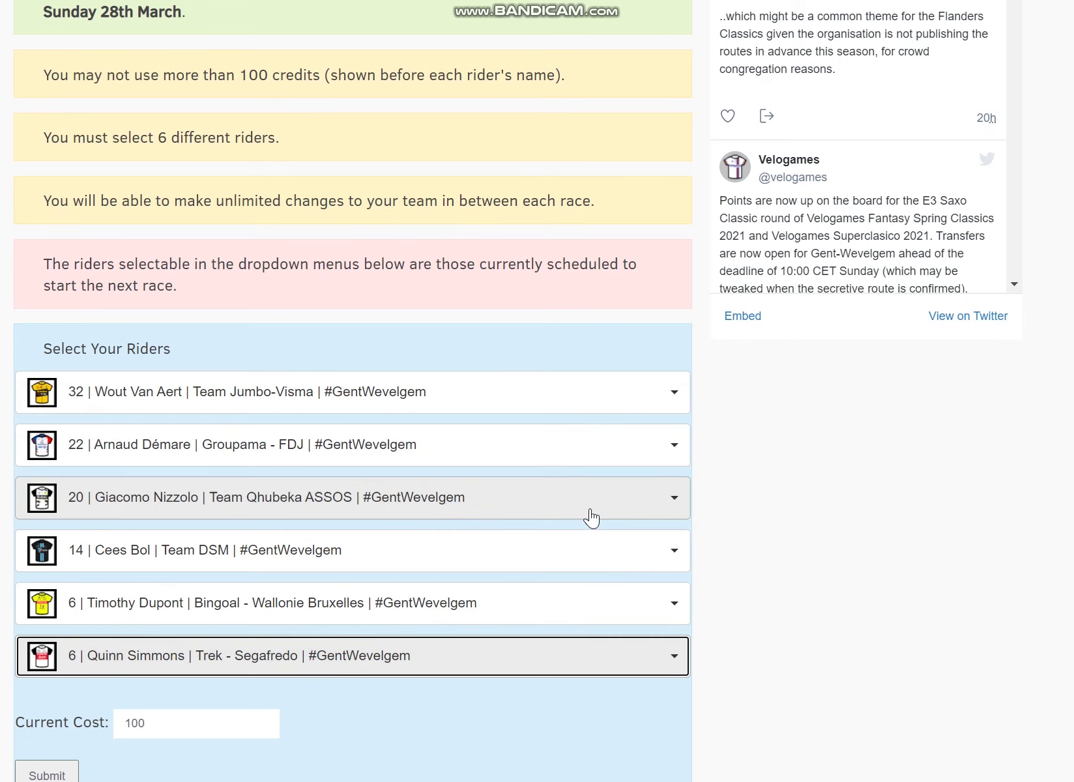
mouse_move(610, 651)
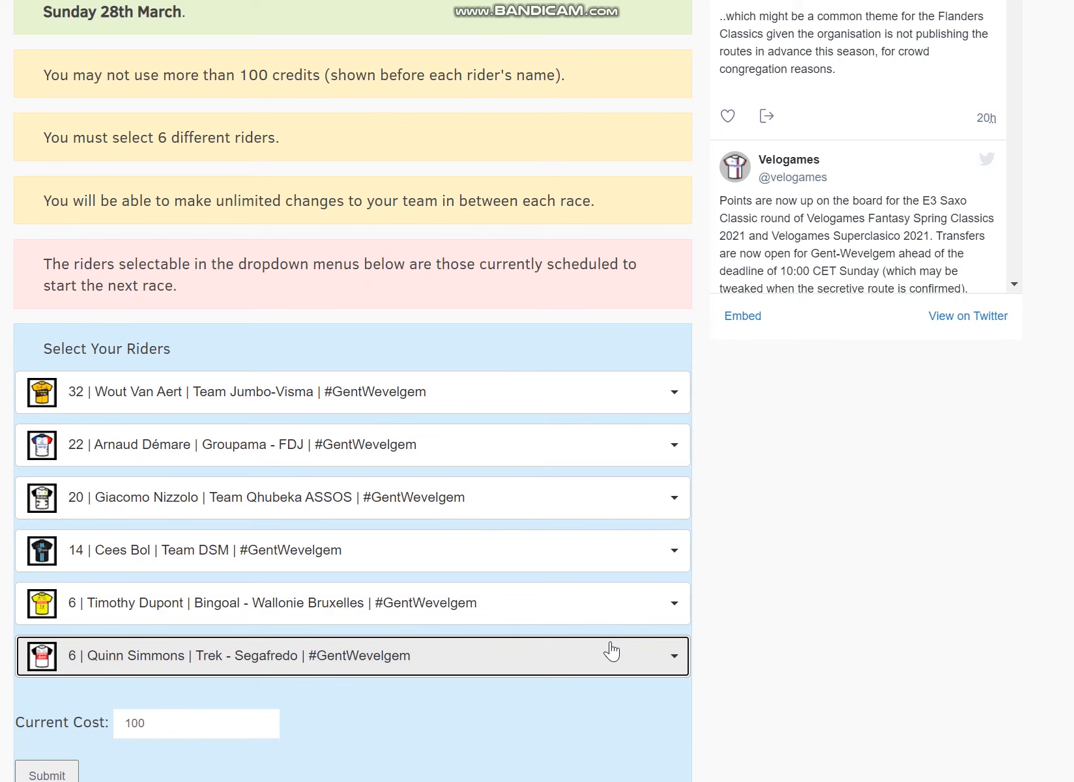
mouse_move(466, 445)
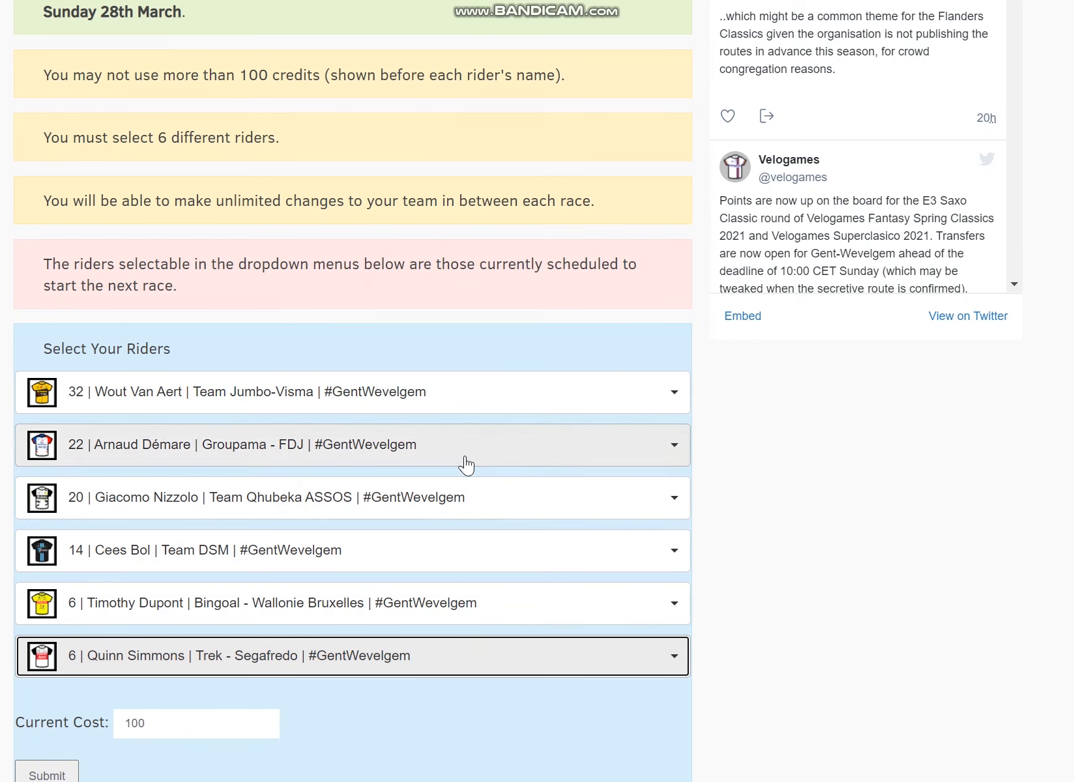
mouse_move(447, 618)
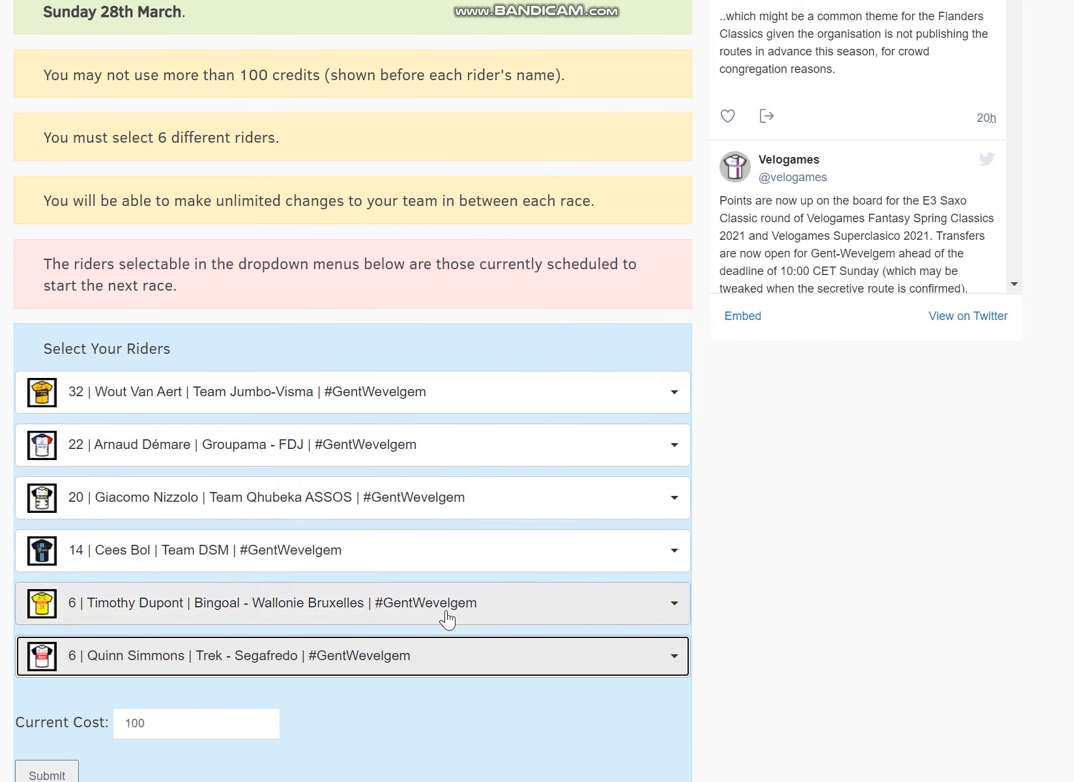
mouse_move(426, 626)
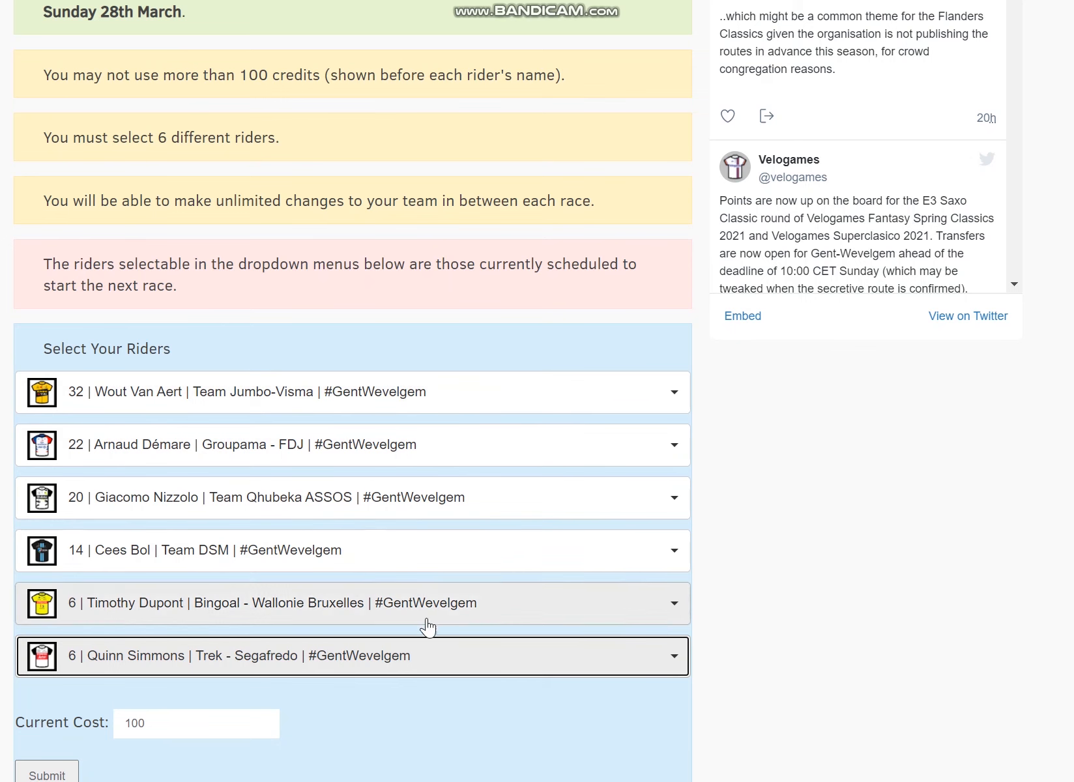
mouse_move(394, 610)
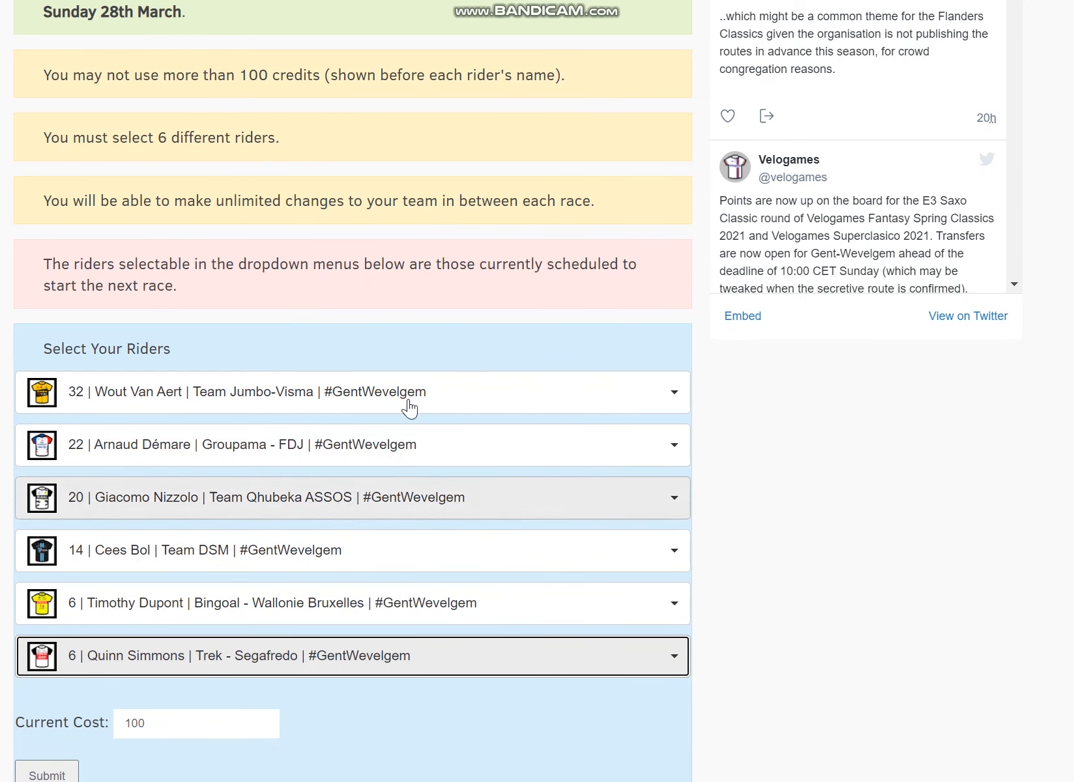
mouse_move(533, 404)
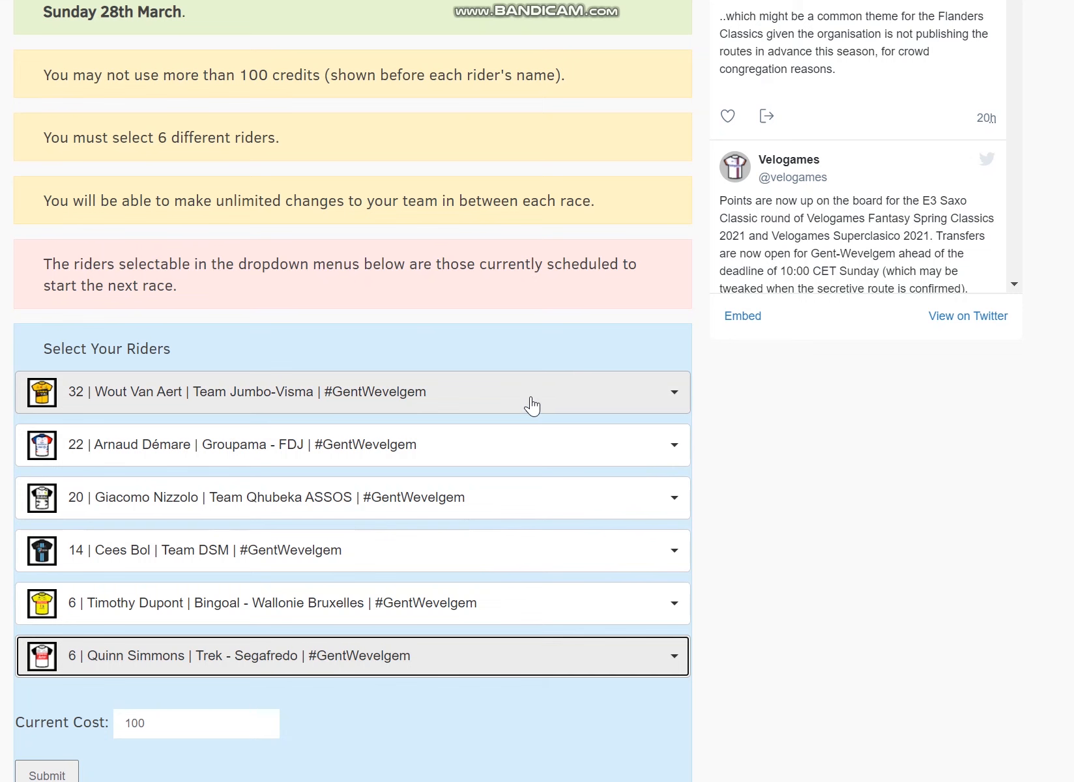
mouse_move(565, 441)
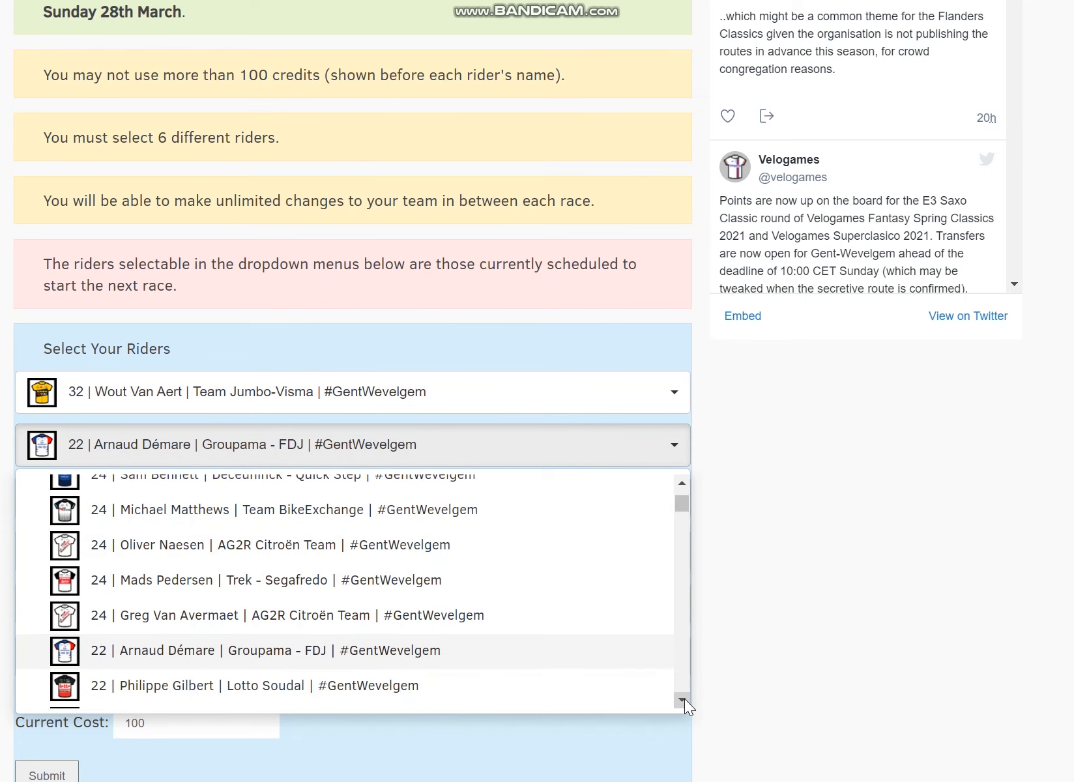
Select 18 | Zdeněk Štybar | Deceuninck - Quick Step in Arnaud Démare's second slot, cost 96.
scroll("down", 3)
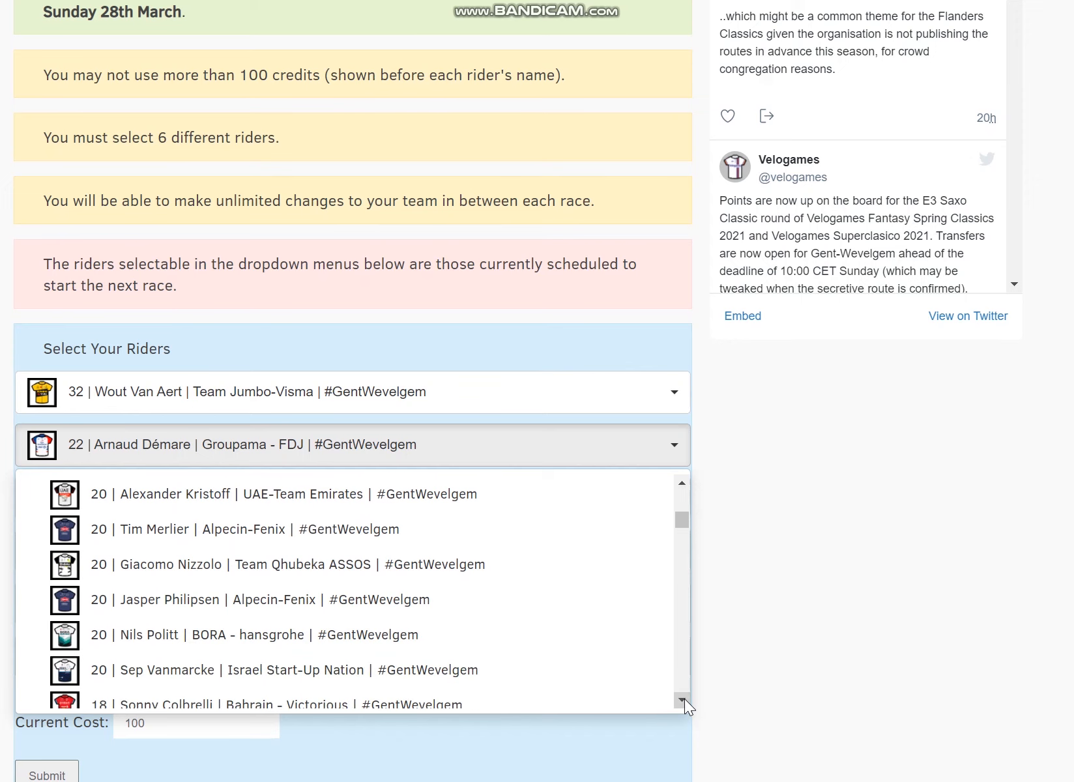
scroll("down", 3)
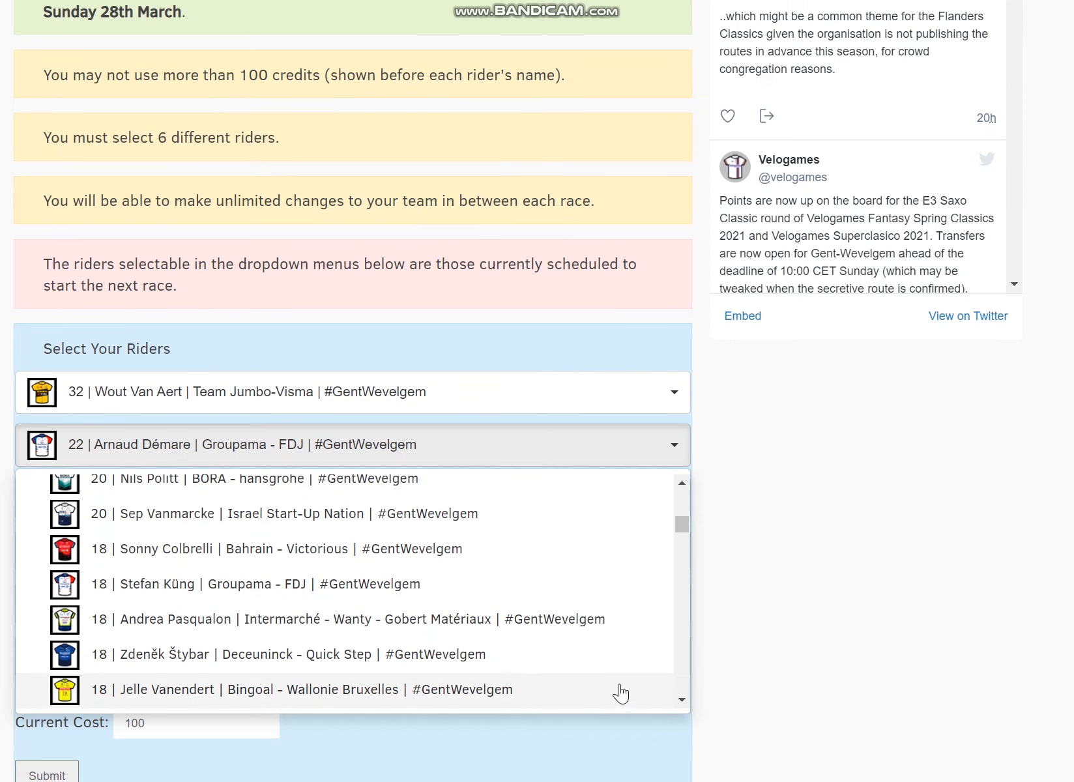
left_click(234, 652)
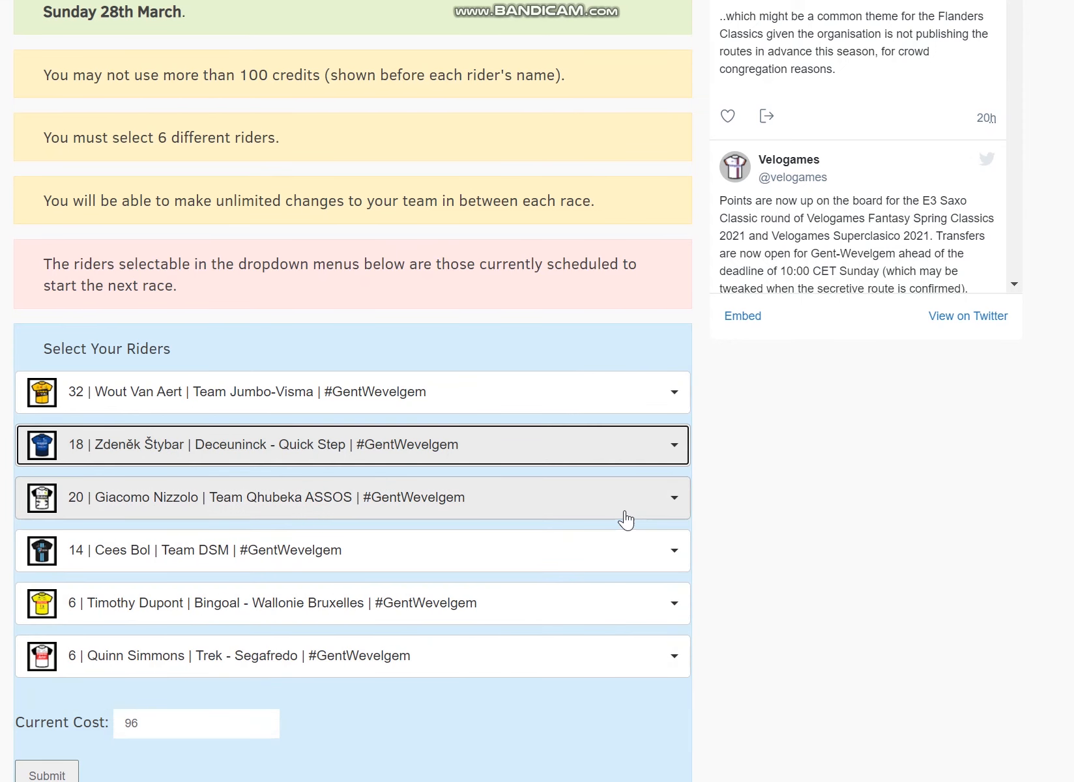
mouse_move(626, 519)
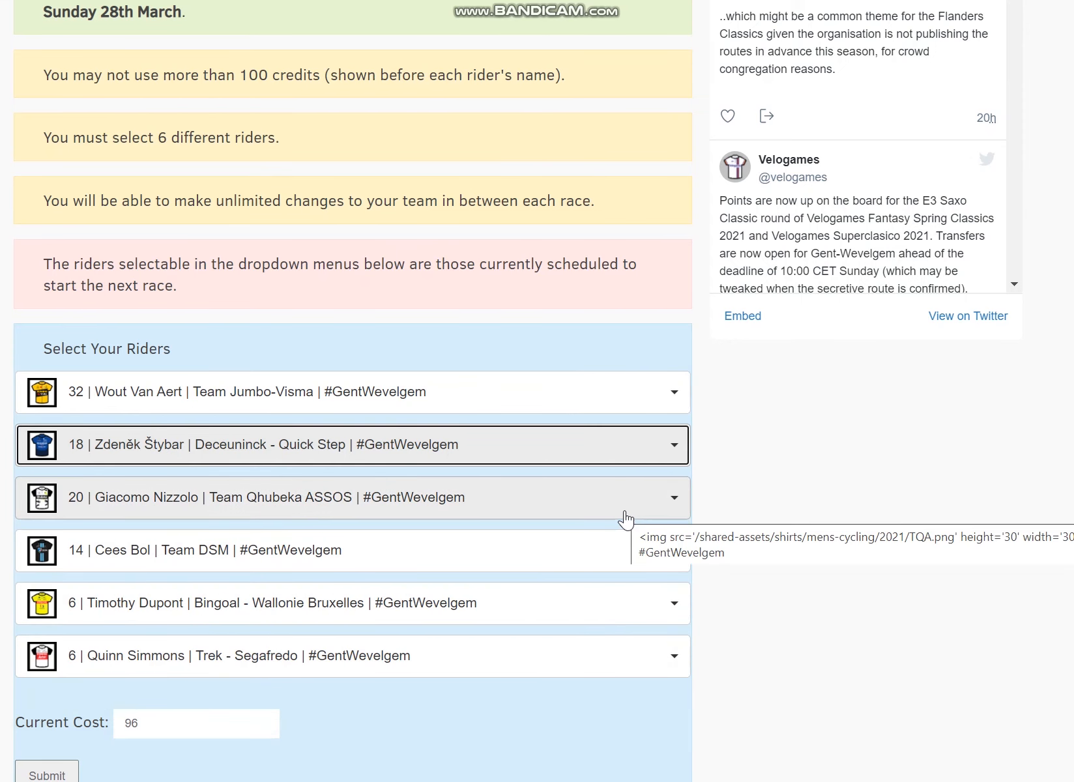
mouse_move(656, 608)
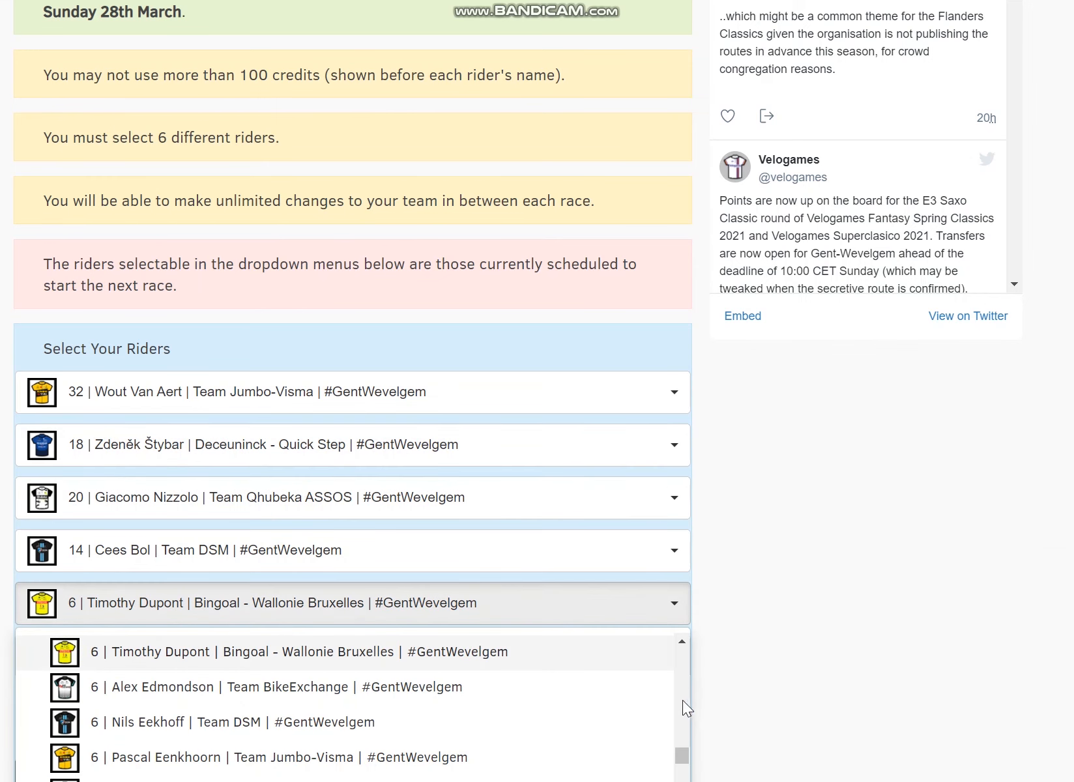
Fill the last two slots with Lindsay De Vylder and Emil Vinjebo, cutting the cost to 92 credits.
scroll("down", 3)
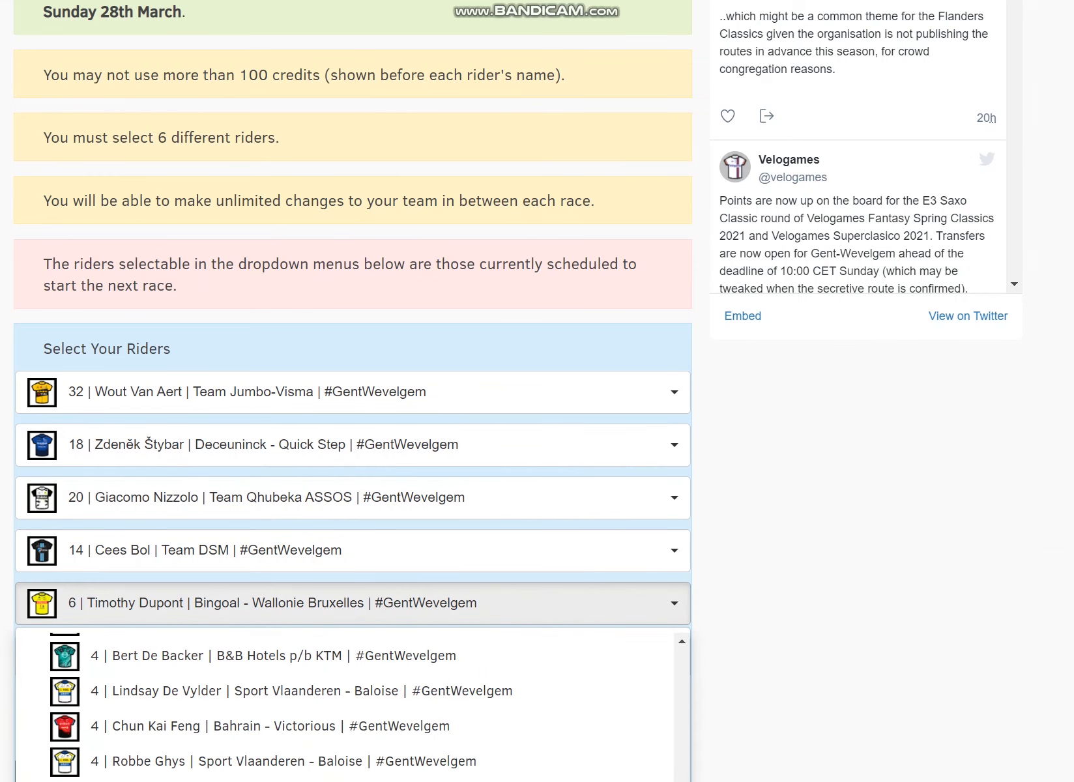
mouse_move(566, 706)
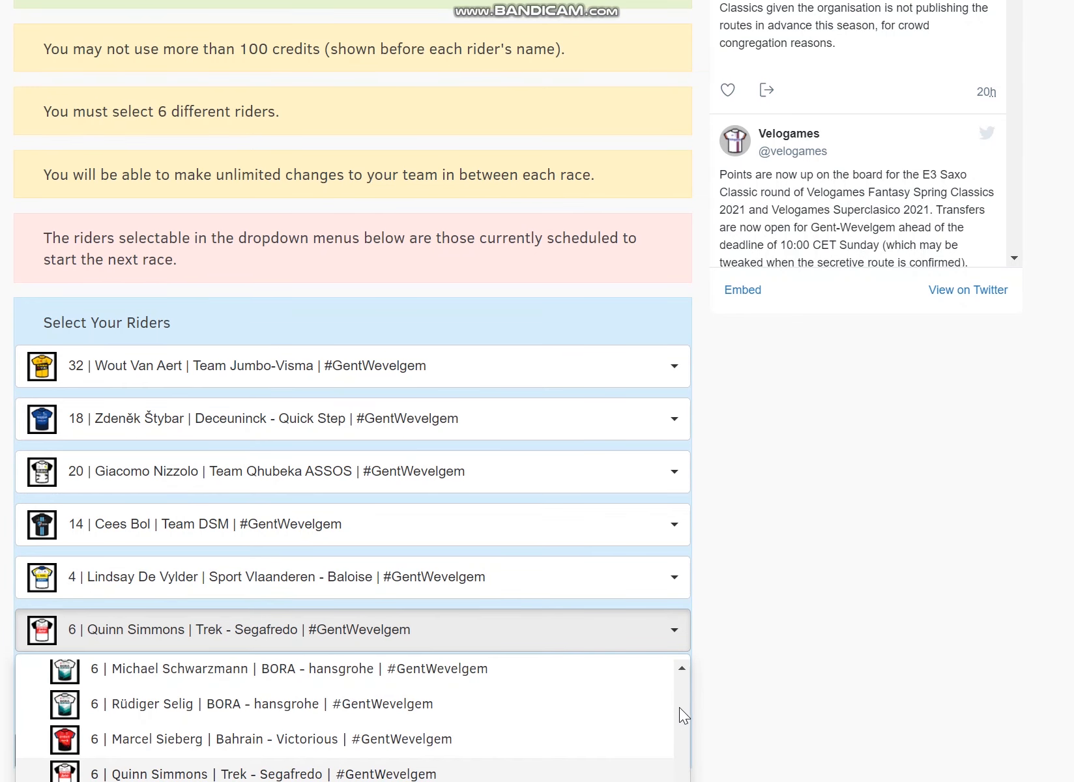
mouse_move(875, 520)
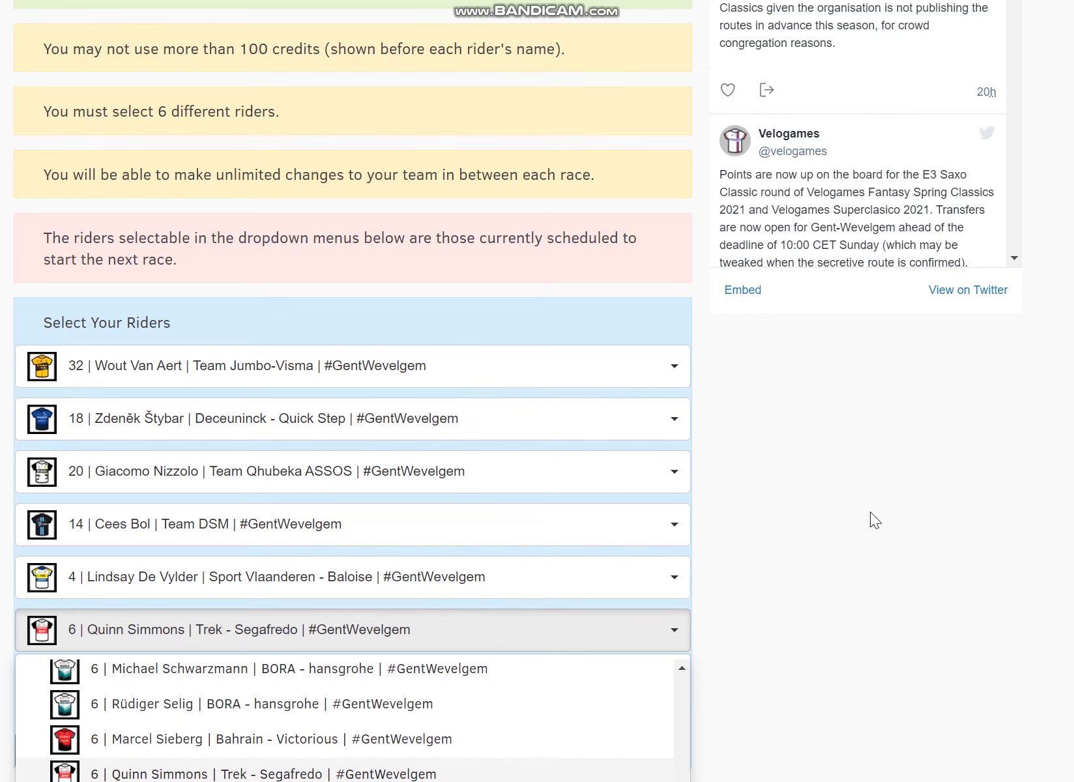
mouse_move(684, 731)
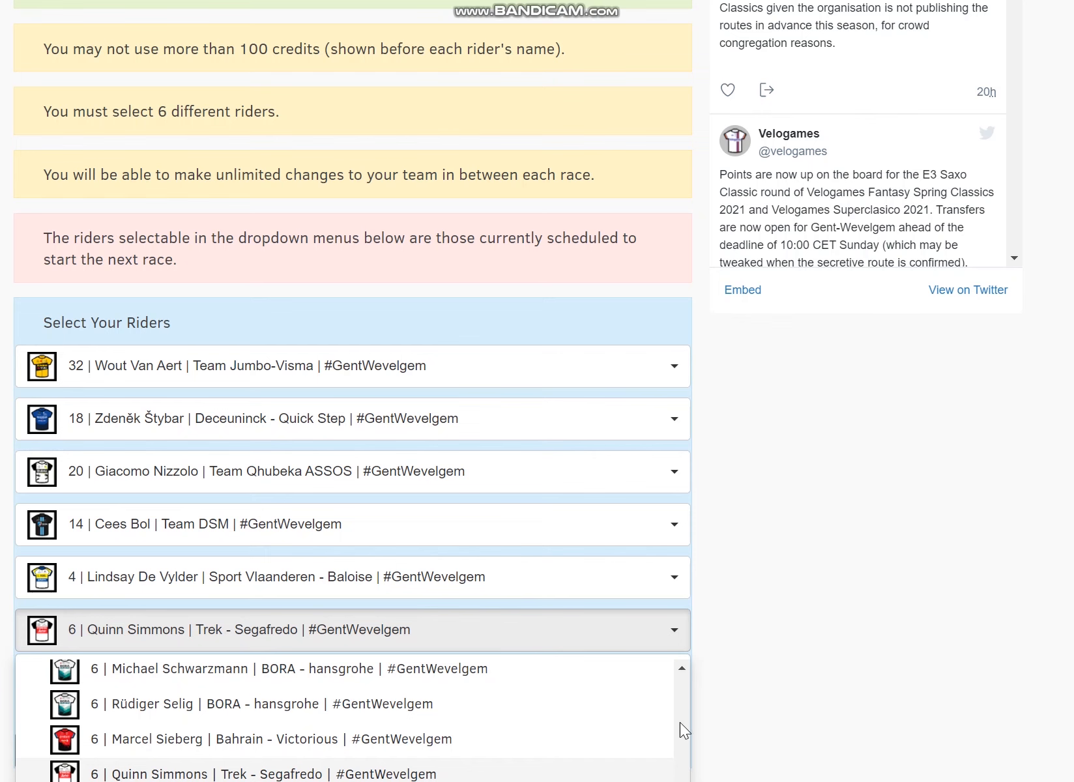
scroll("down", 3)
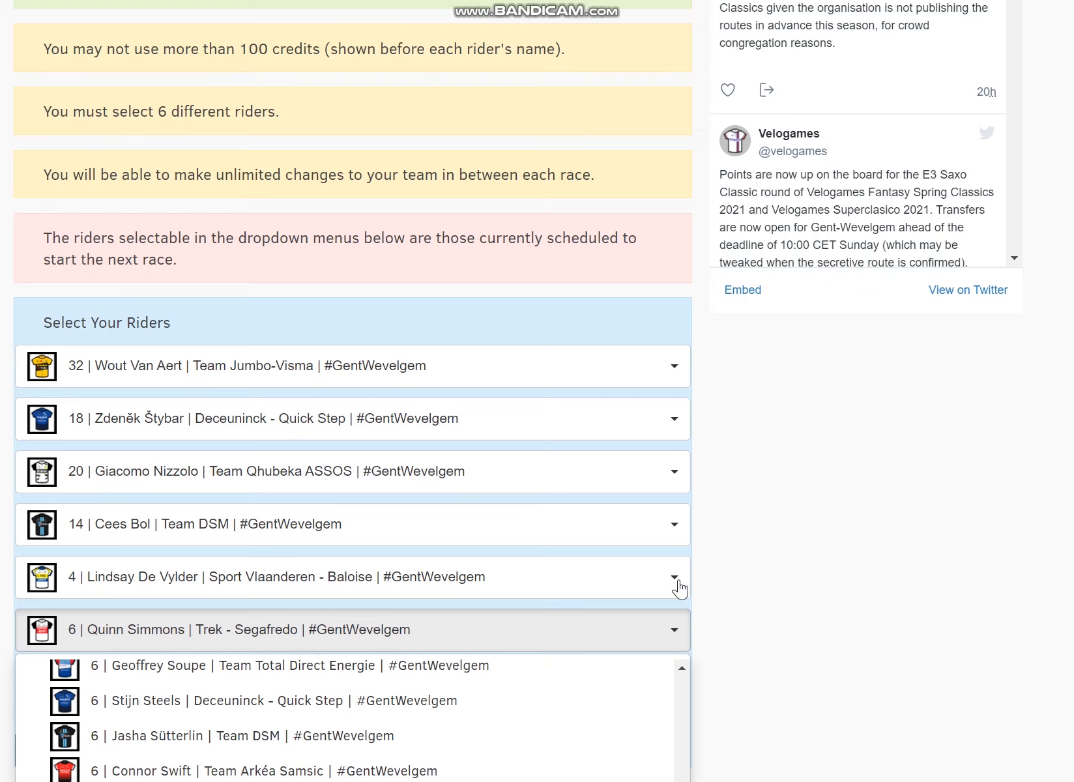
scroll("down", 3)
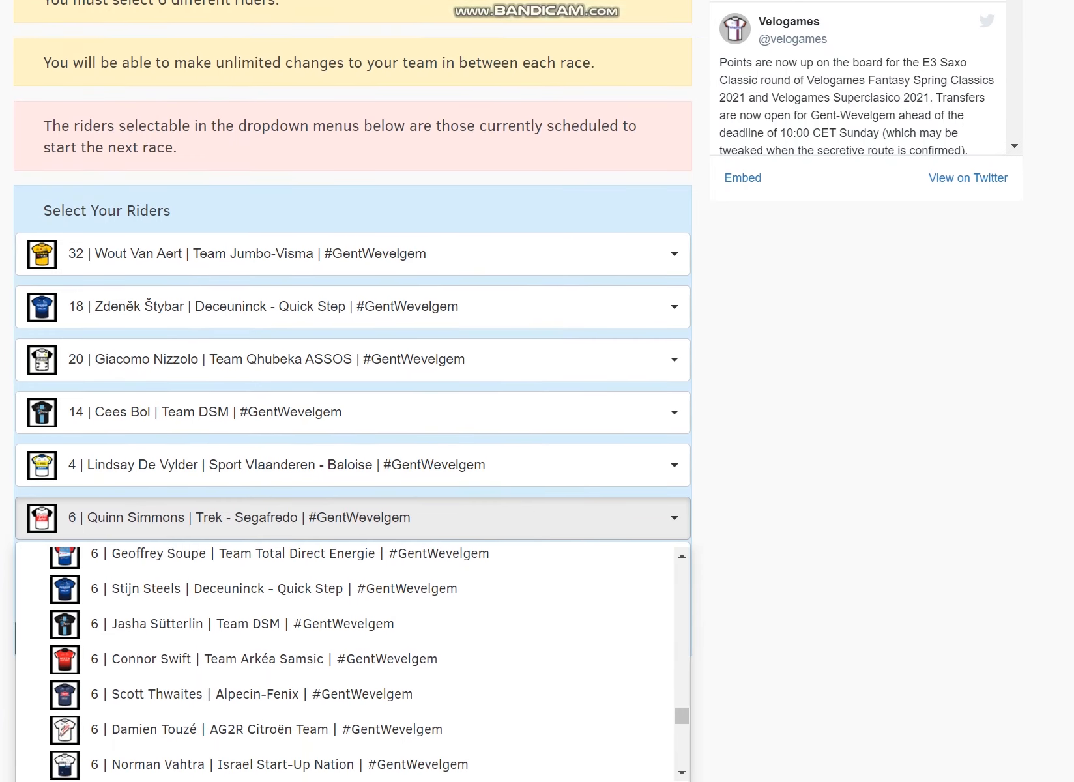
scroll("down", 3)
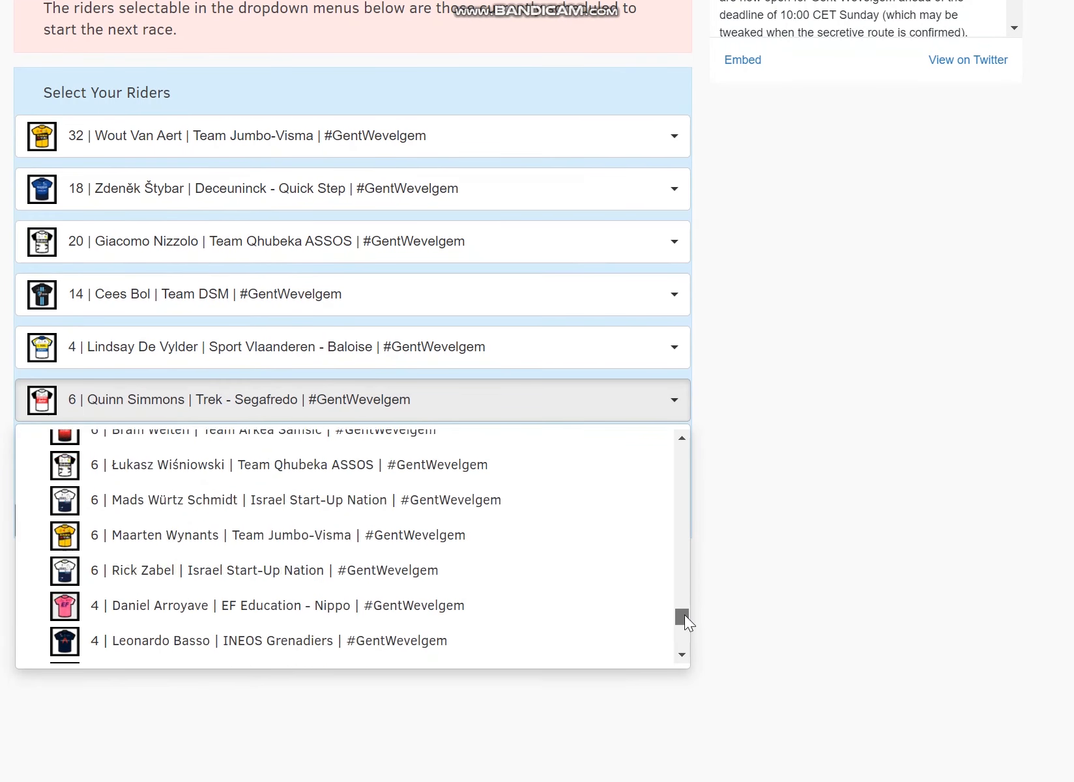
scroll("down", 3)
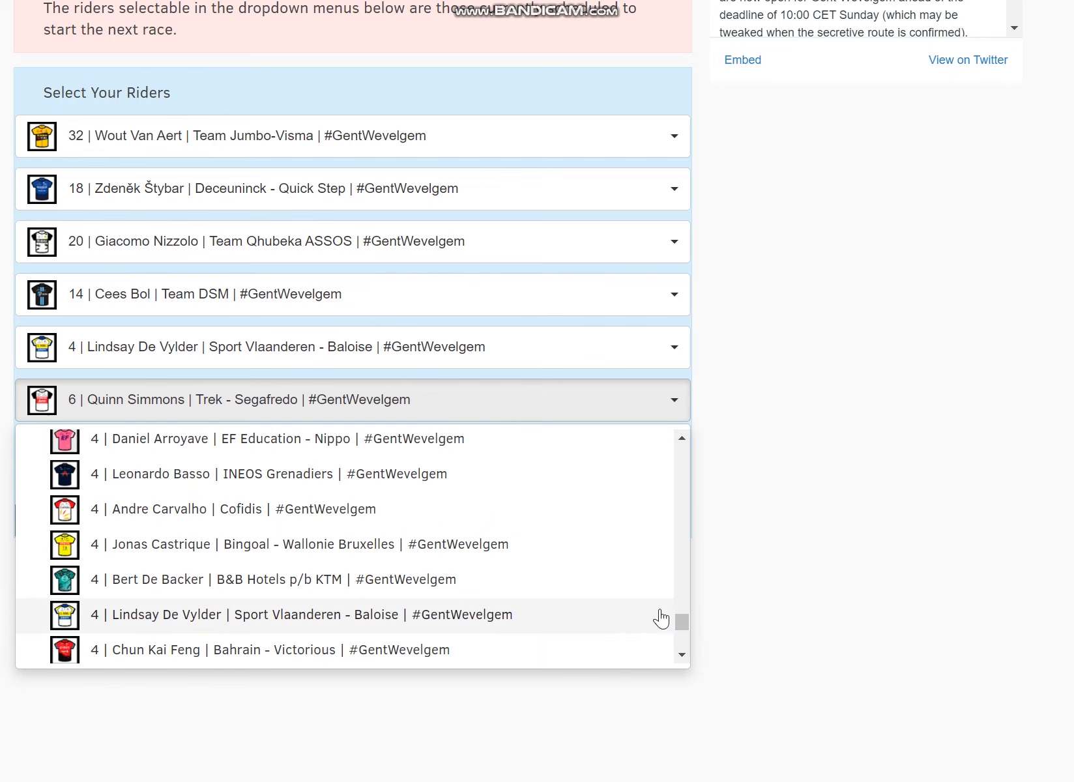
scroll("down", 3)
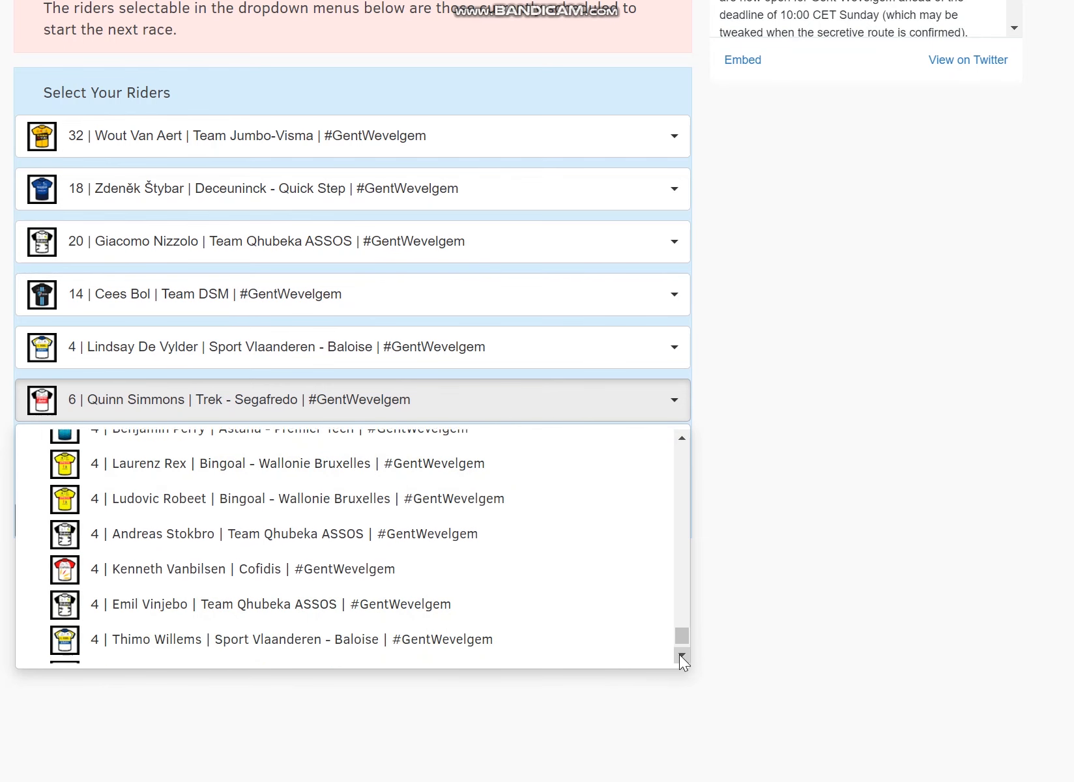
left_click(280, 604)
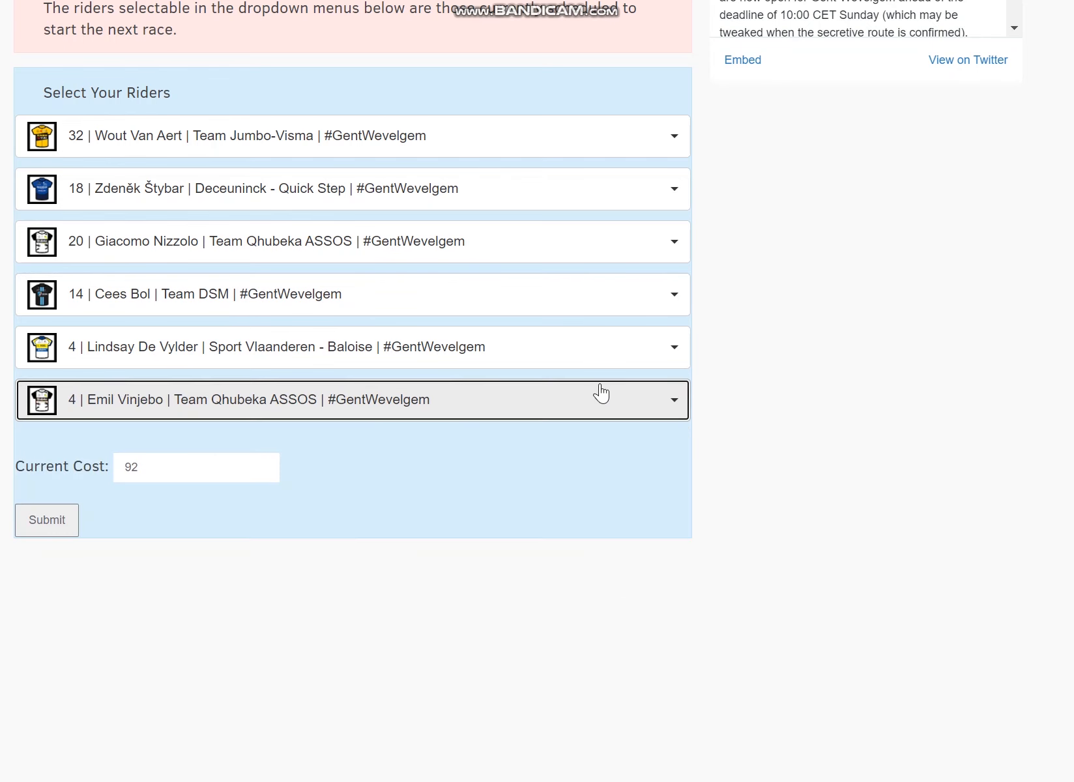
mouse_move(533, 656)
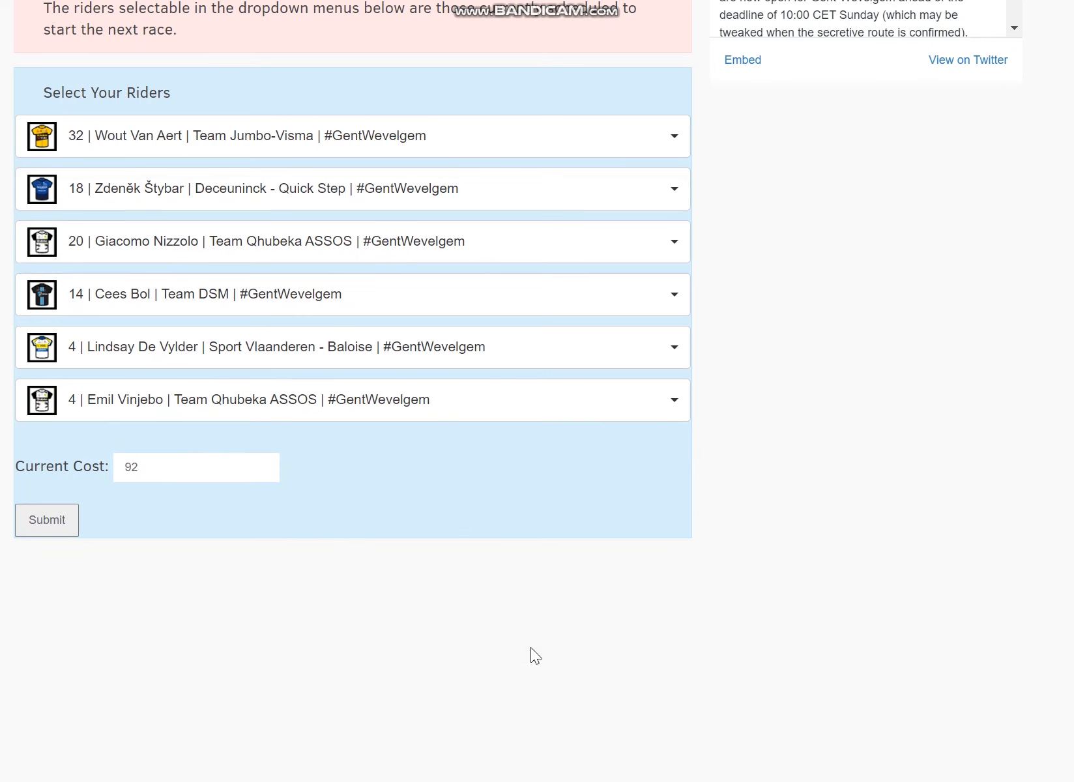
Swap Emil Vinjebo for Thimo Willems as the sixth rider, cost staying at 92.
left_click(672, 399)
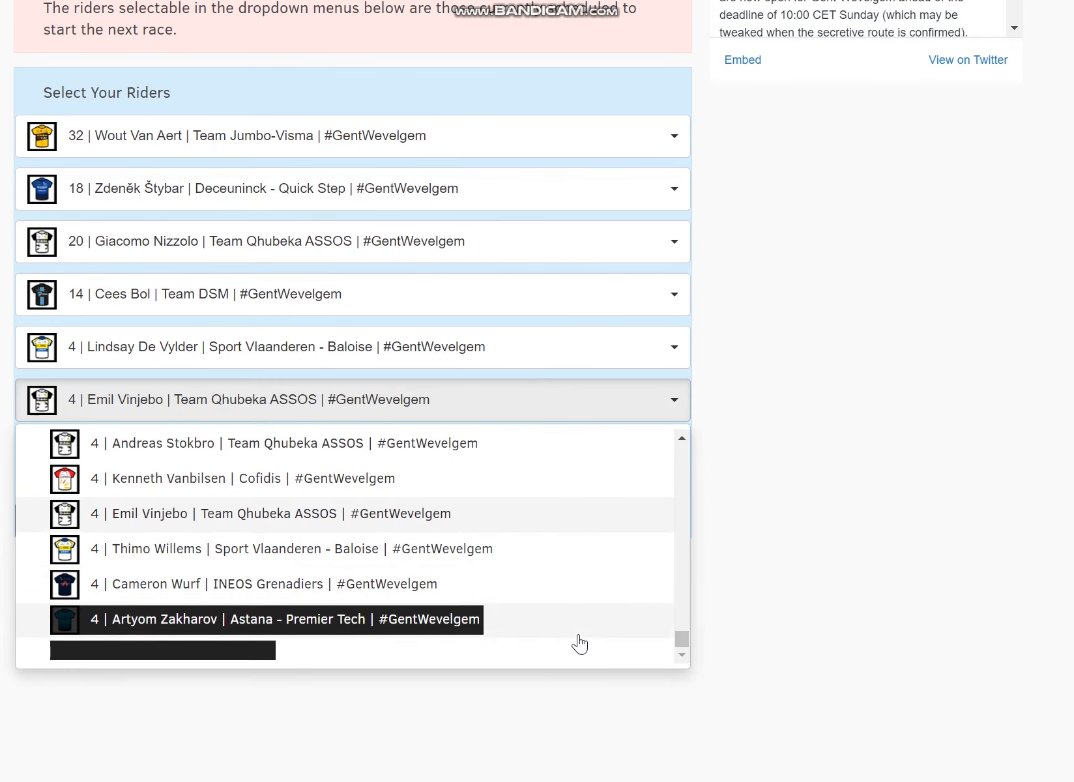
left_click(270, 549)
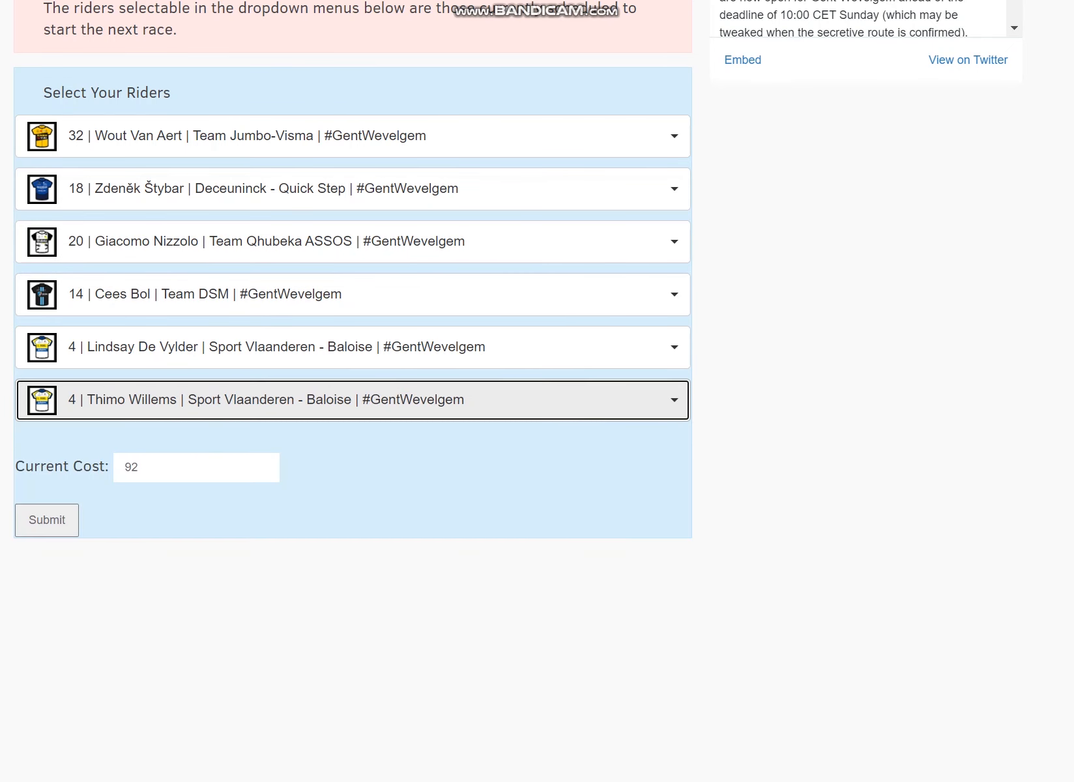
scroll("up", 3)
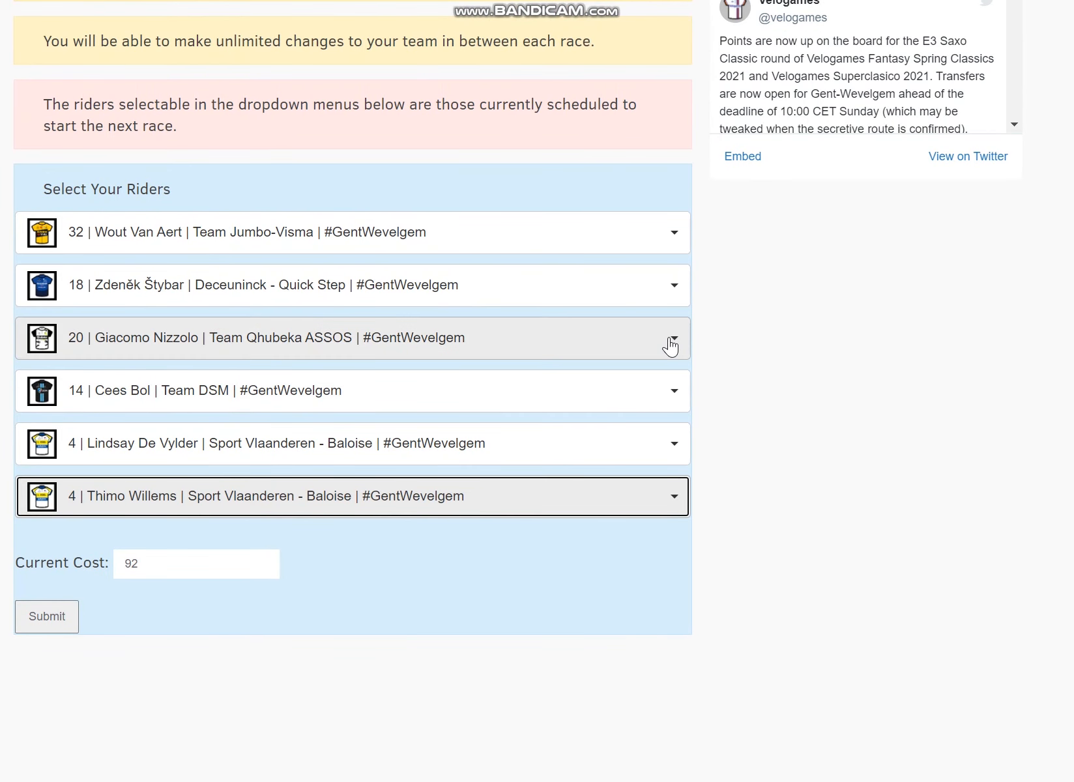
Put 22-credit Matteo Trentin in Giacomo Nizzolo's third slot, raising the cost to 94.
left_click(672, 338)
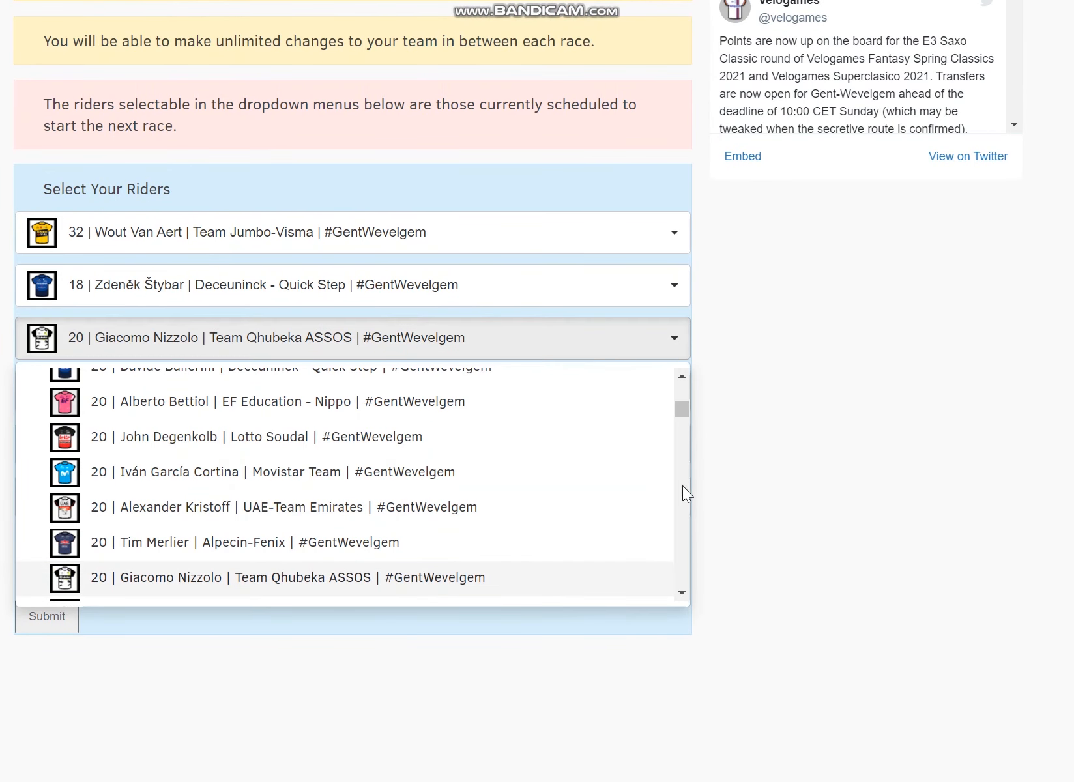
mouse_move(708, 410)
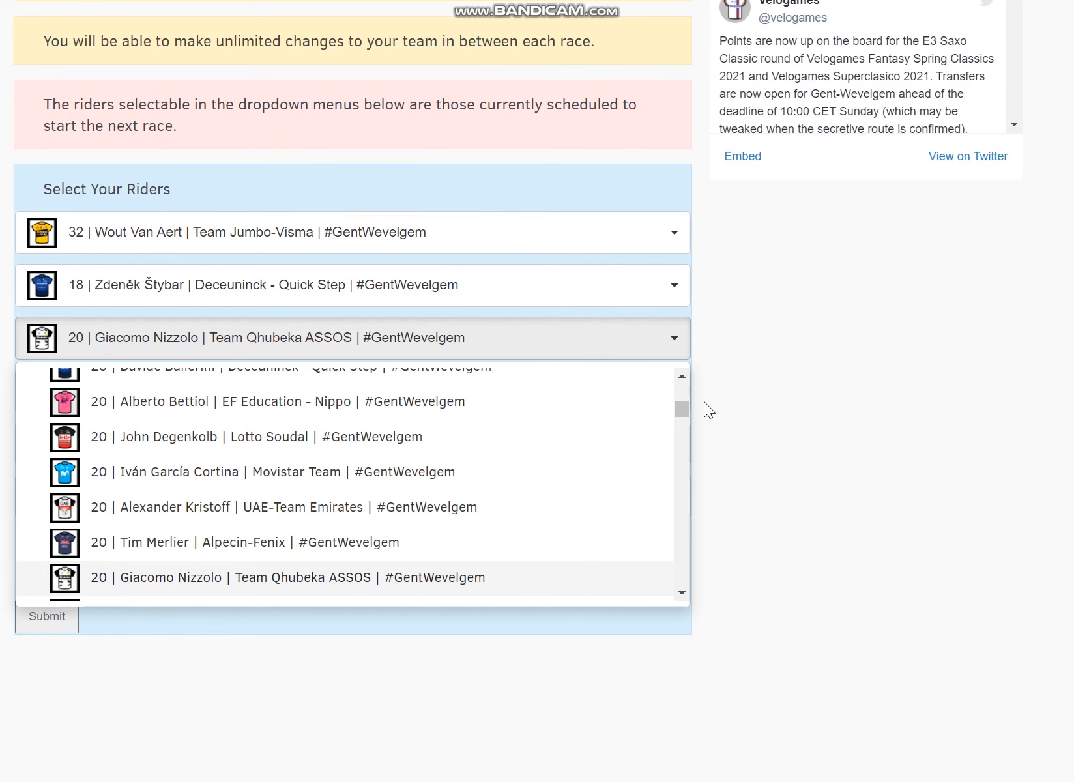
left_click(681, 377)
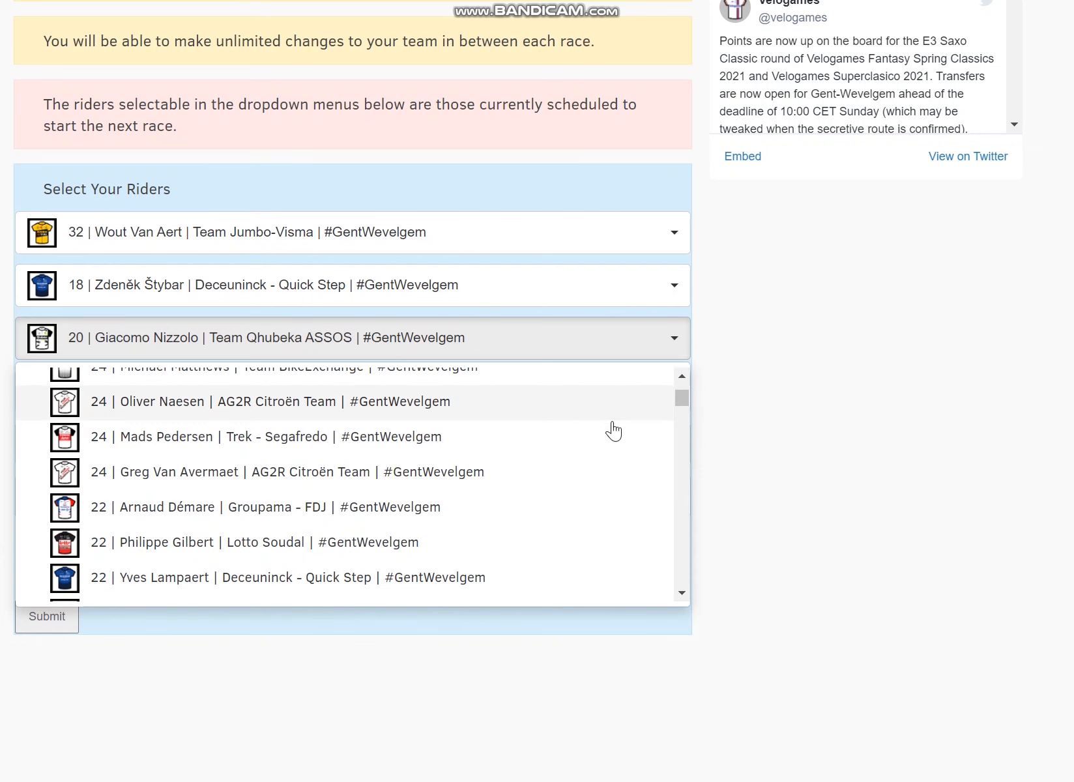
mouse_move(583, 467)
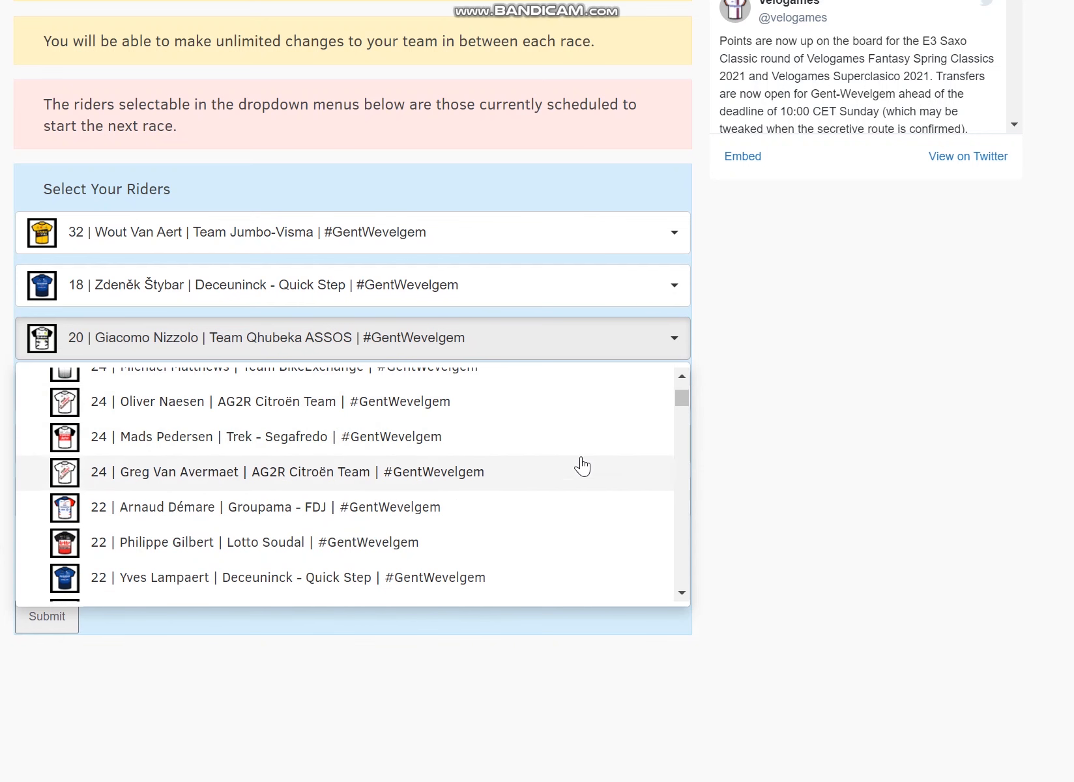
scroll("up", 3)
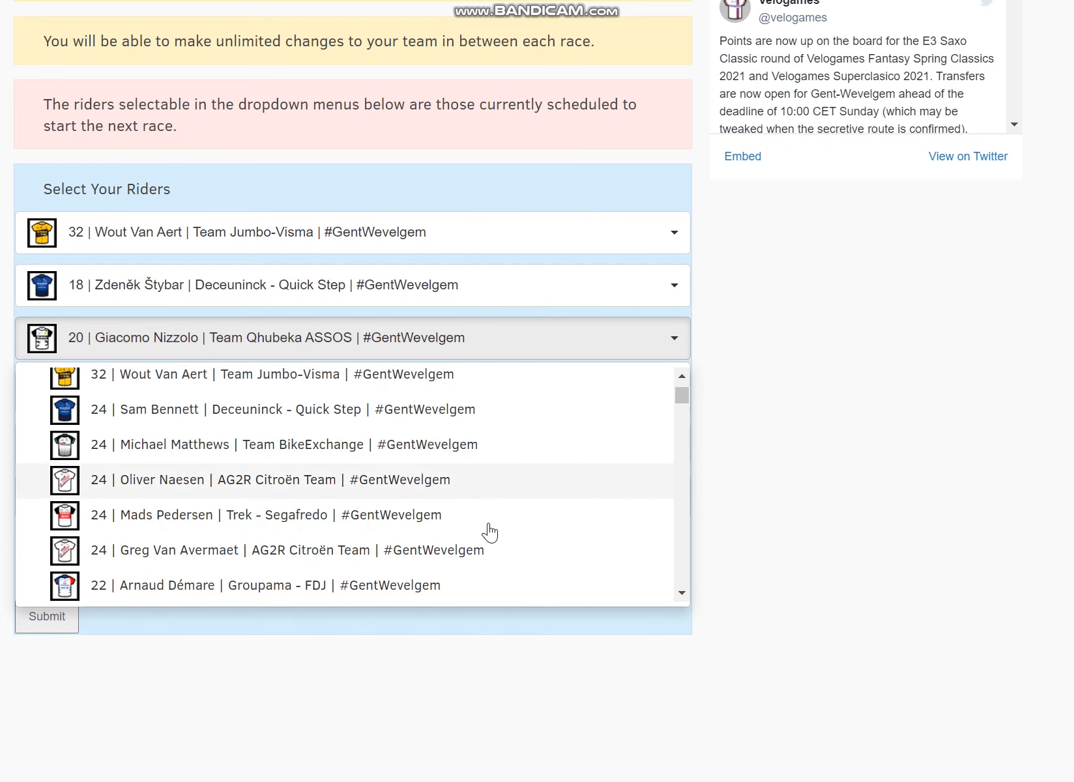
mouse_move(587, 561)
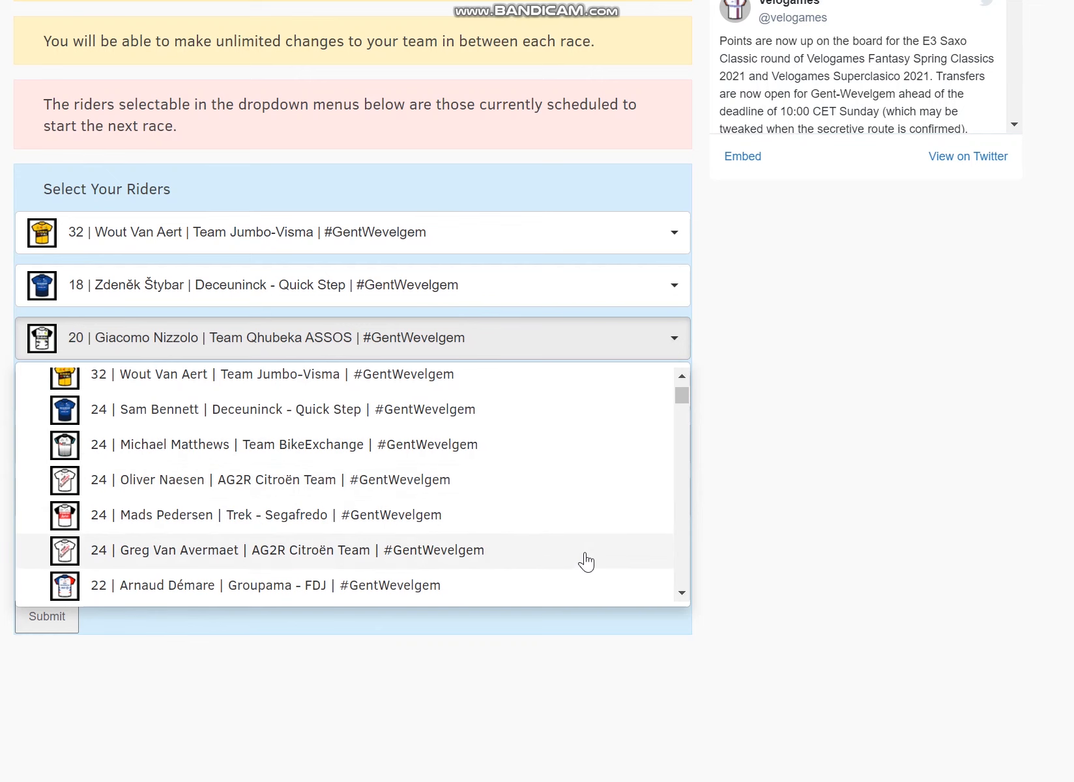
left_click(681, 595)
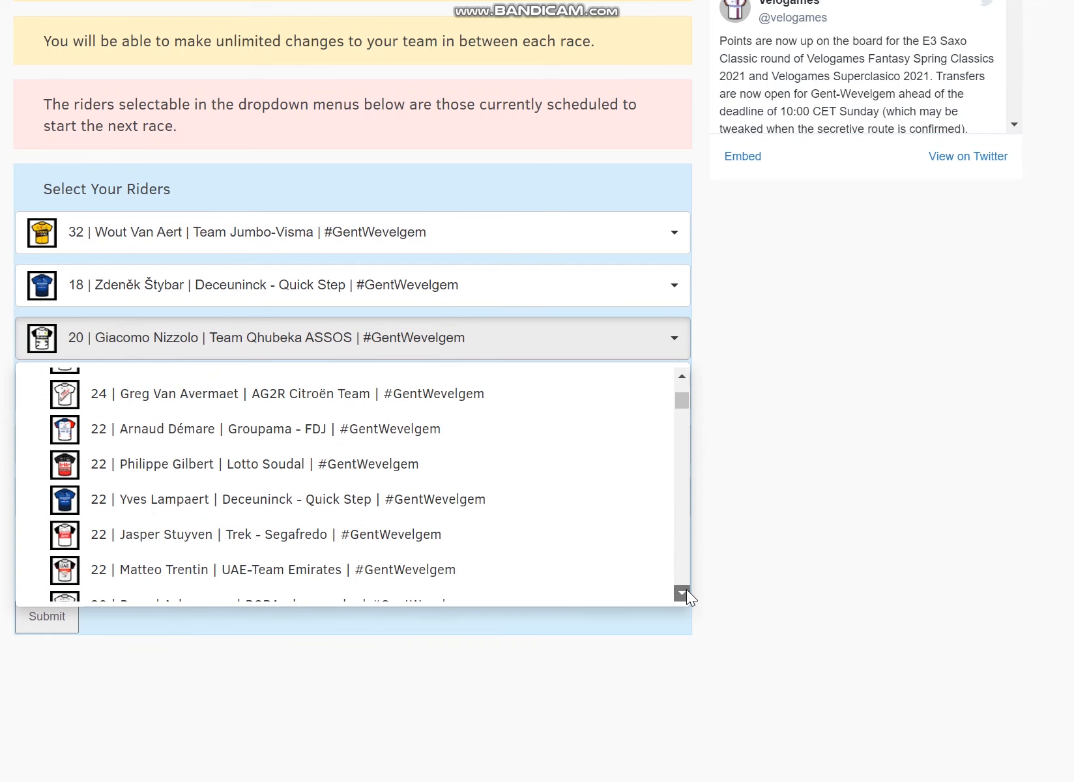
mouse_move(585, 512)
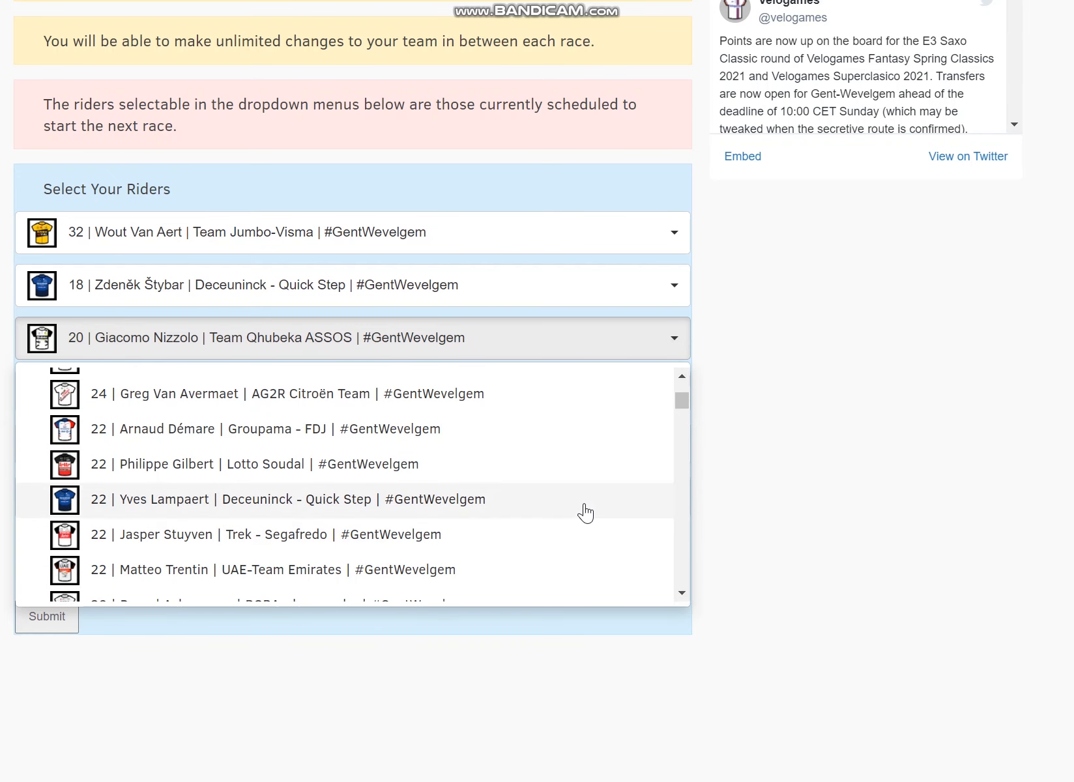
mouse_move(672, 606)
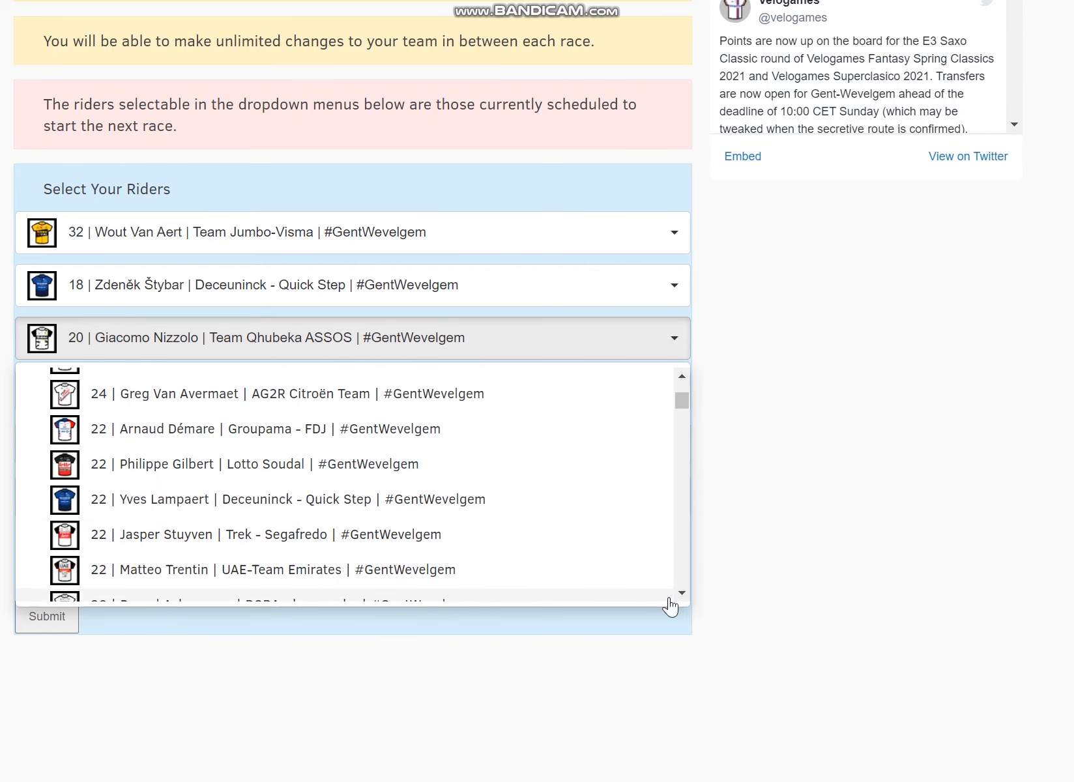
mouse_move(636, 579)
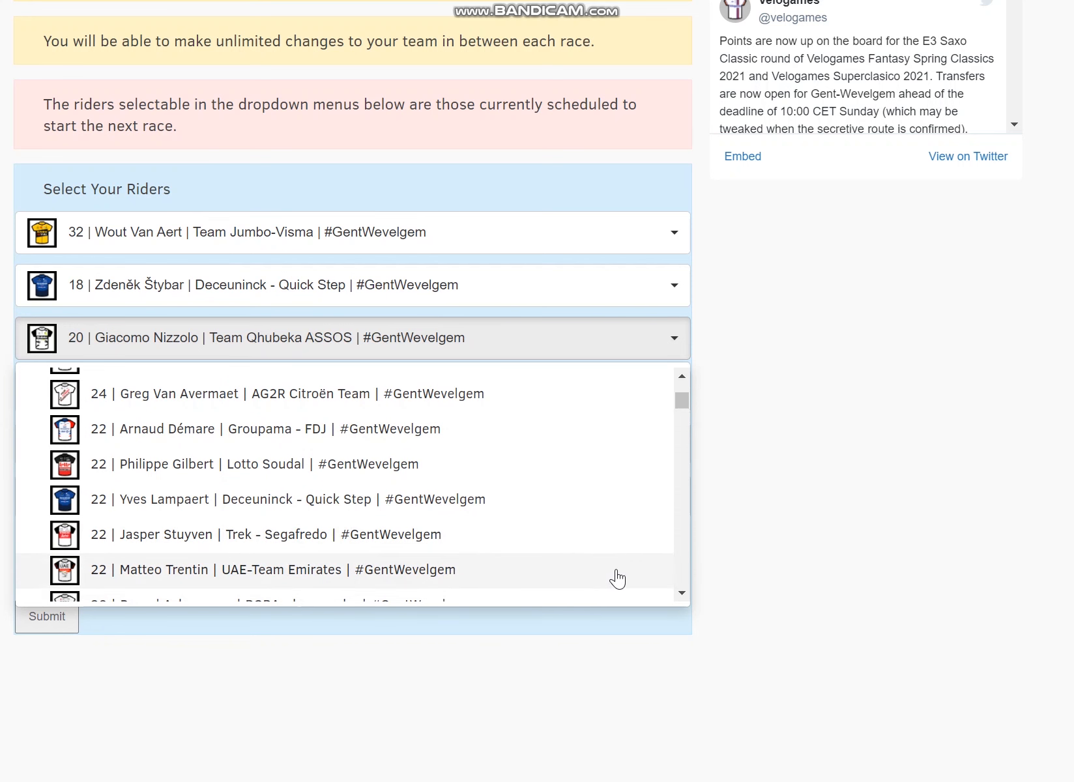
left_click(271, 570)
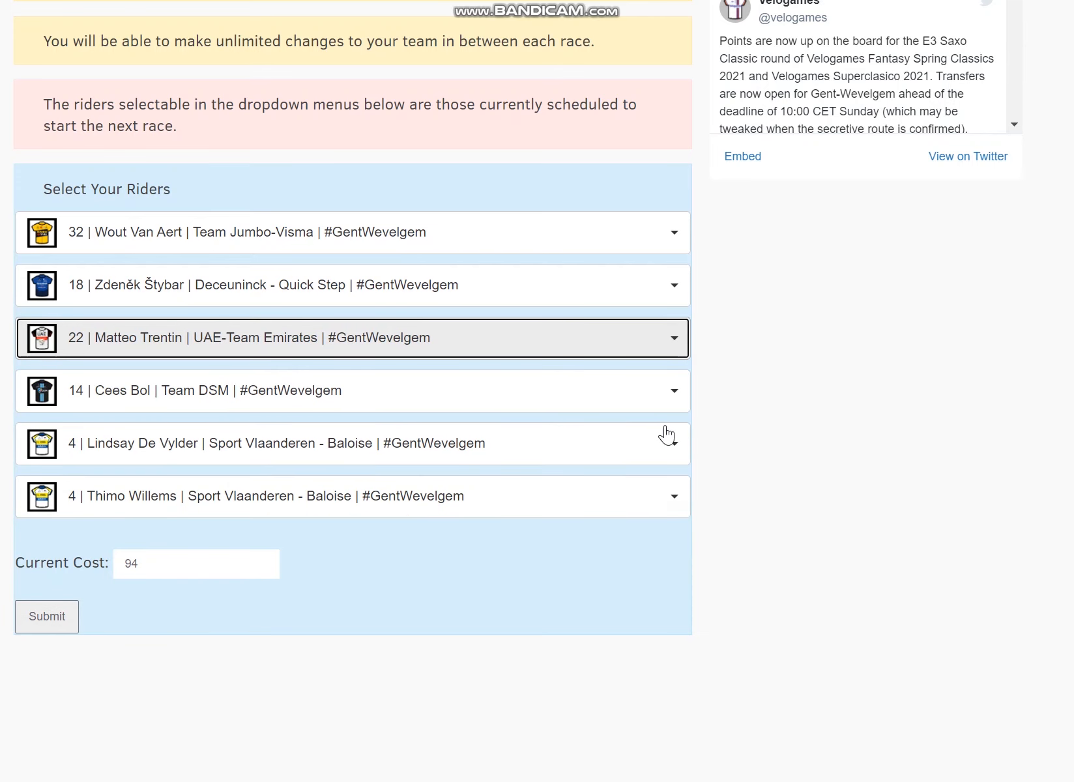
mouse_move(278, 629)
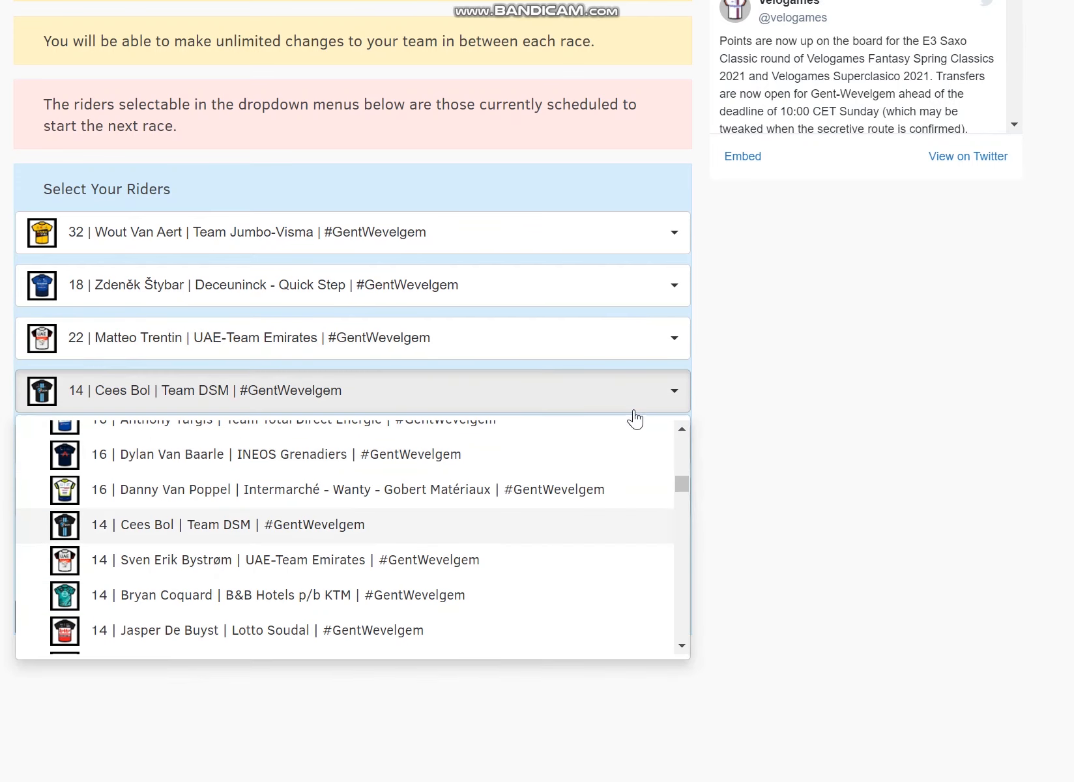
Select 20 | John Degenkolb | Lotto Soudal in Cees Bol's fourth slot, reaching exactly 100 credits.
scroll("up", 3)
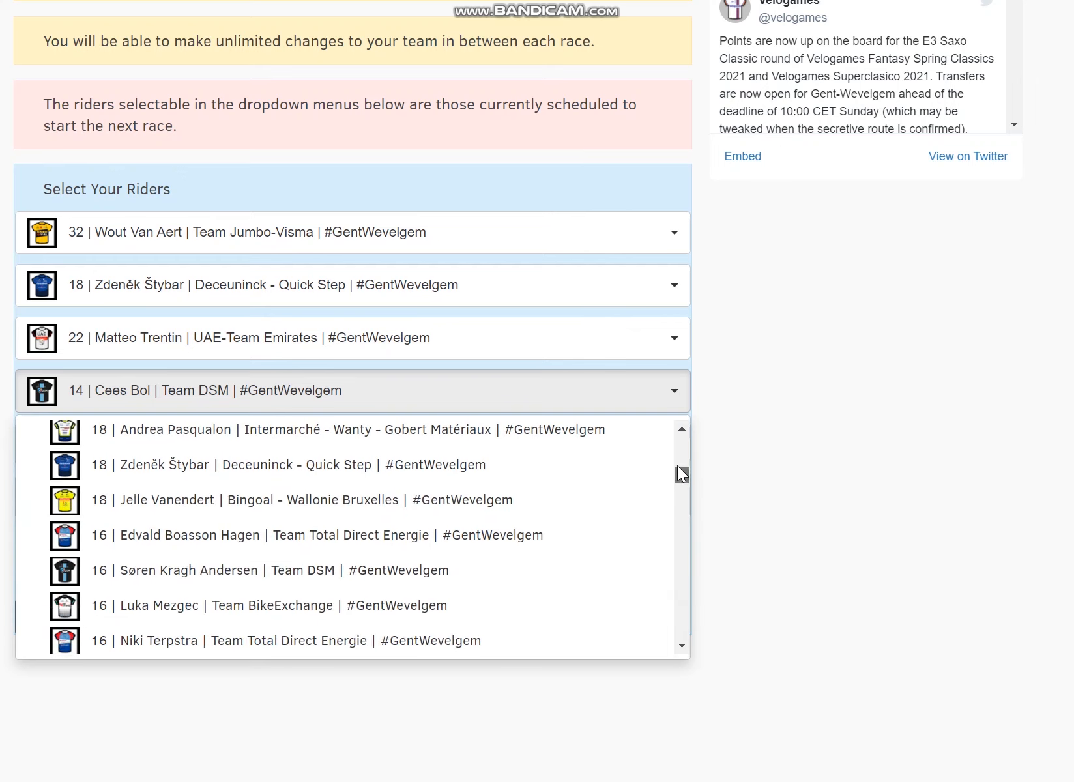
left_click(681, 429)
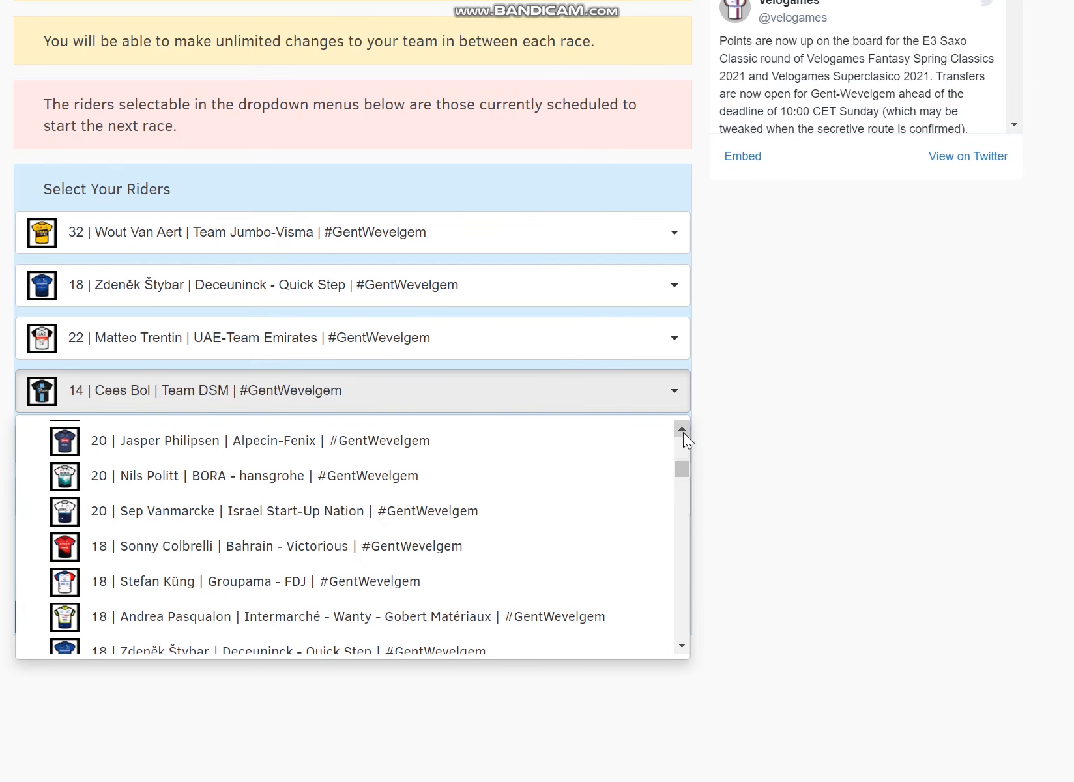
left_click(681, 433)
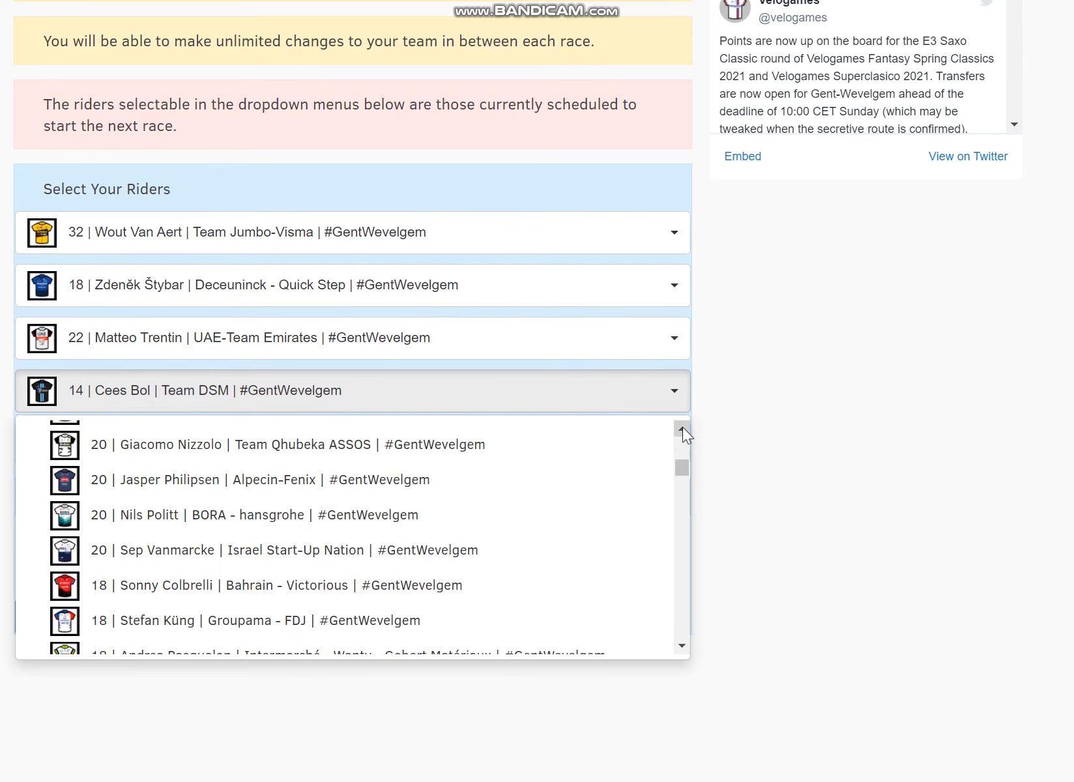
scroll("up", 3)
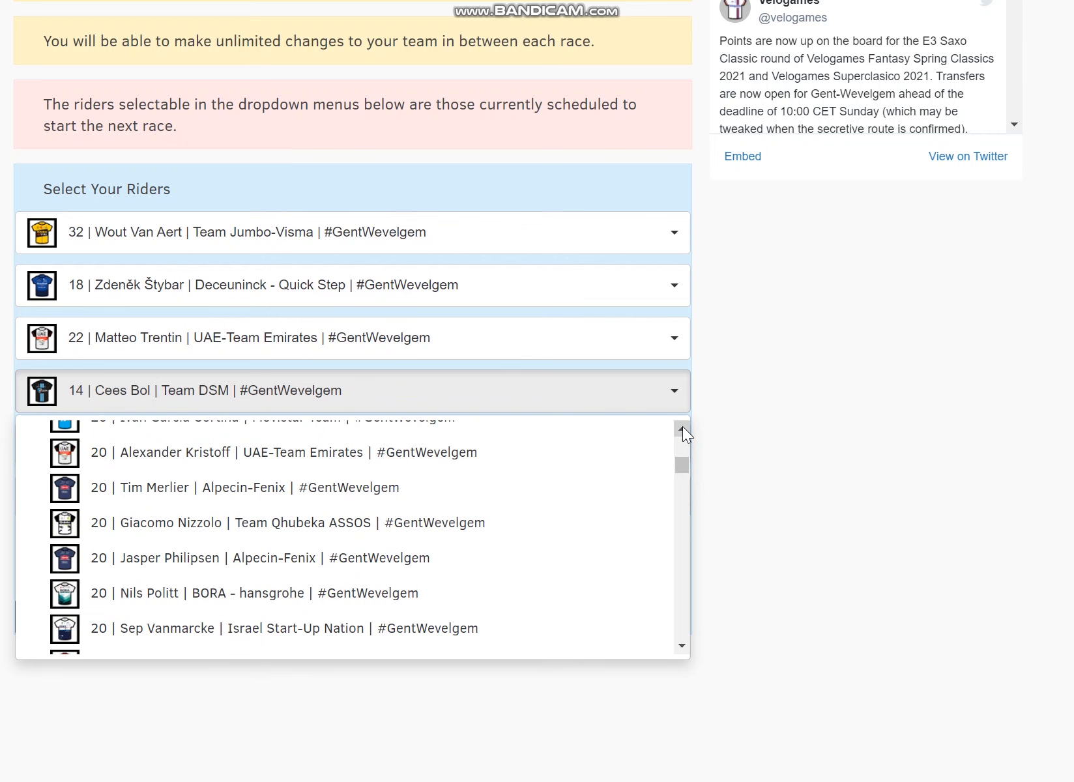
left_click(682, 433)
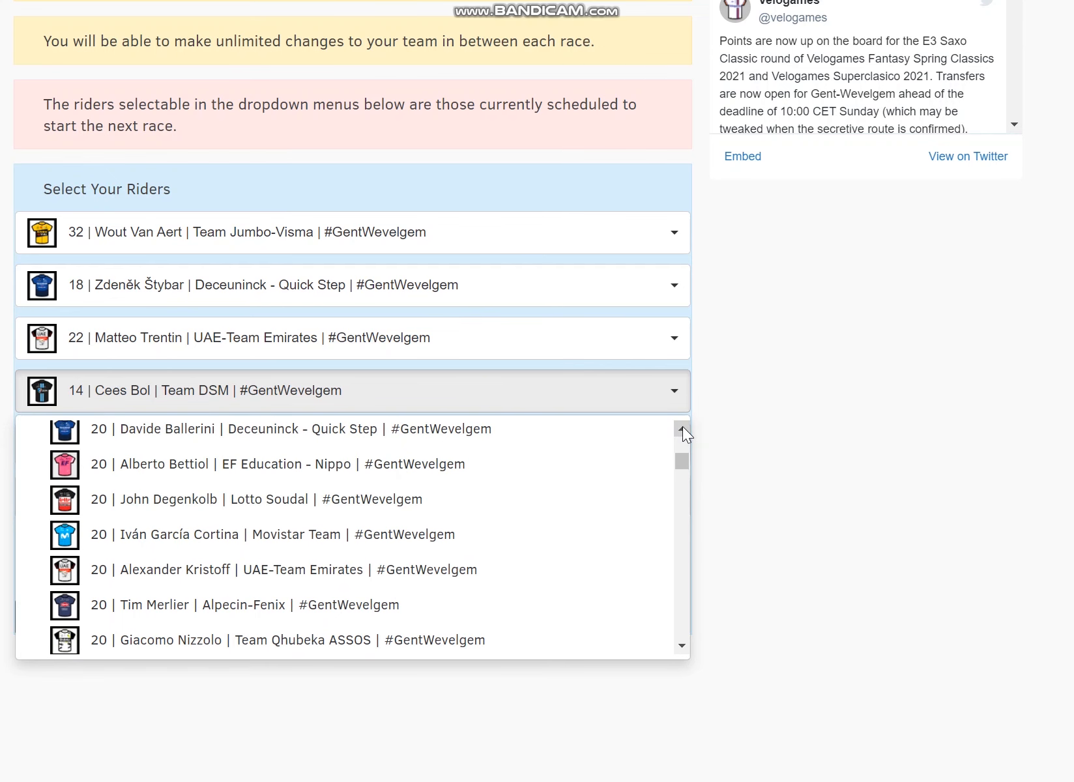
scroll("up", 3)
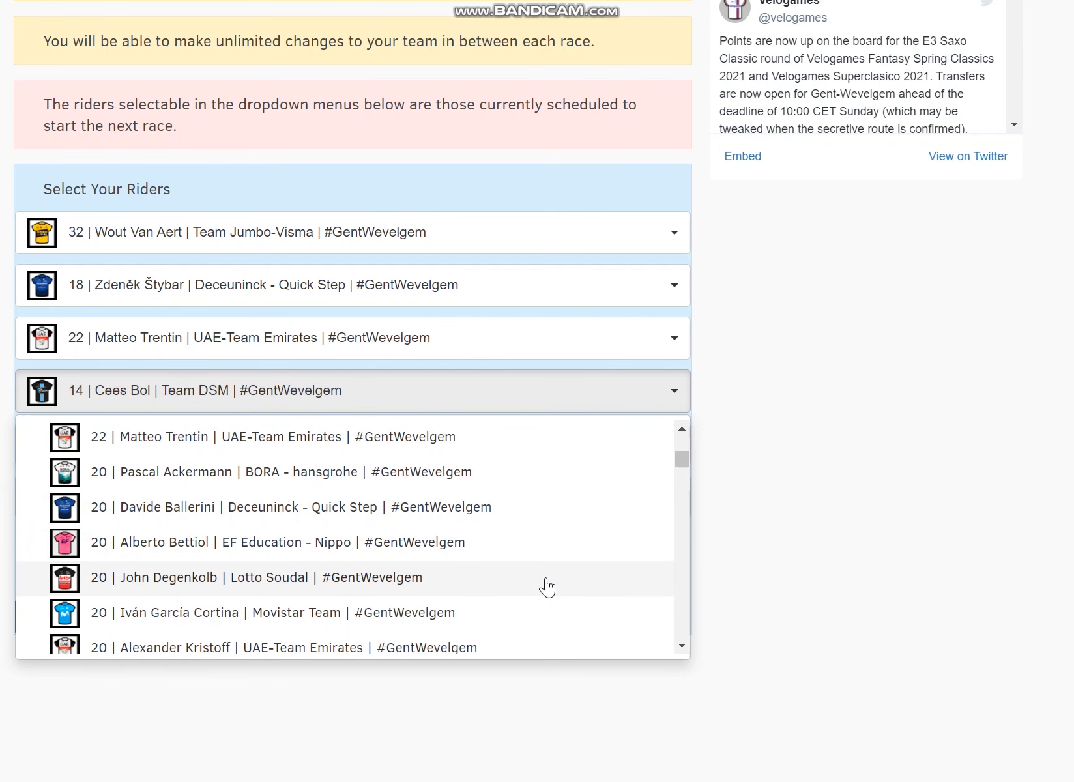
mouse_move(550, 587)
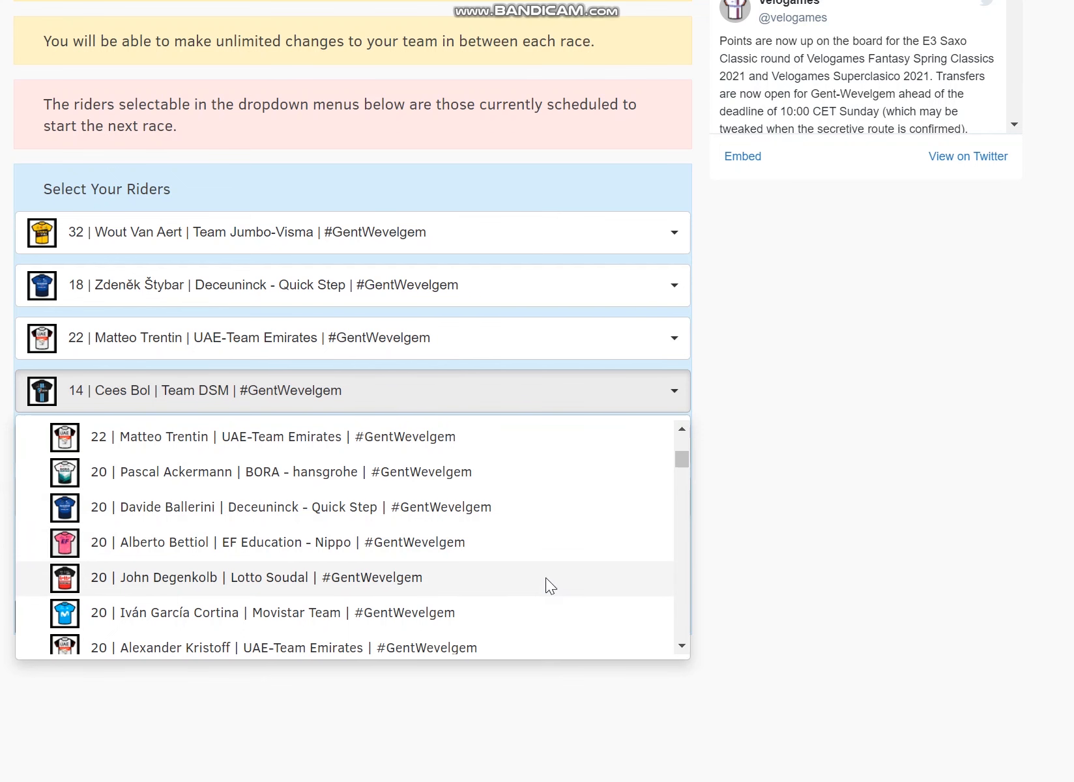
left_click(239, 578)
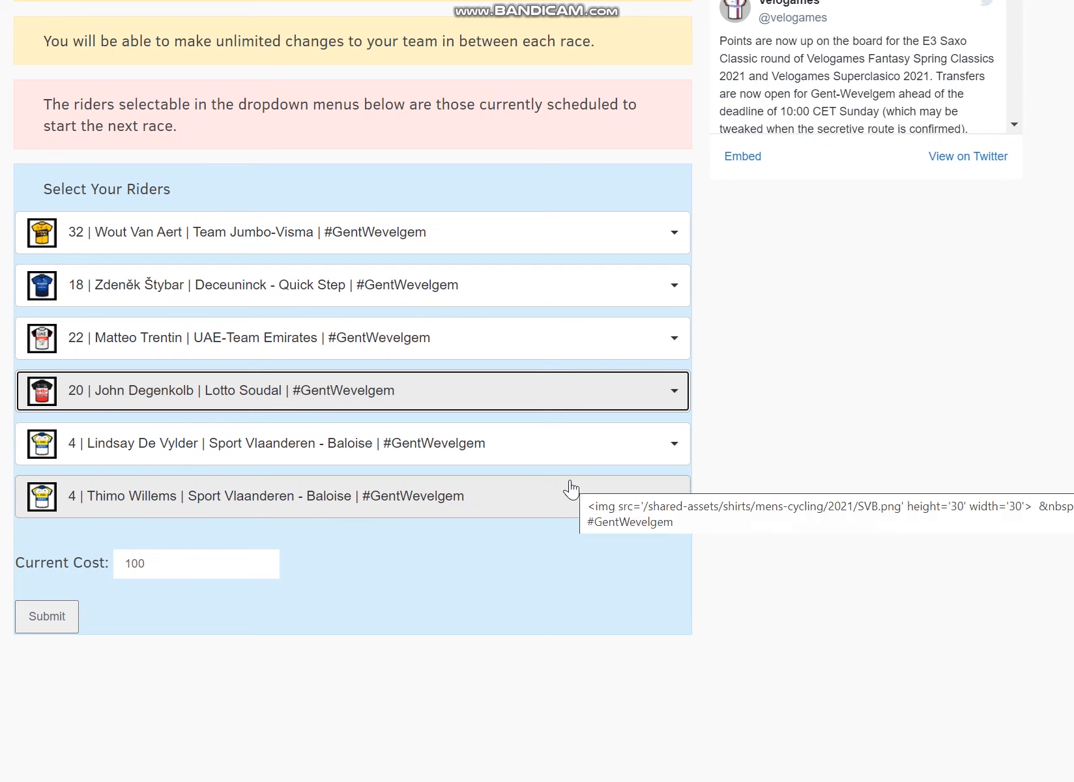
mouse_move(567, 311)
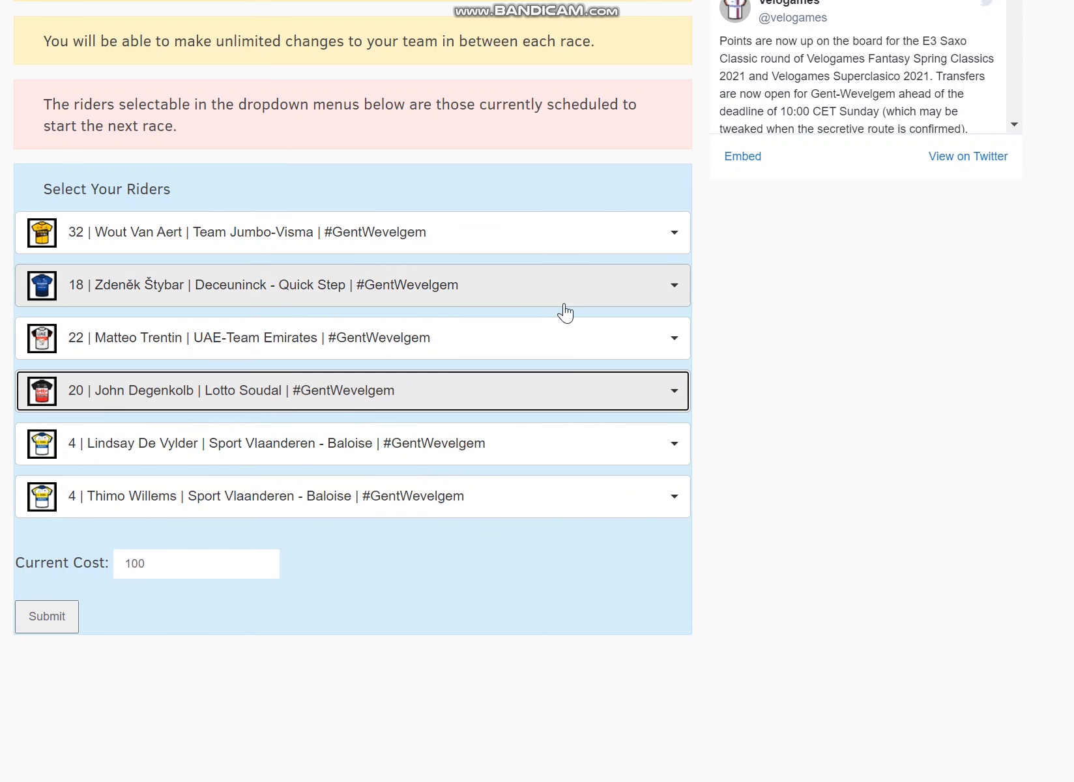
mouse_move(591, 302)
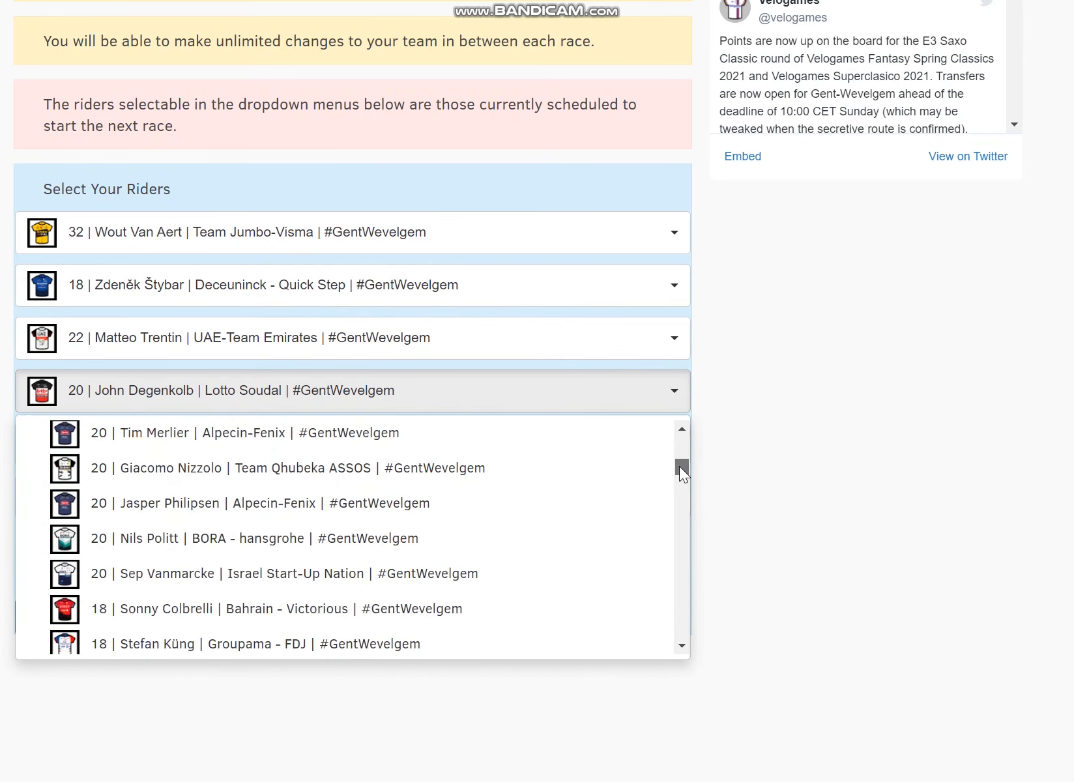
Put Anthony Turgis in the fourth slot and Yves Lampaert in the second, holding the team at 100 credits.
scroll("down", 3)
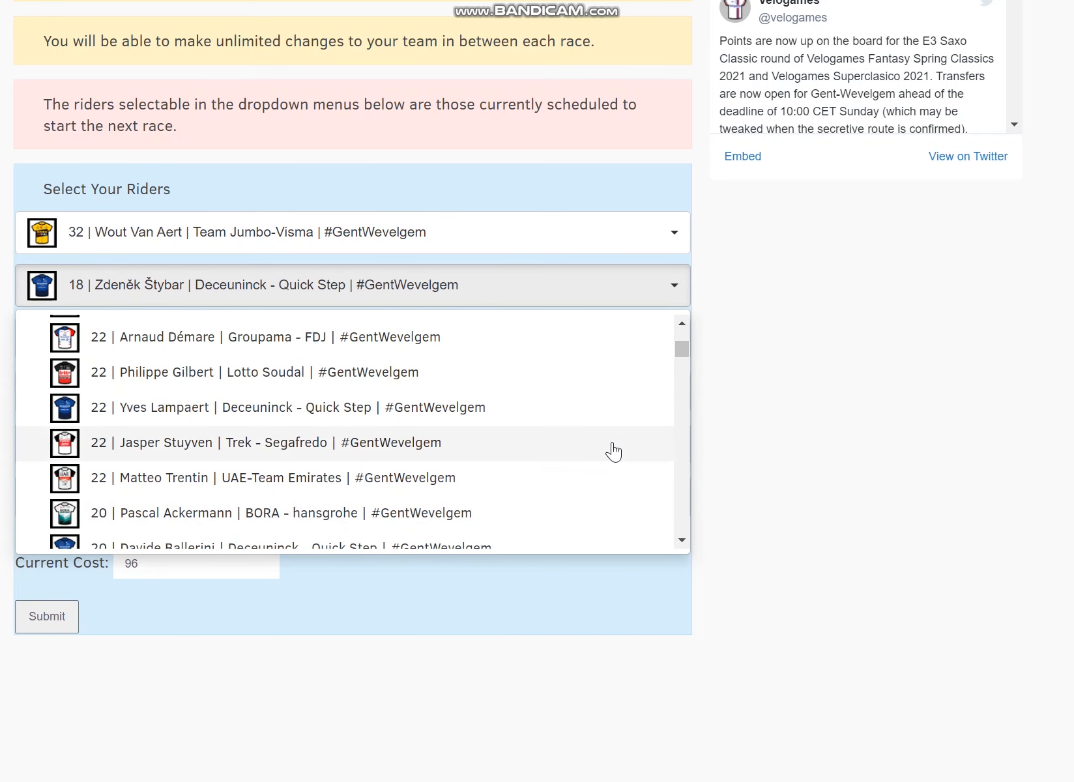
mouse_move(684, 327)
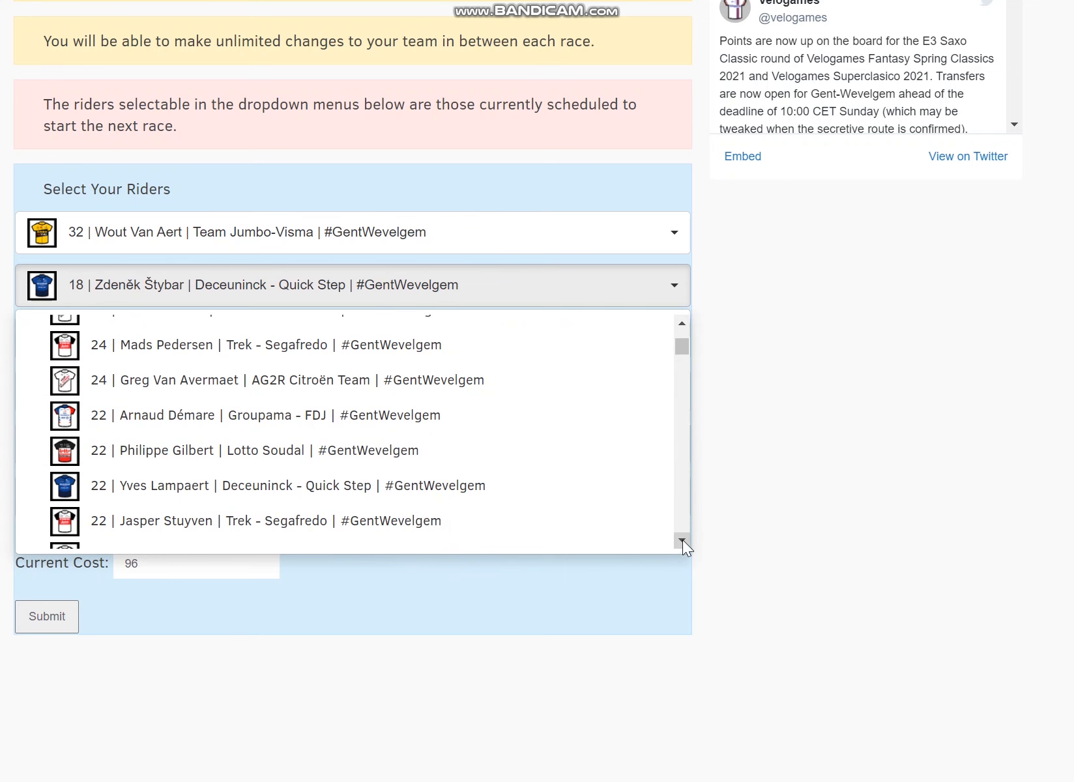
left_click(266, 487)
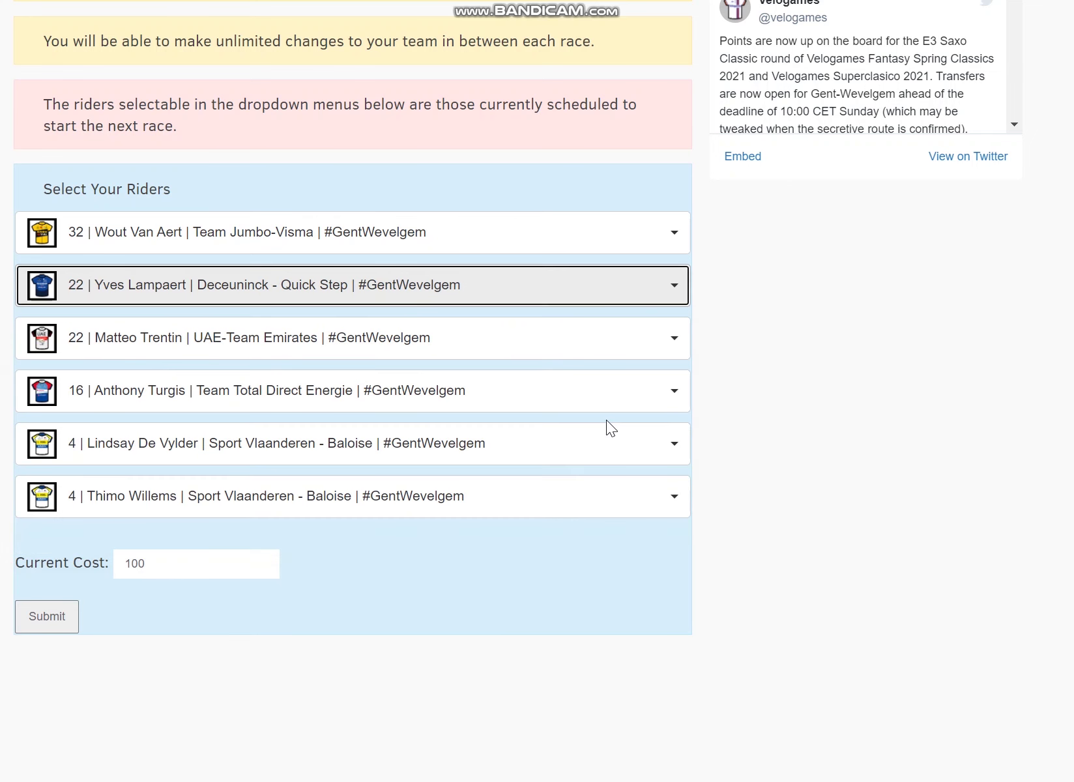
mouse_move(622, 293)
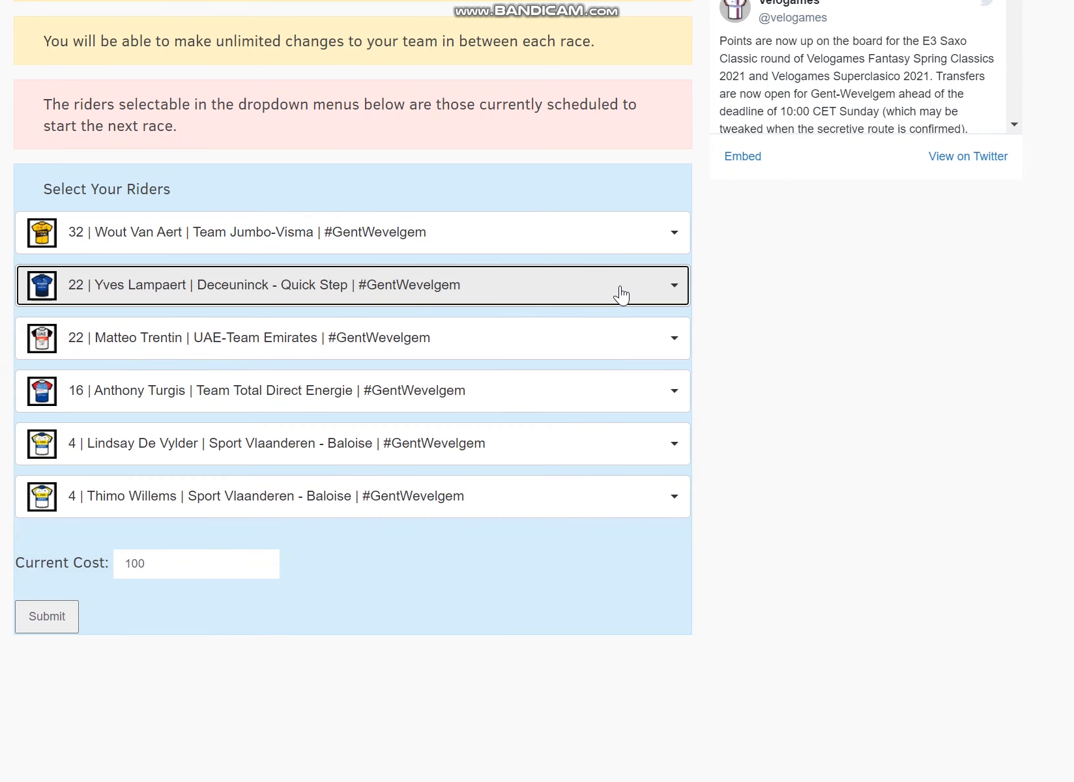
mouse_move(621, 294)
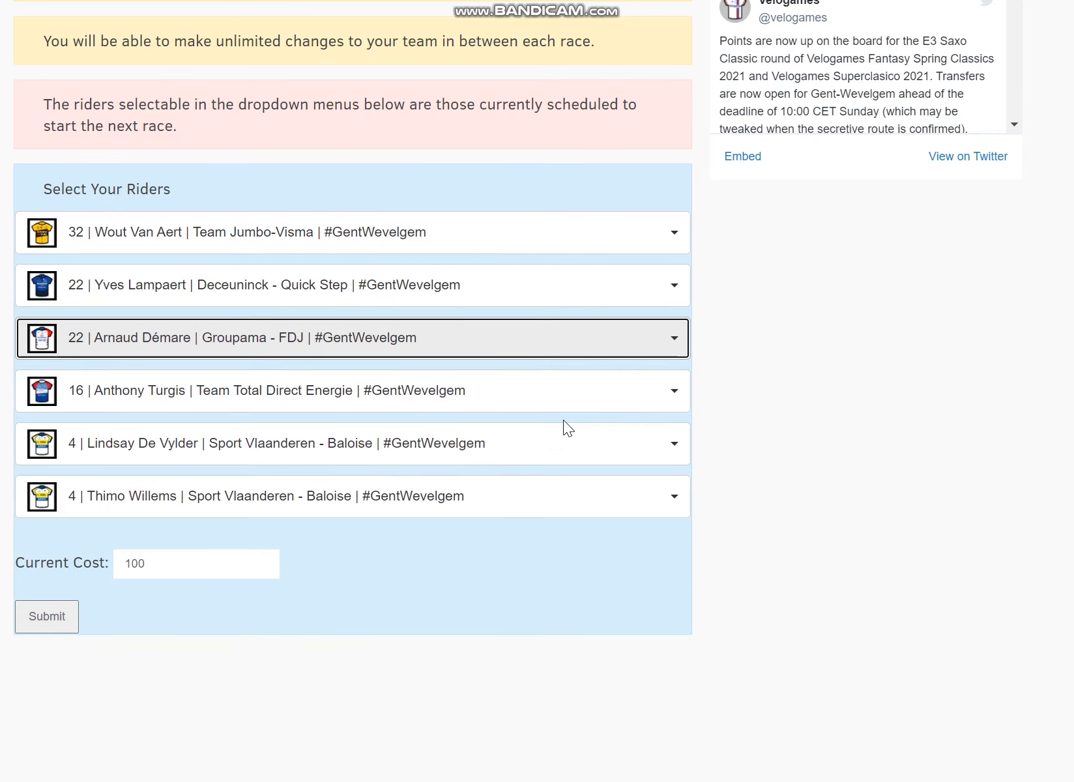
mouse_move(579, 344)
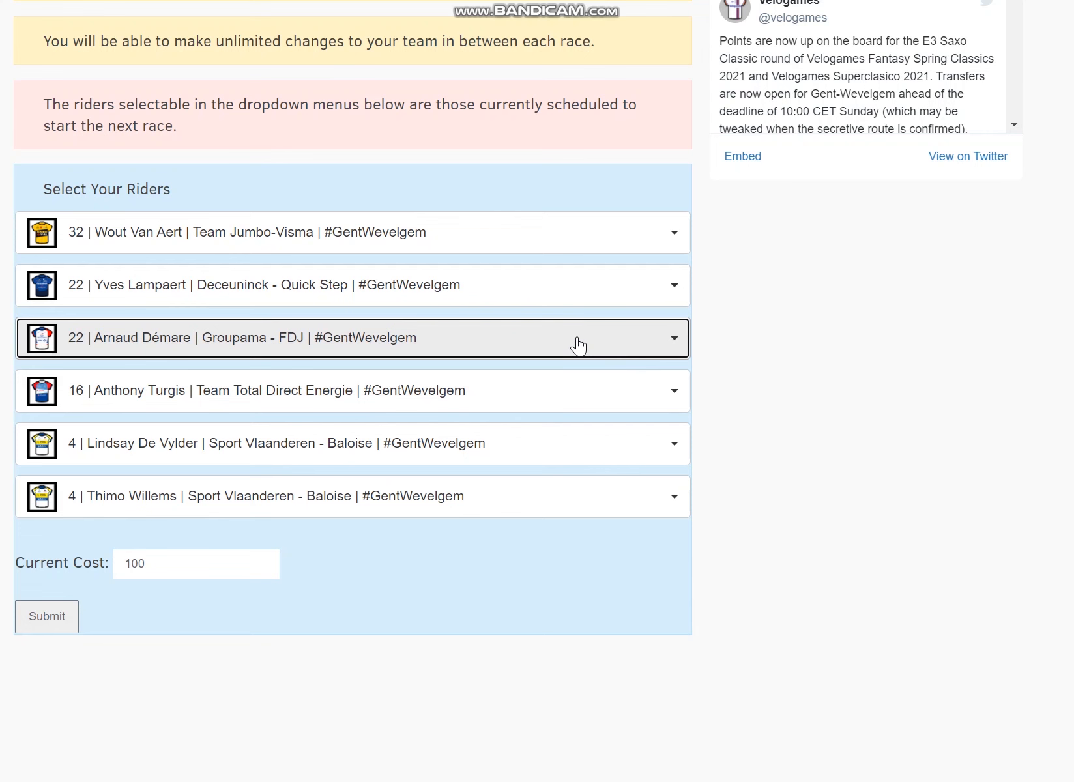
mouse_move(553, 286)
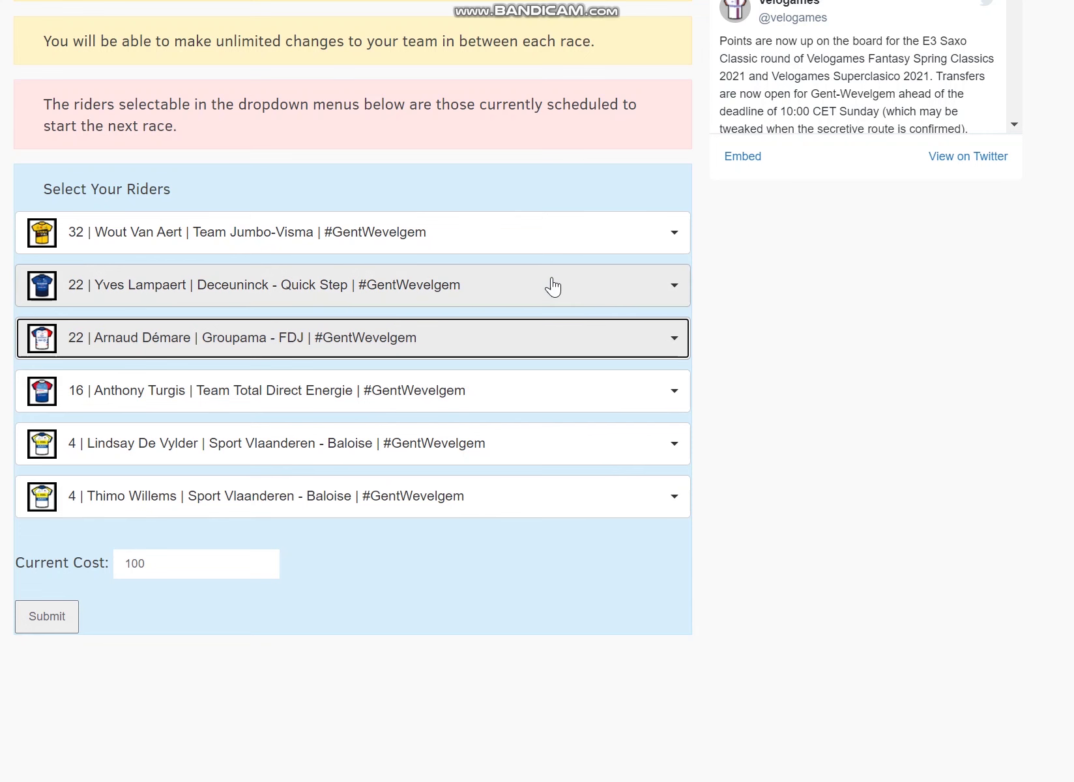
mouse_move(562, 256)
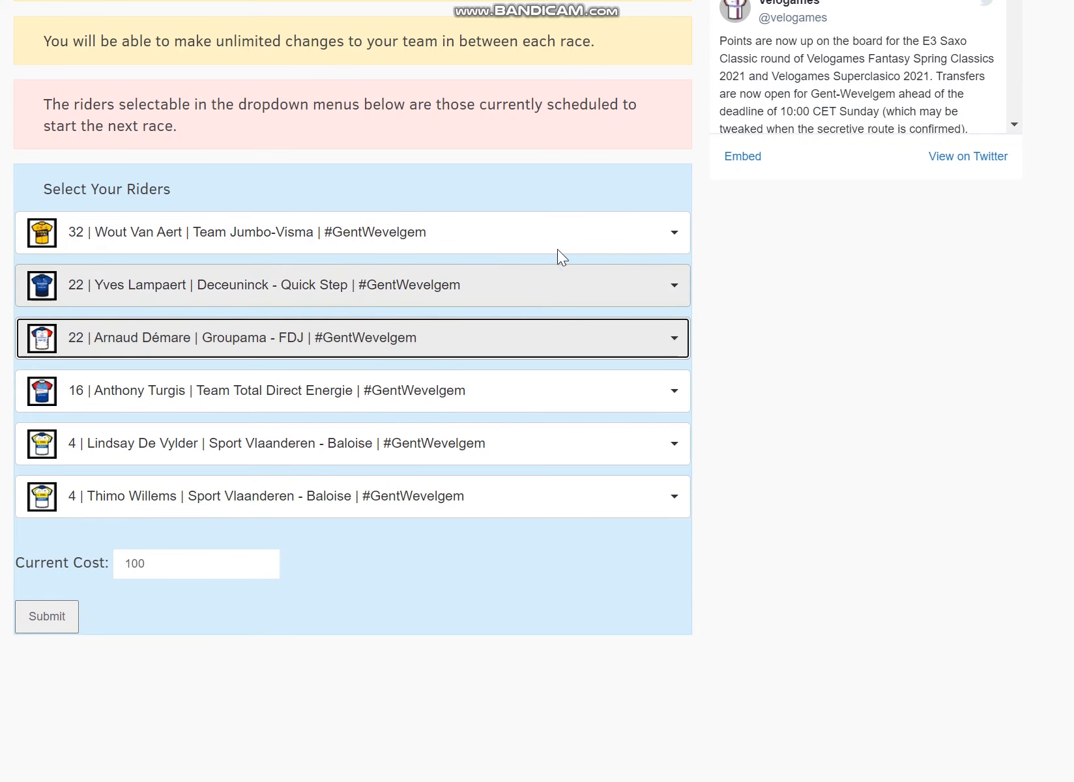
mouse_move(497, 333)
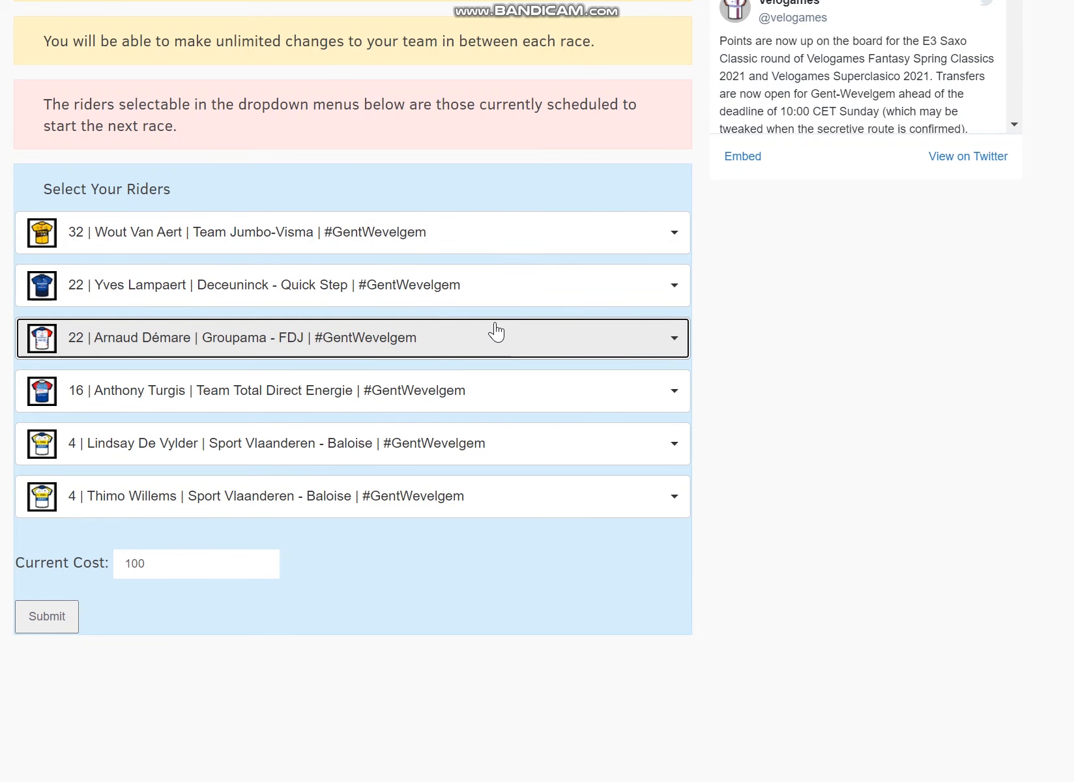
mouse_move(506, 354)
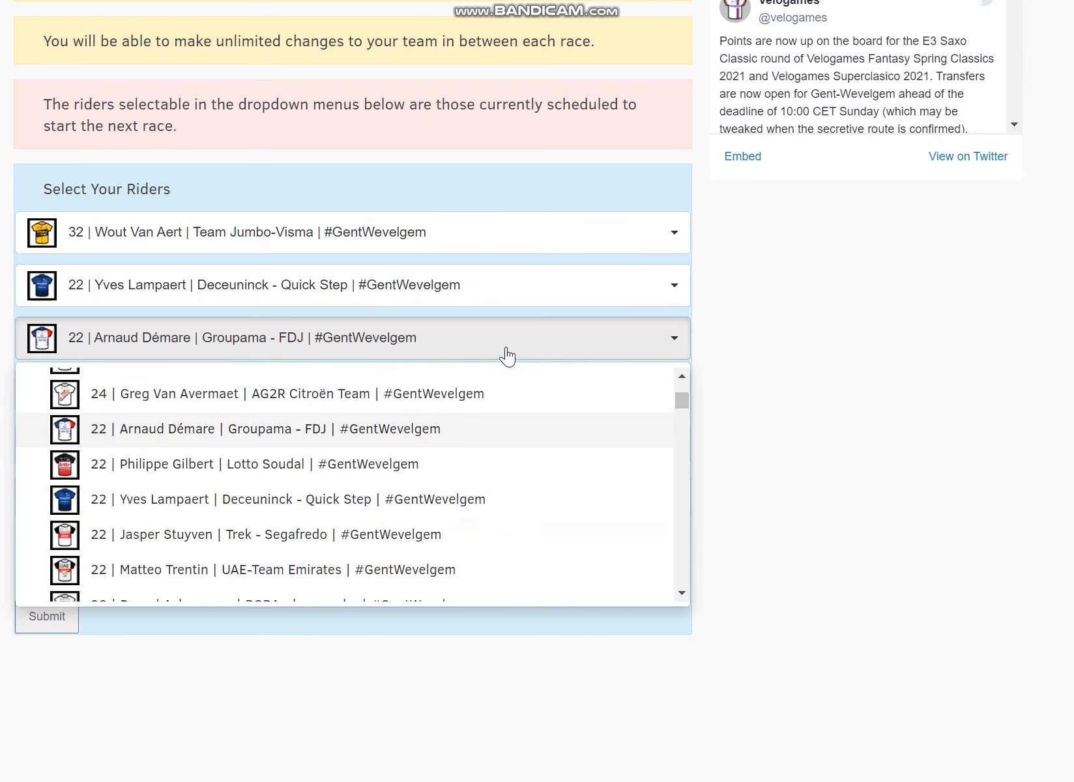
mouse_move(481, 537)
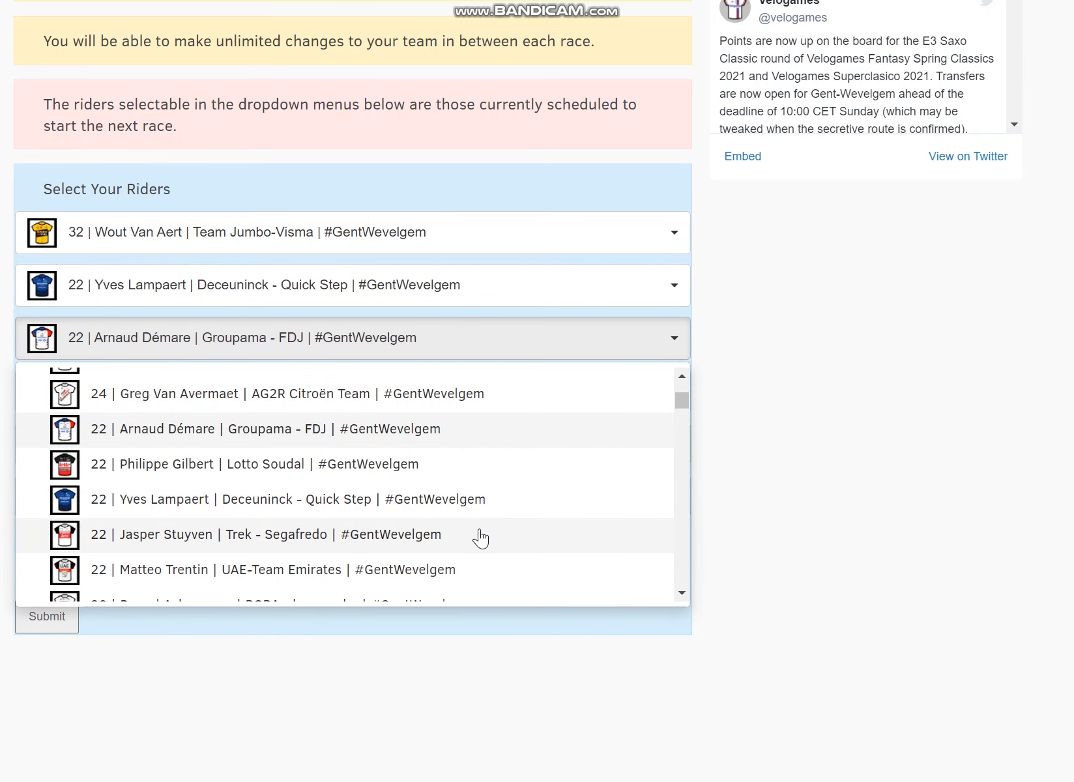
Pick Jasper Stuyven for the third rider slot, keeping the team at 100 credits.
left_click(276, 535)
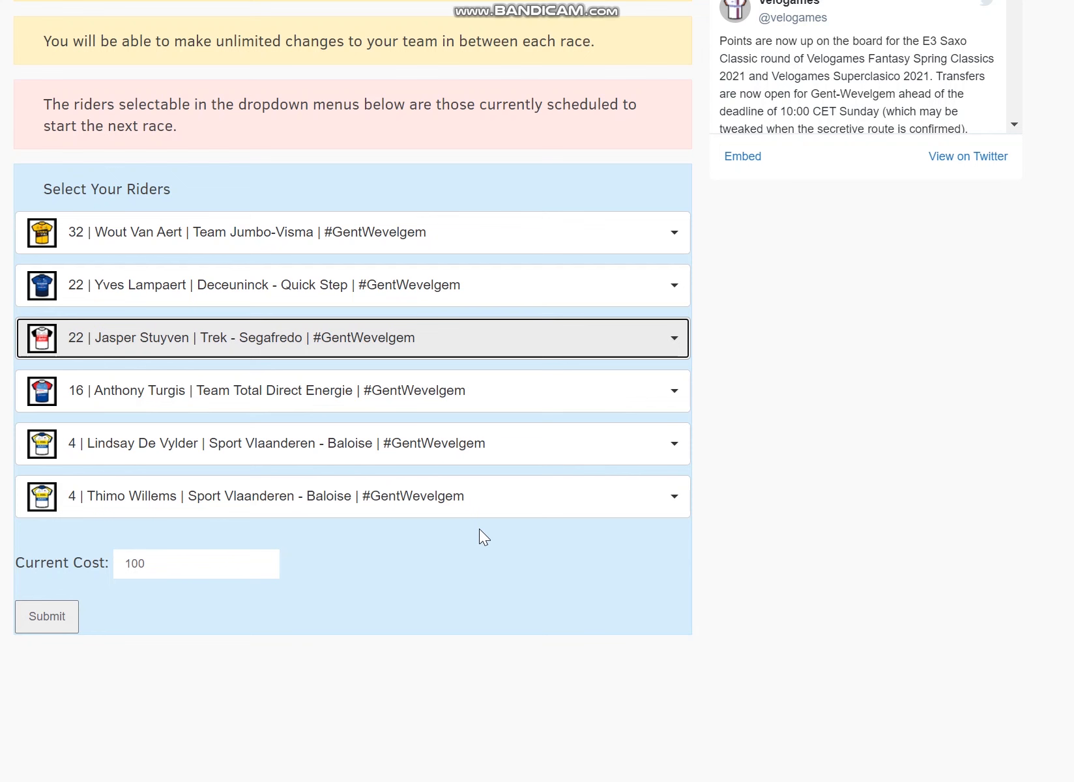
mouse_move(540, 350)
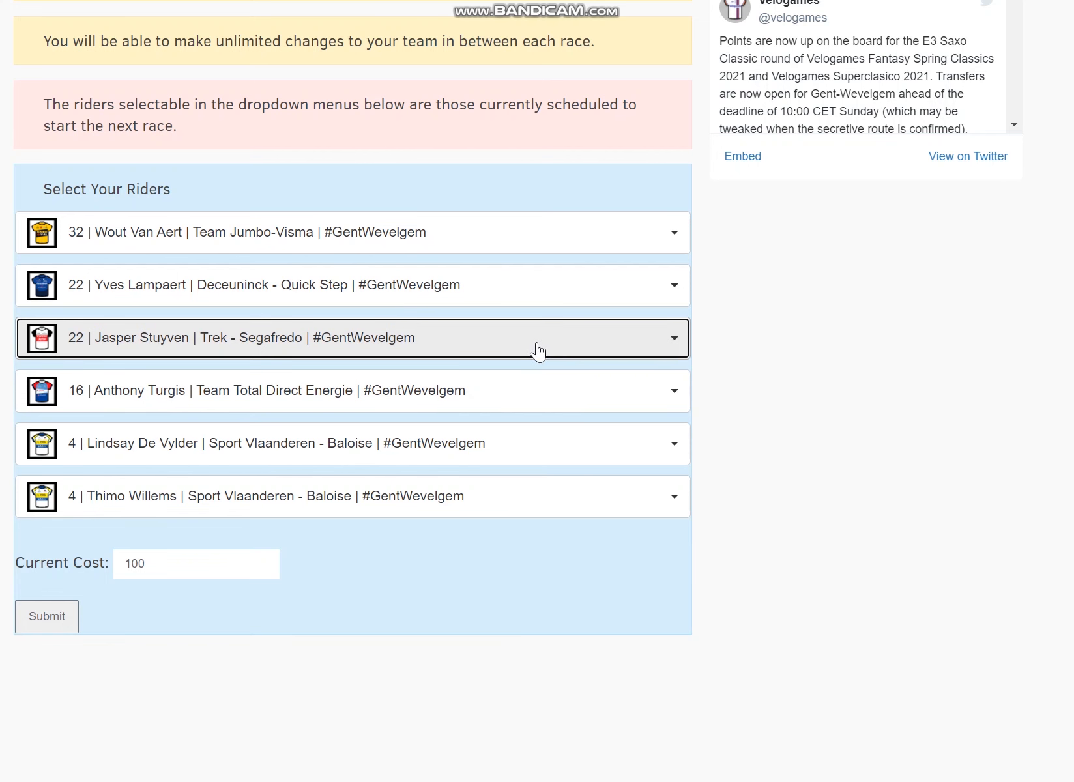
mouse_move(539, 350)
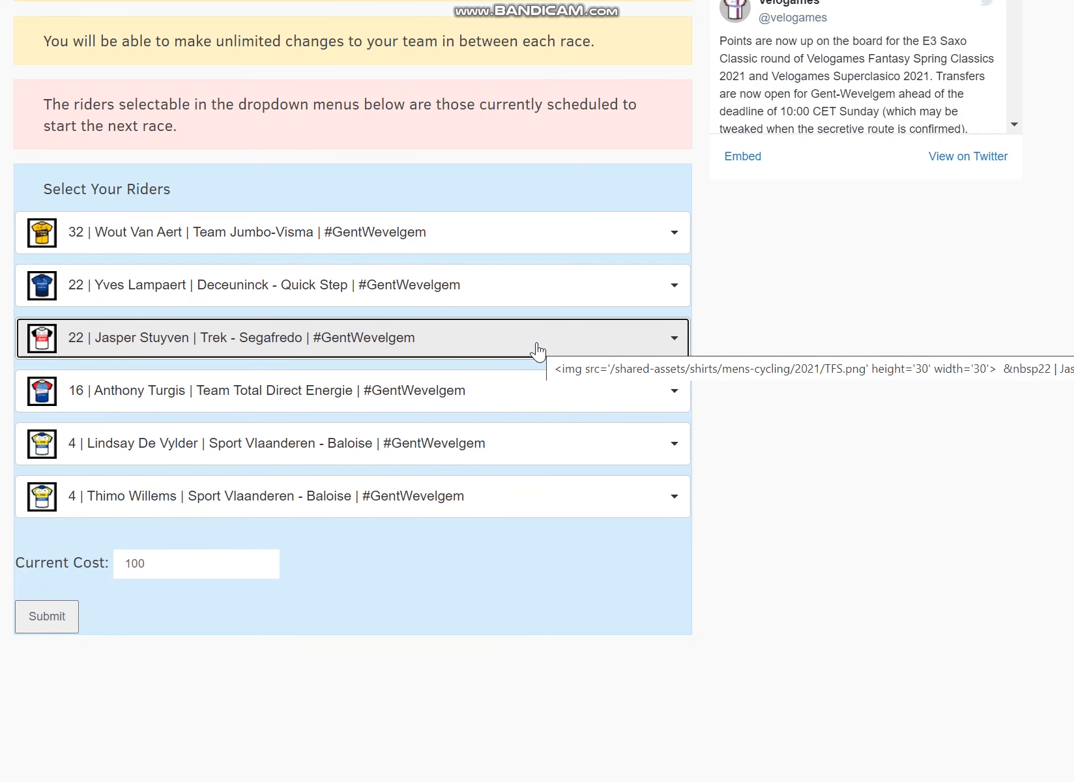
mouse_move(428, 510)
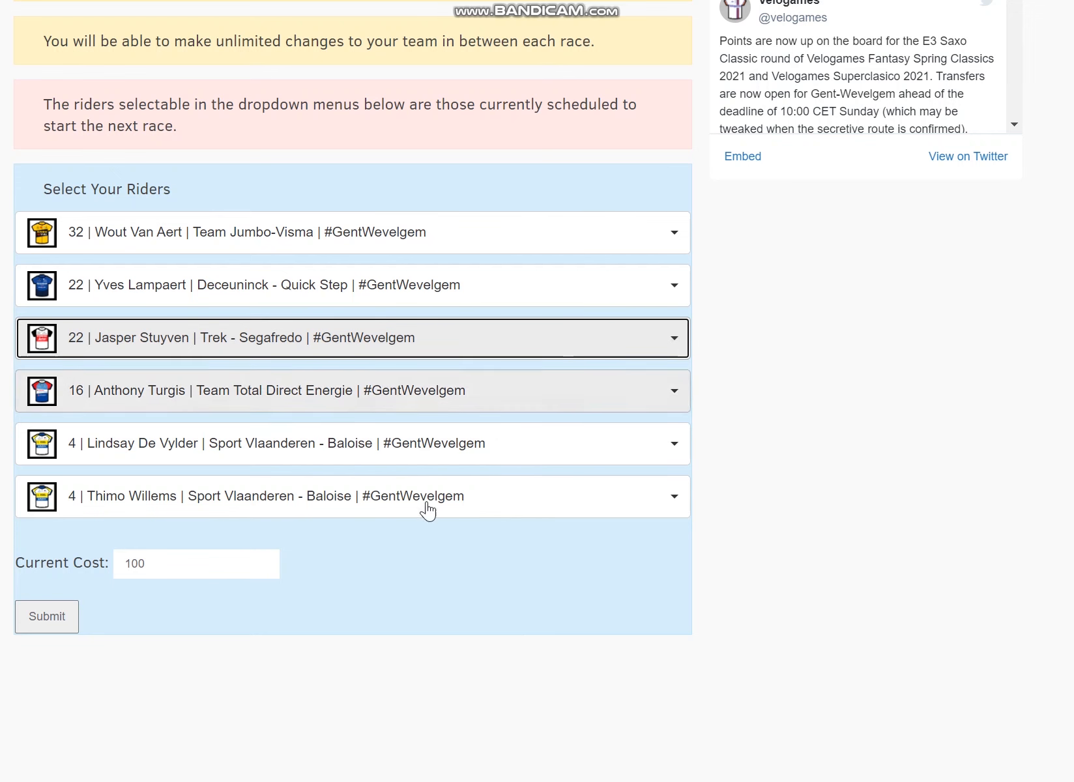
mouse_move(462, 481)
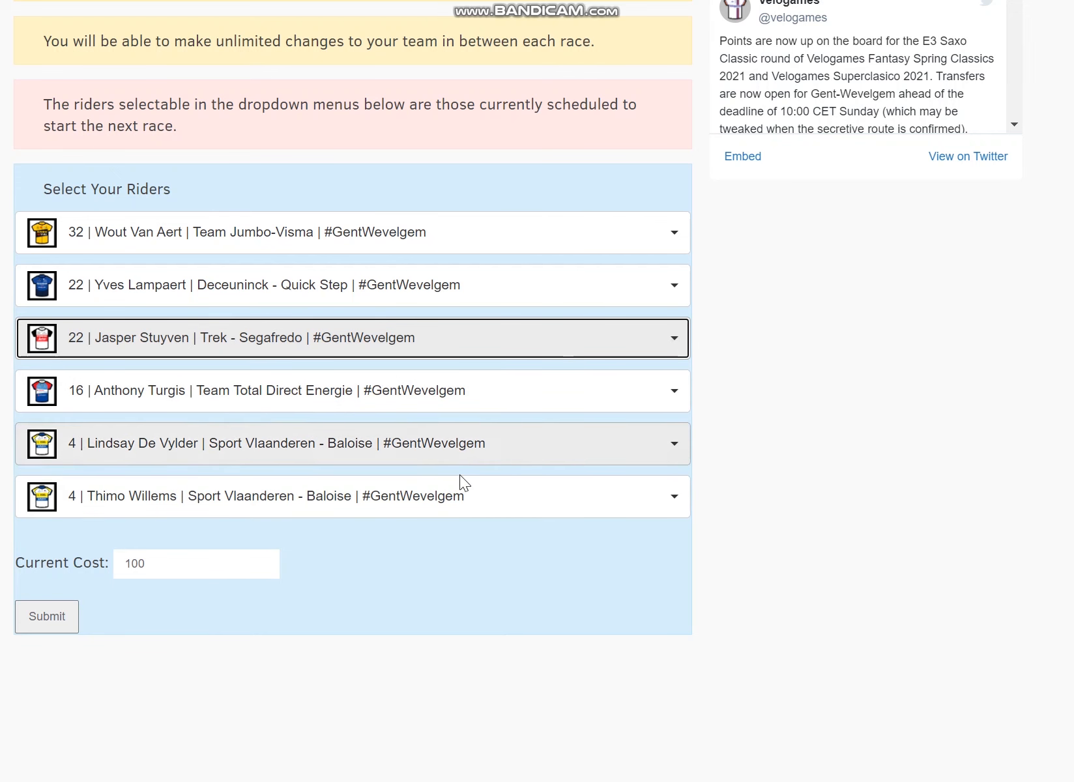
mouse_move(491, 493)
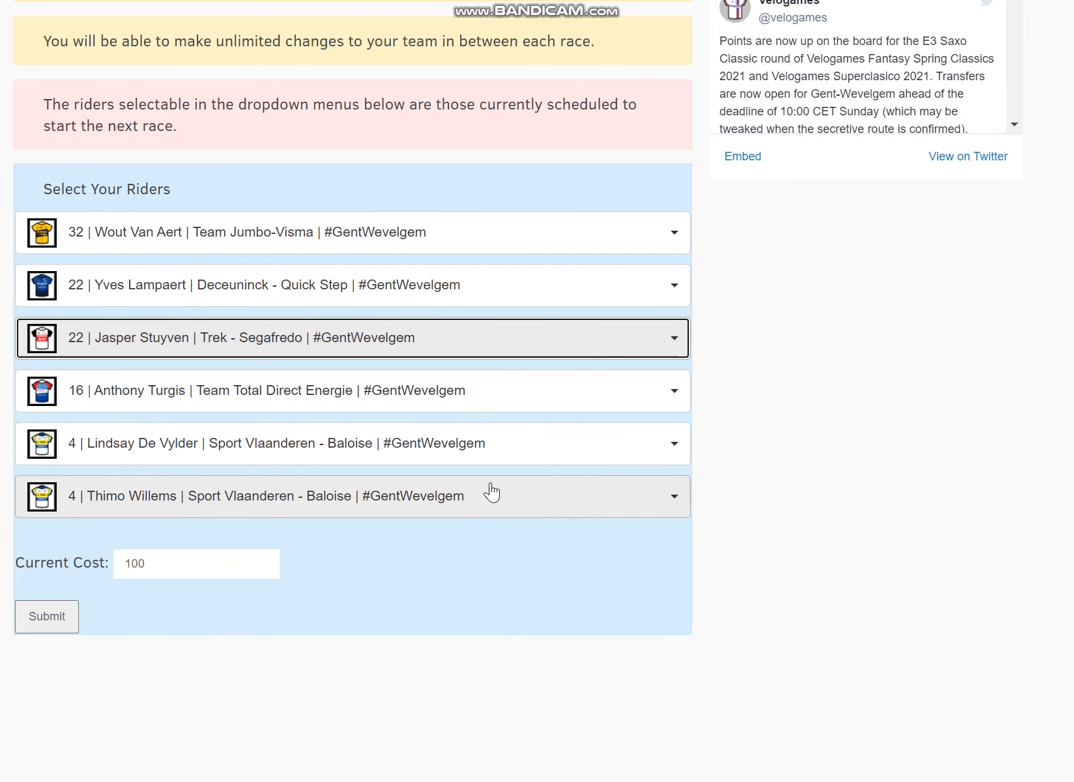
mouse_move(492, 492)
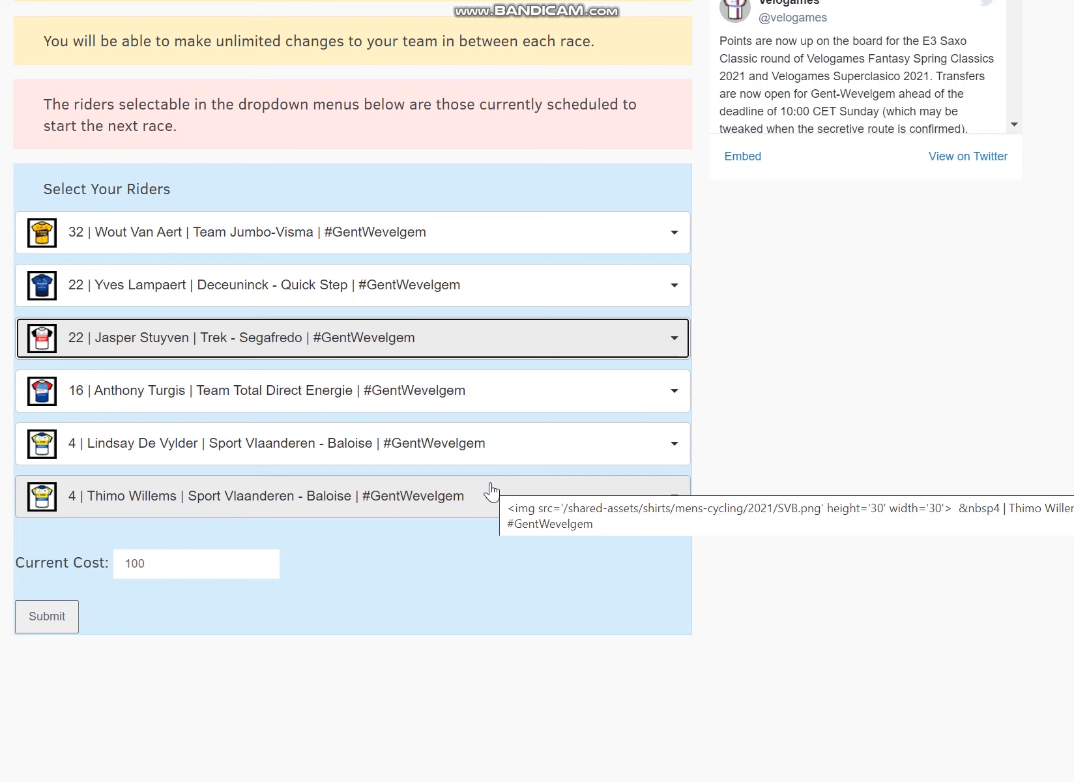
mouse_move(909, 72)
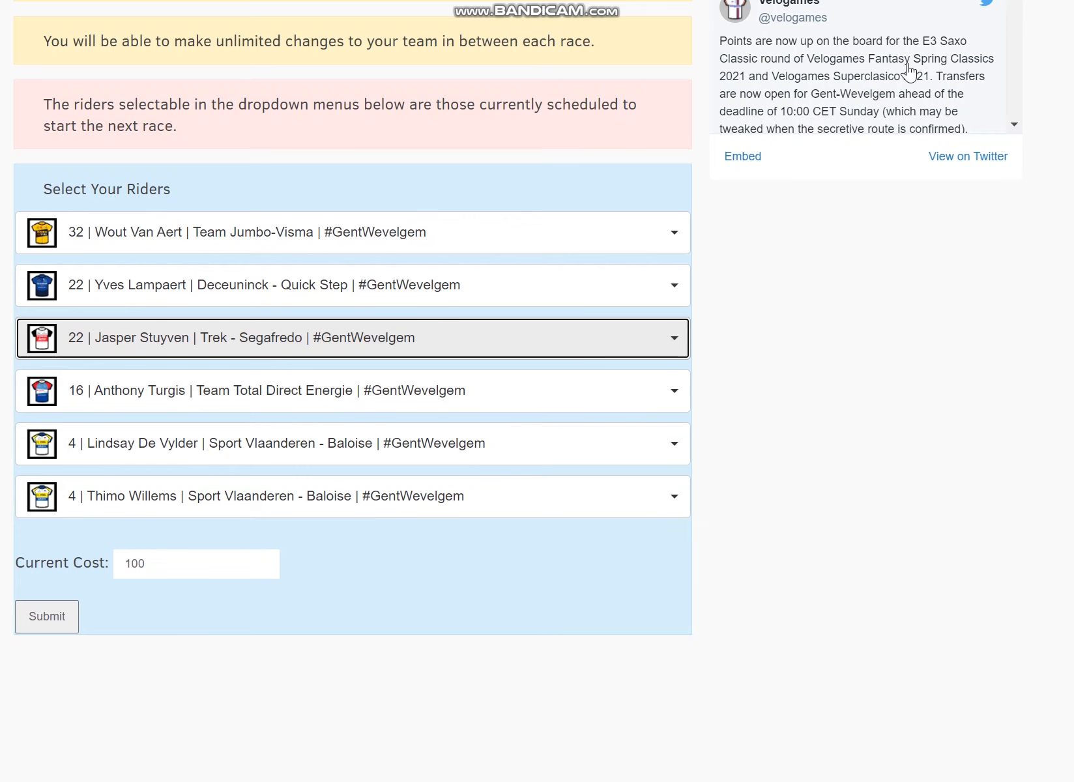